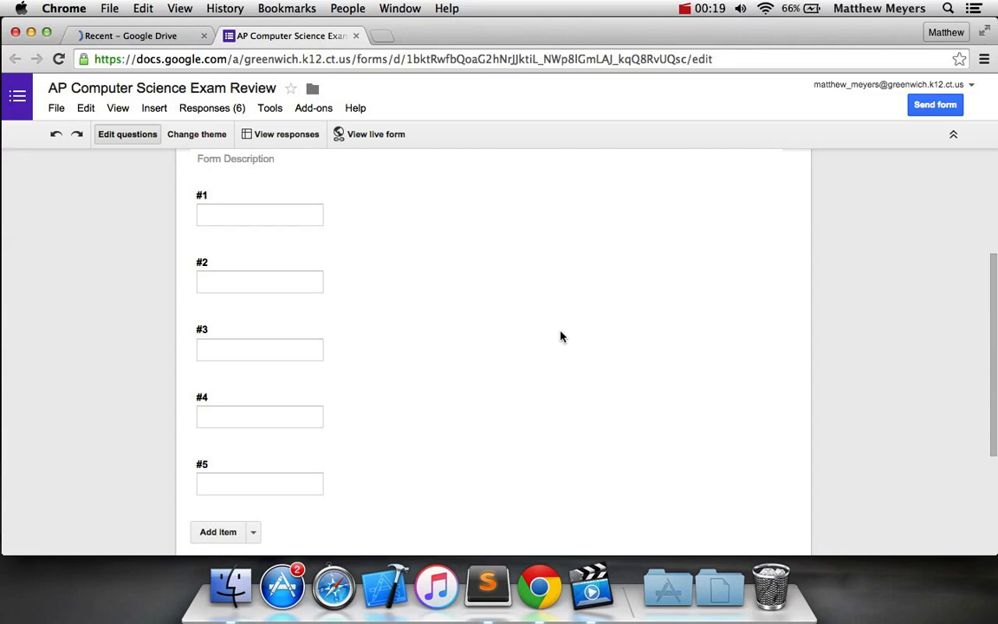
Return to the quiz form from Drive and scroll to the bottom of its questions
left_click(135, 35)
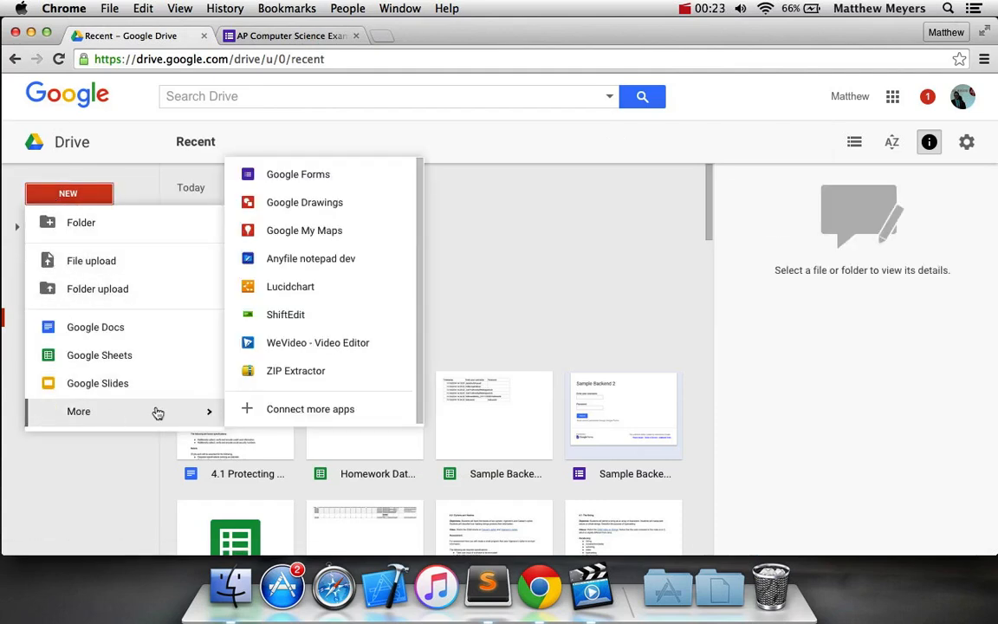
left_click(291, 35)
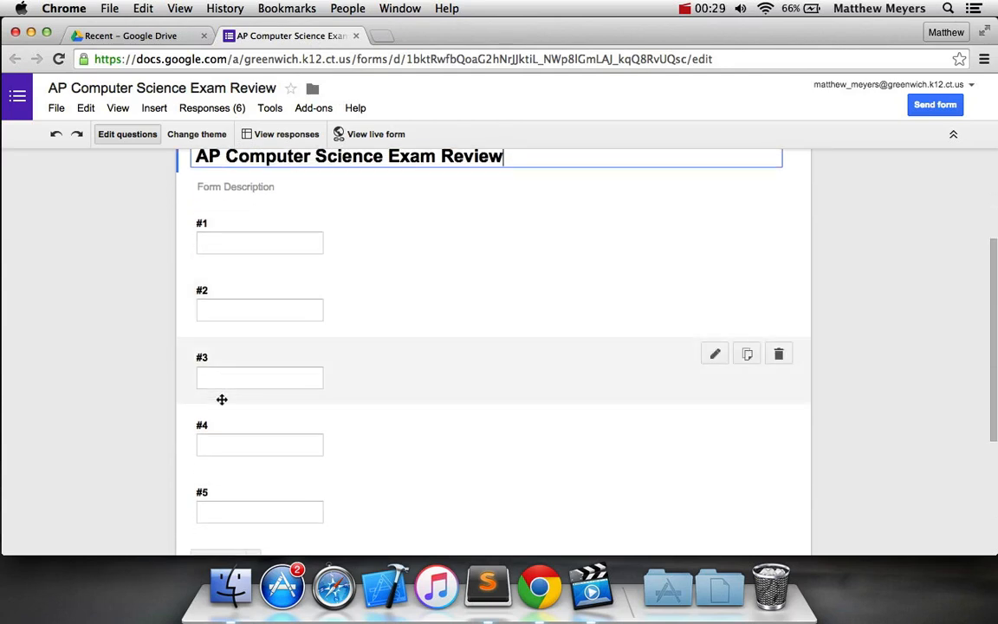
scroll("down", 3)
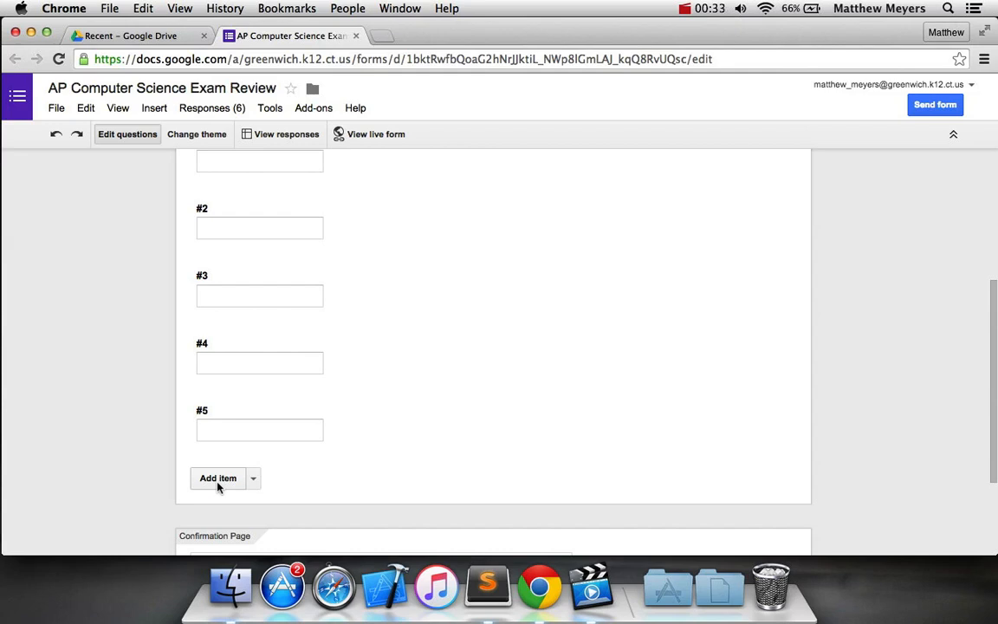
scroll("up", 3)
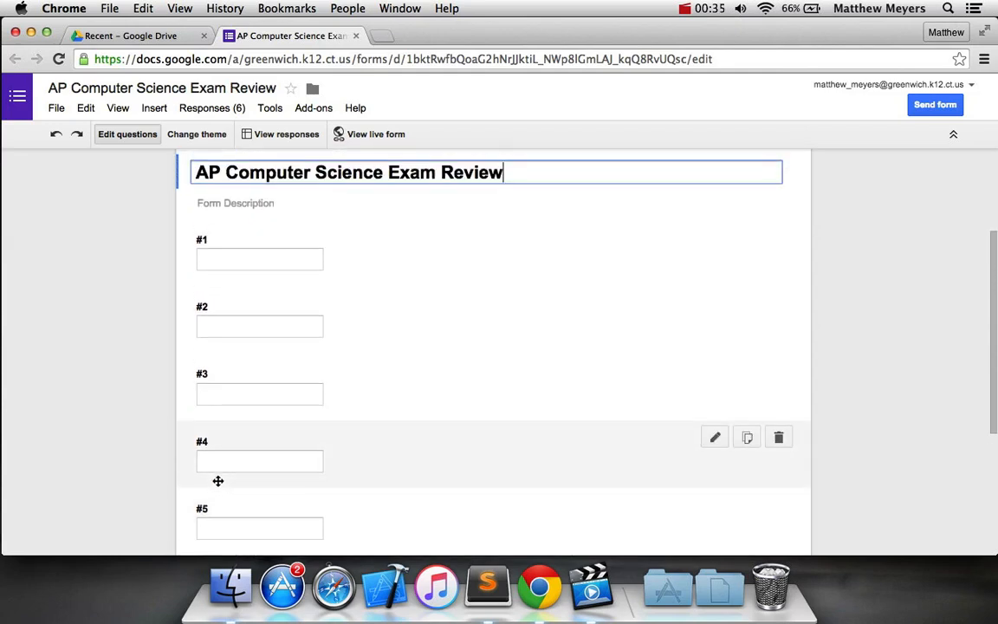
scroll("up", 3)
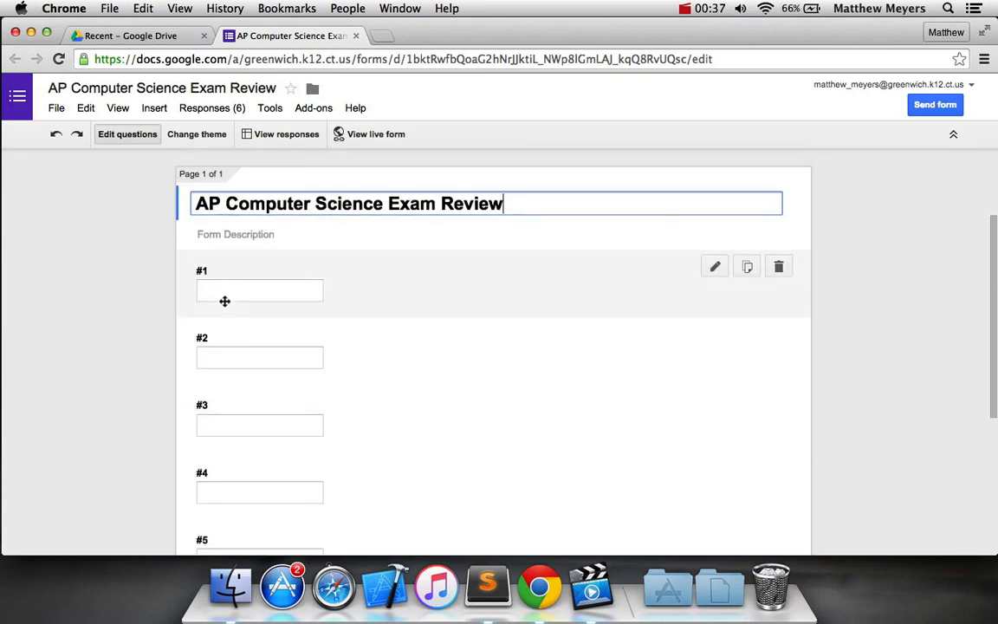
scroll("down", 3)
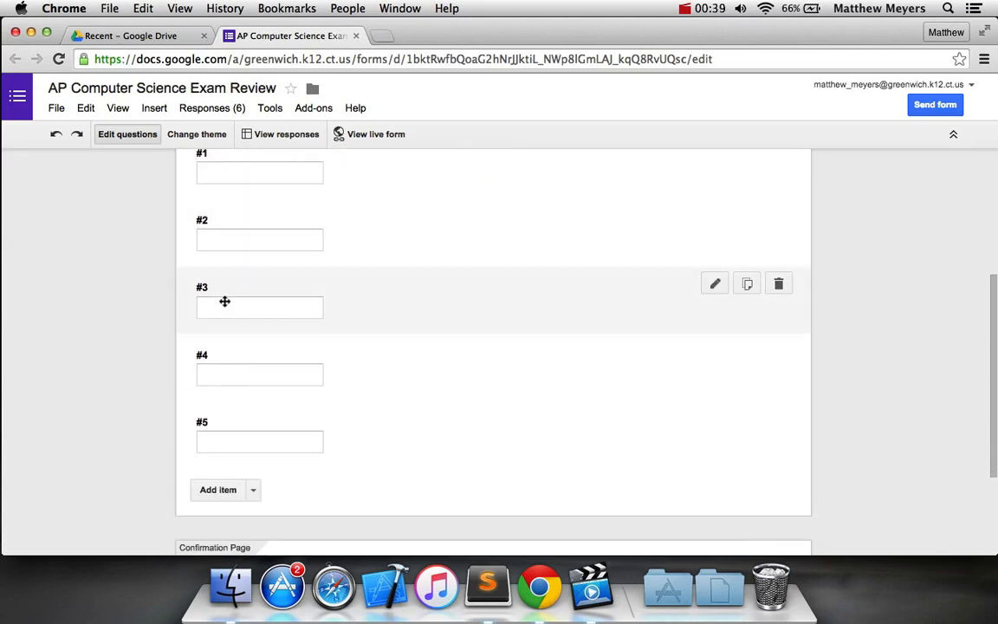
mouse_move(220, 364)
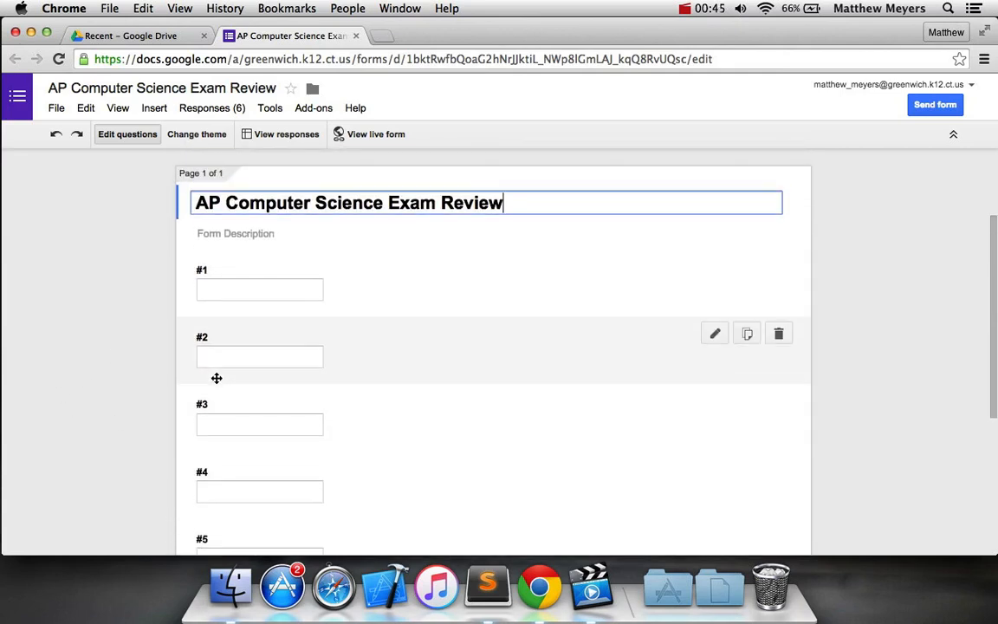
scroll("down", 3)
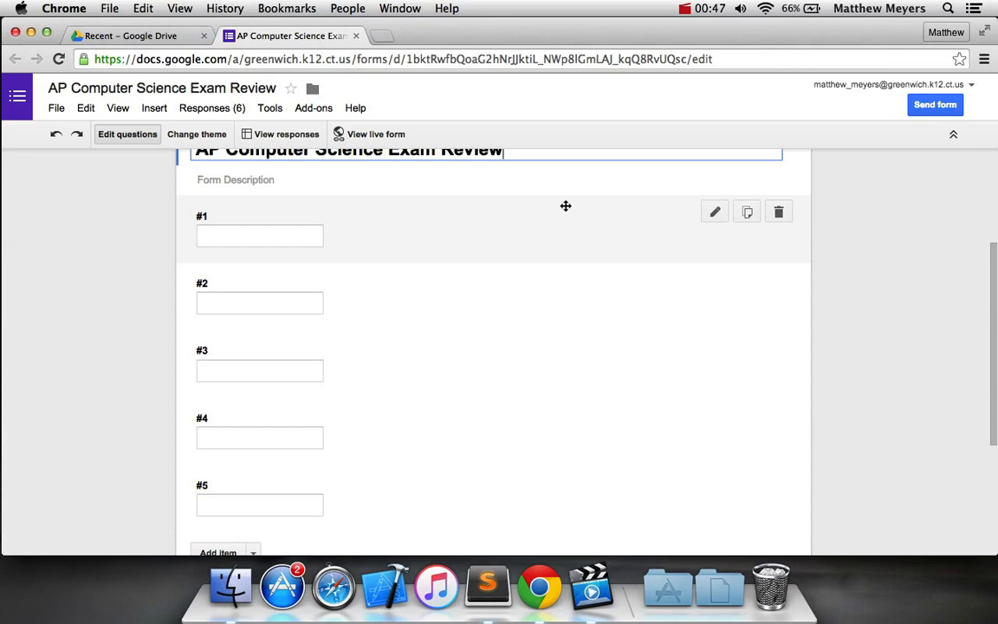
scroll("down", 3)
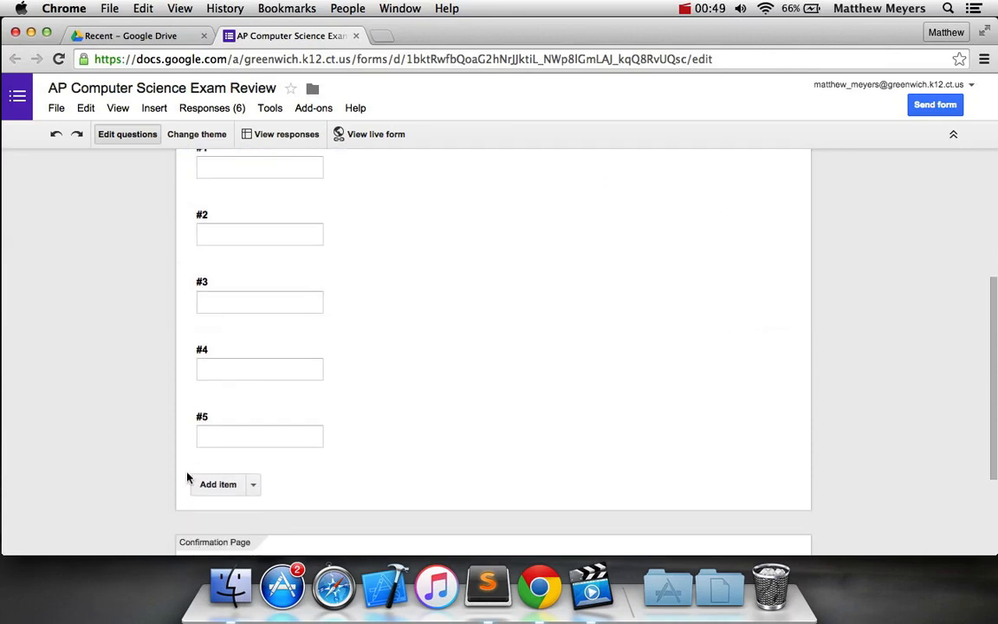
scroll("down", 3)
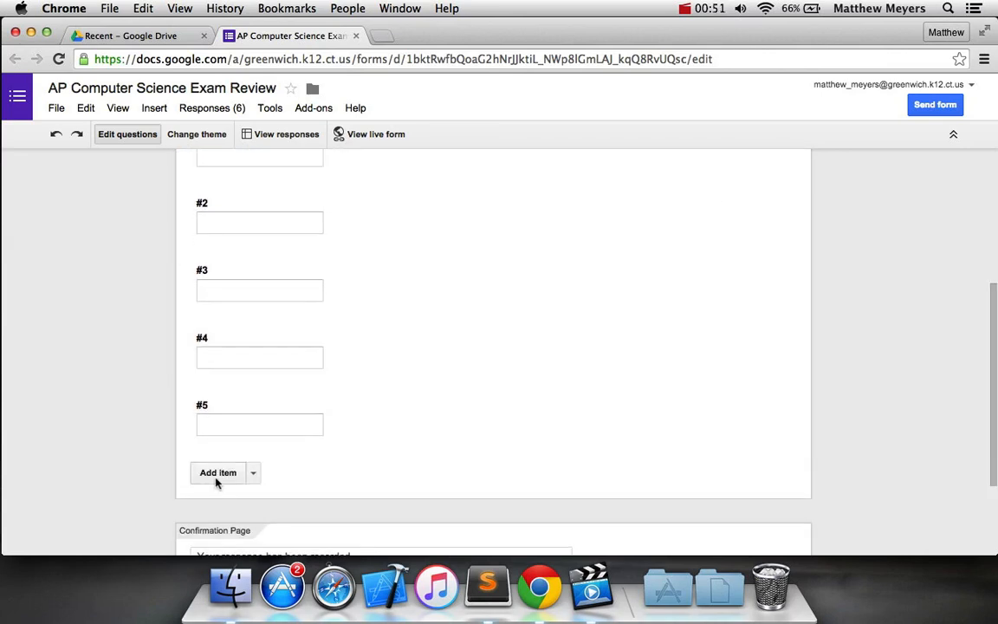
Add a new Text-type question at the end and begin editing its title
left_click(219, 471)
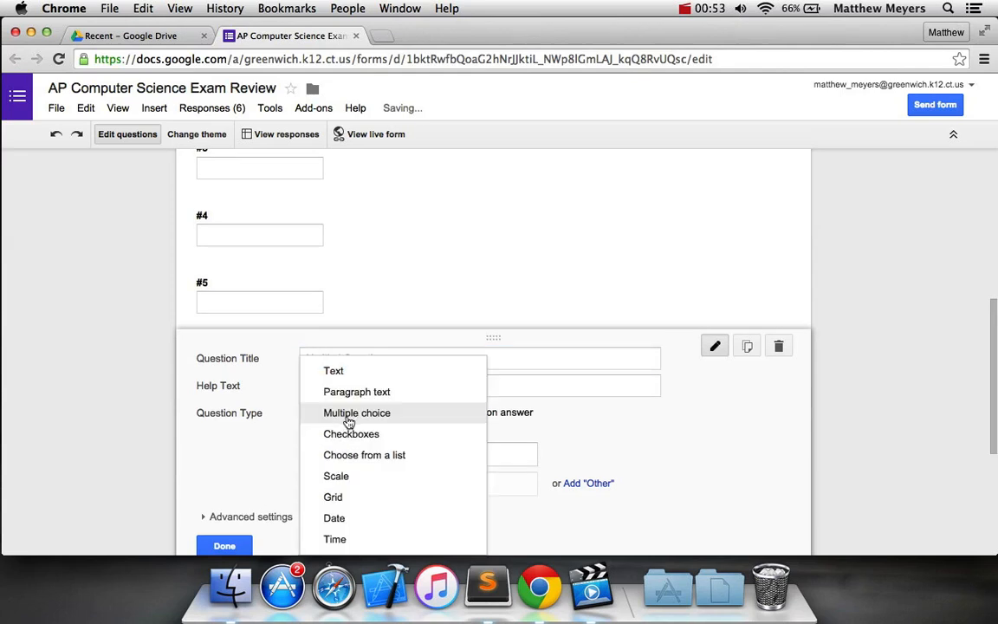
left_click(333, 370)
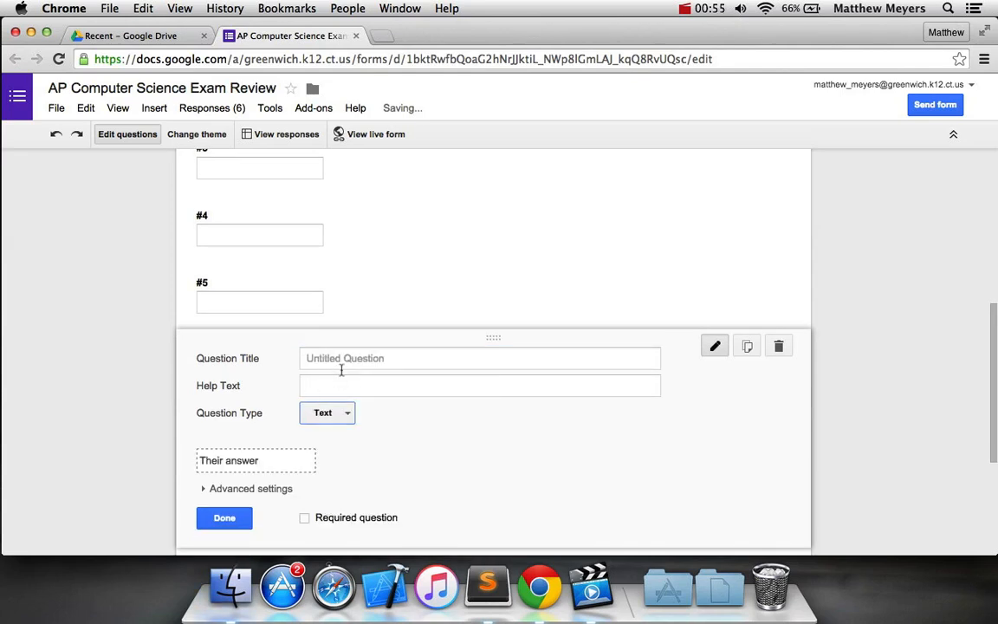
left_click(478, 357)
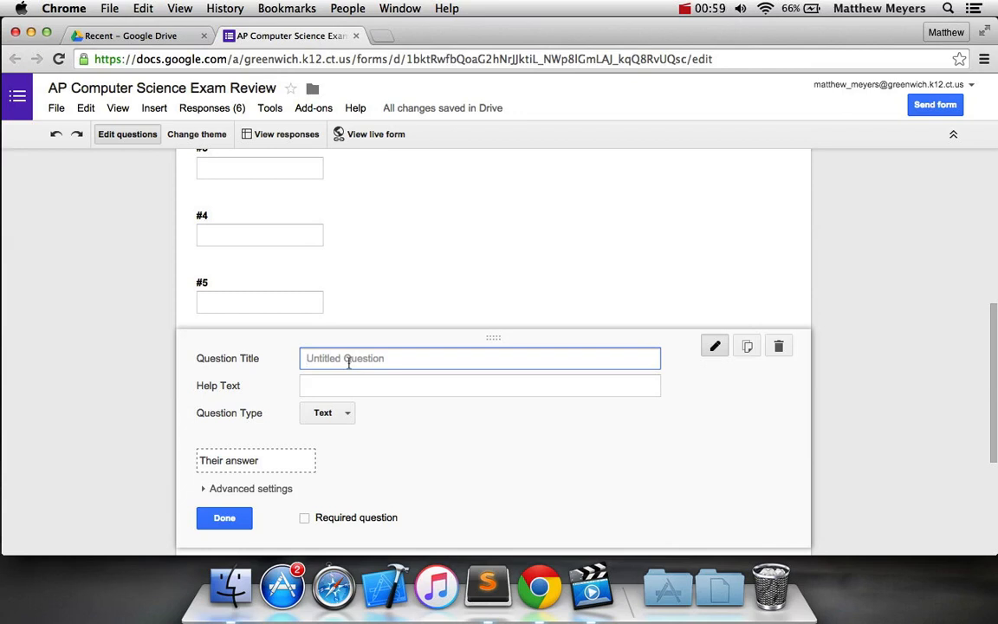
mouse_move(597, 371)
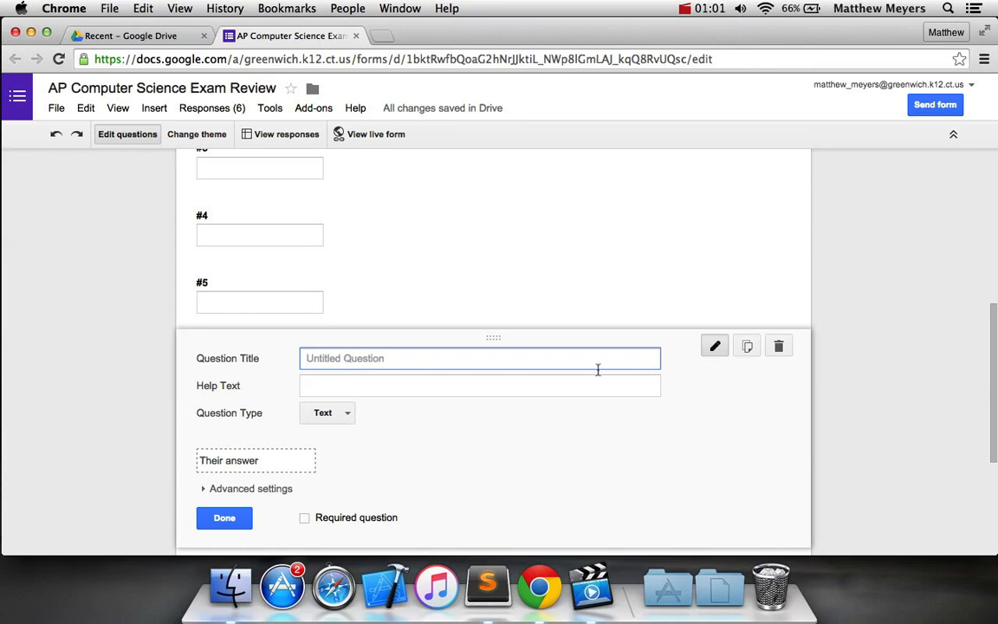
mouse_move(762, 363)
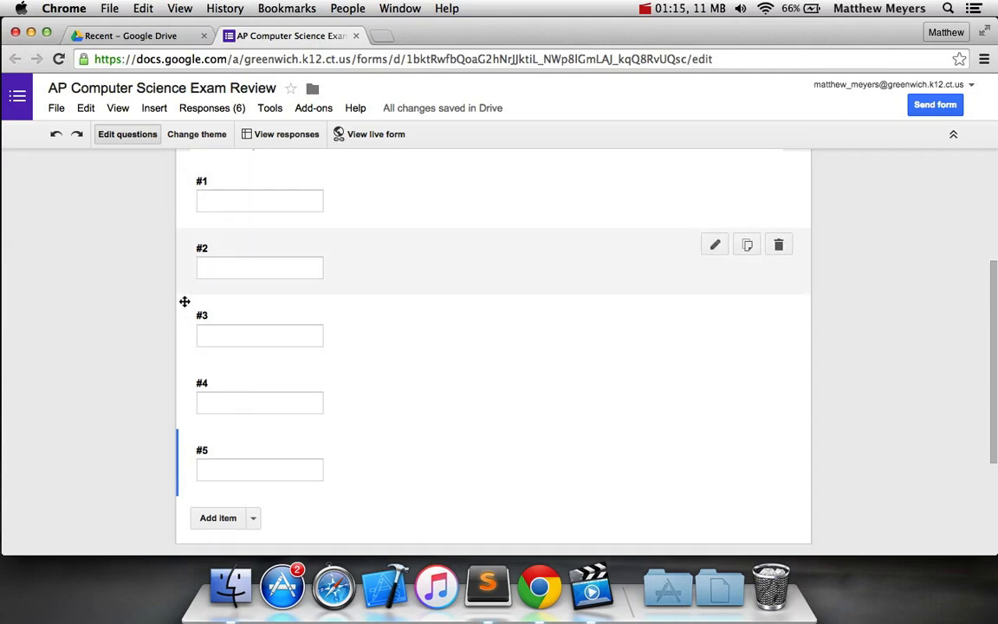
Review Form Settings and the Confirmation Page, then view the live form in a new tab
scroll("up", 3)
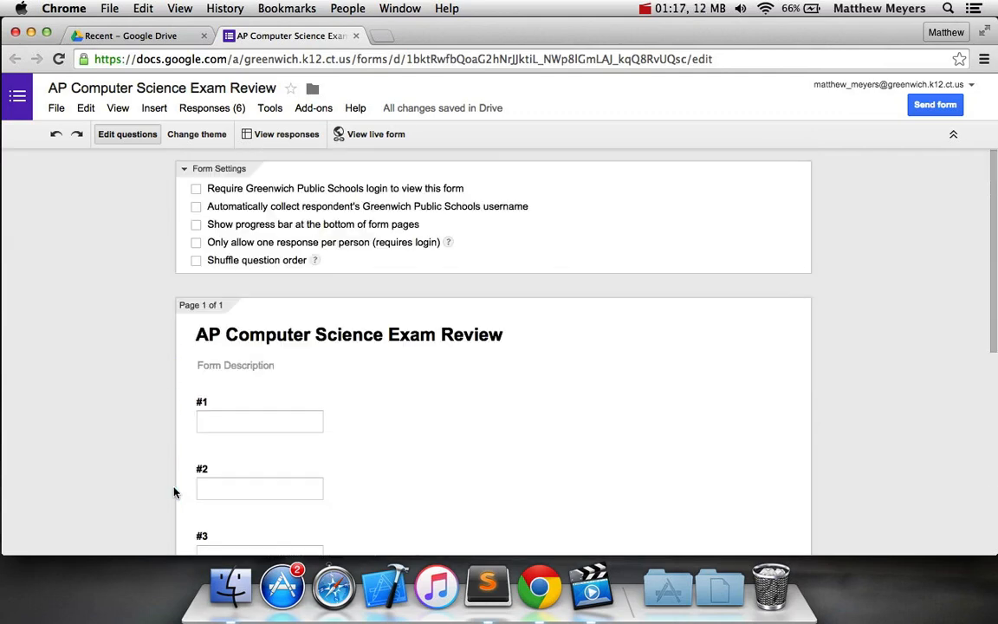
mouse_move(159, 412)
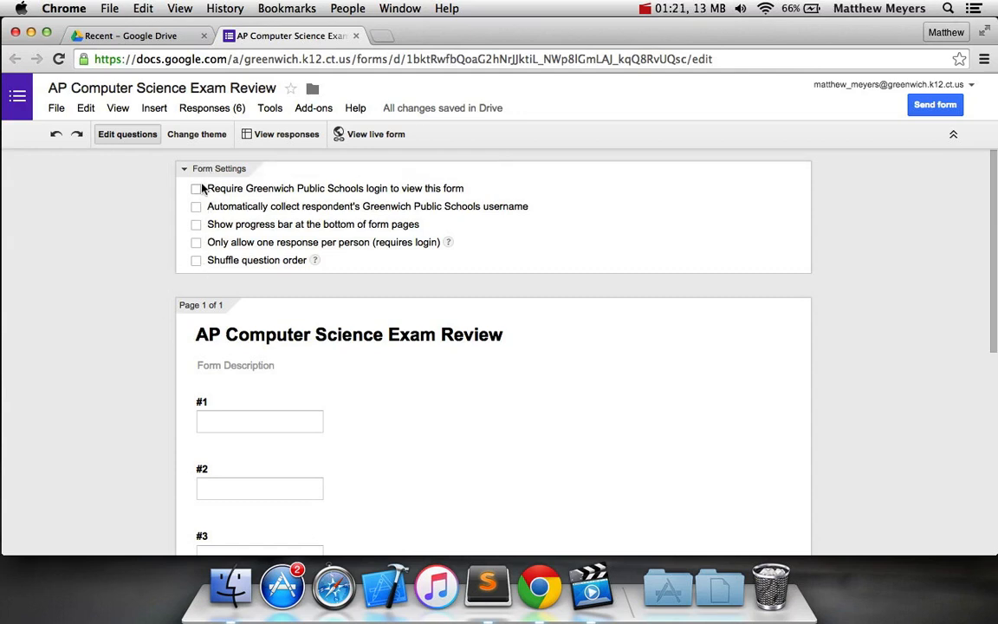
scroll("down", 3)
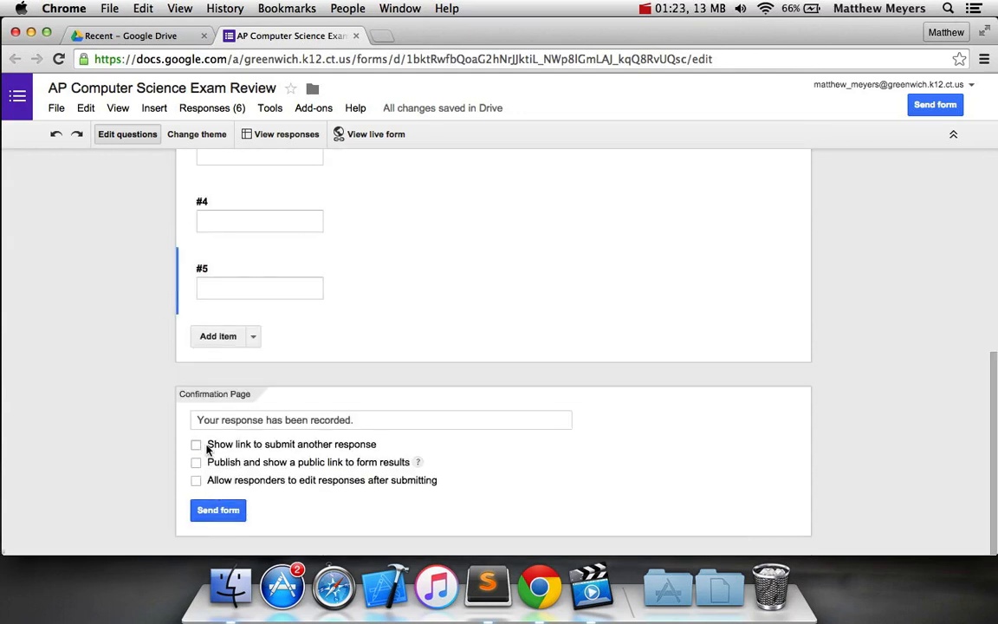
scroll("up", 3)
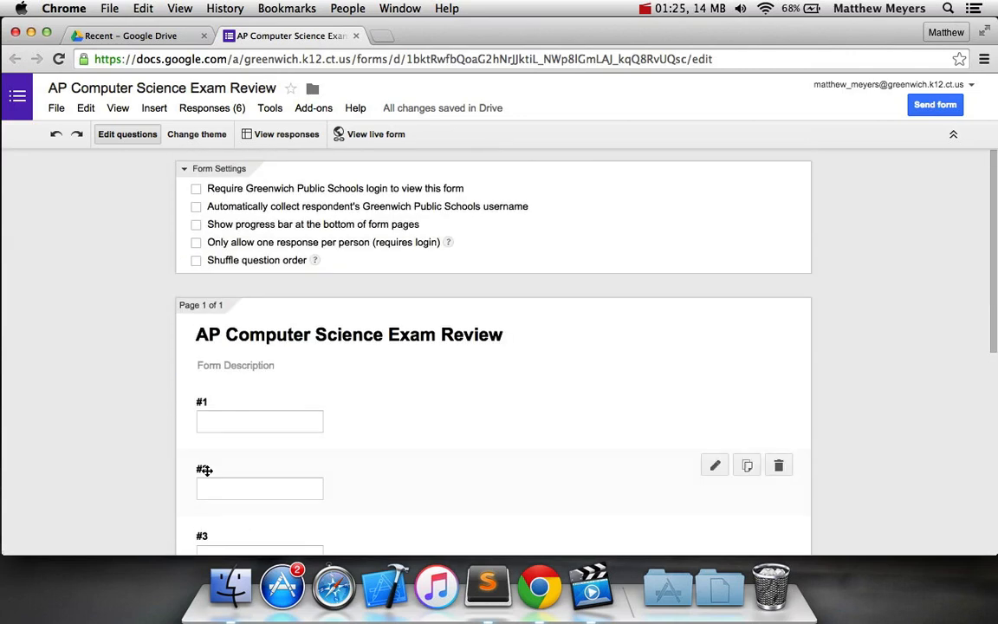
mouse_move(369, 133)
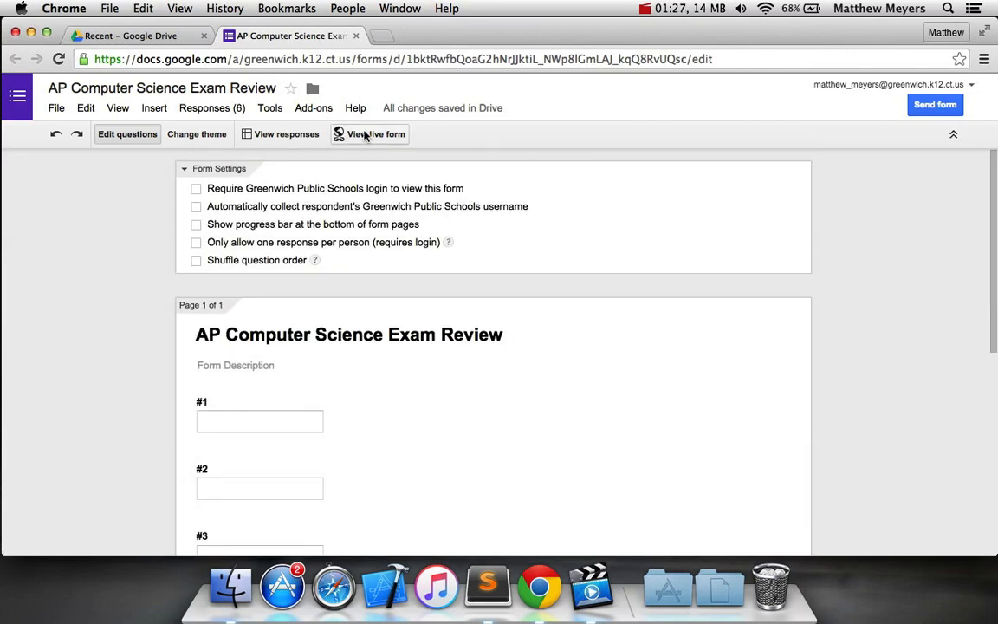
left_click(370, 133)
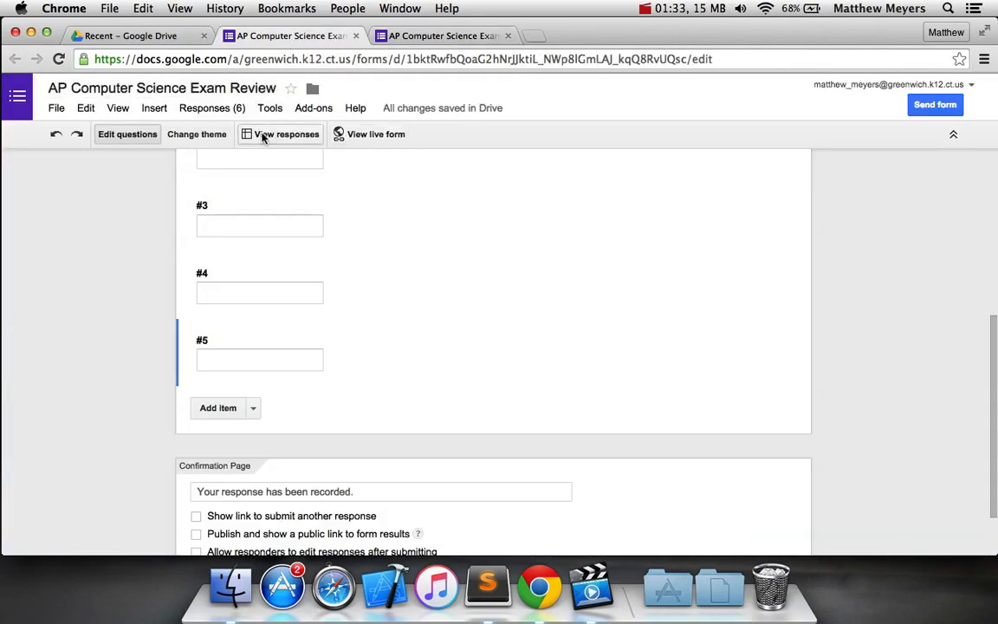
View the form's responses, opening the linked Google Sheets spreadsheet
left_click(281, 134)
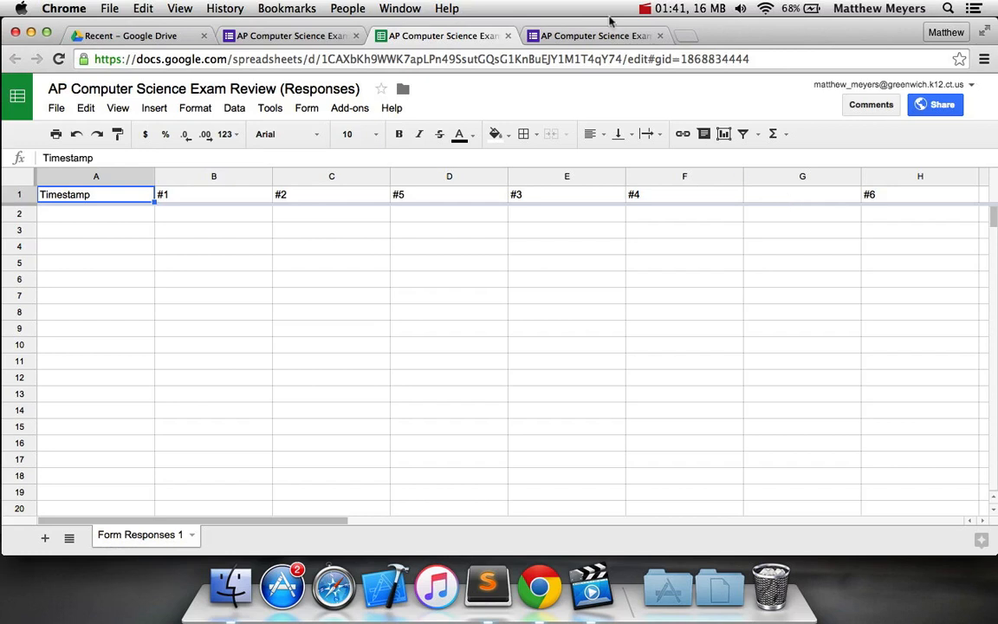
mouse_move(595, 35)
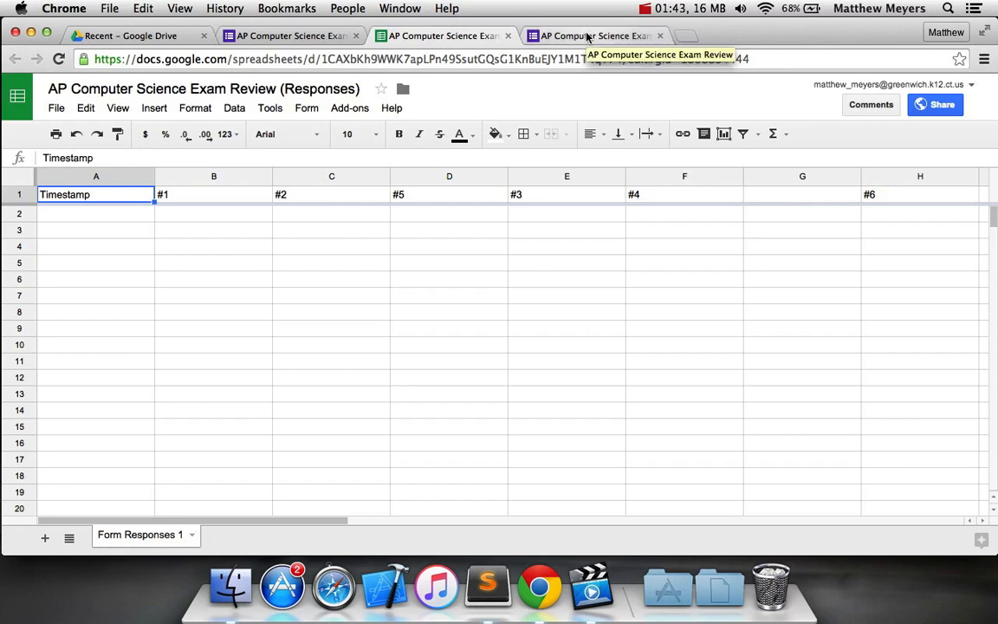
mouse_move(828, 204)
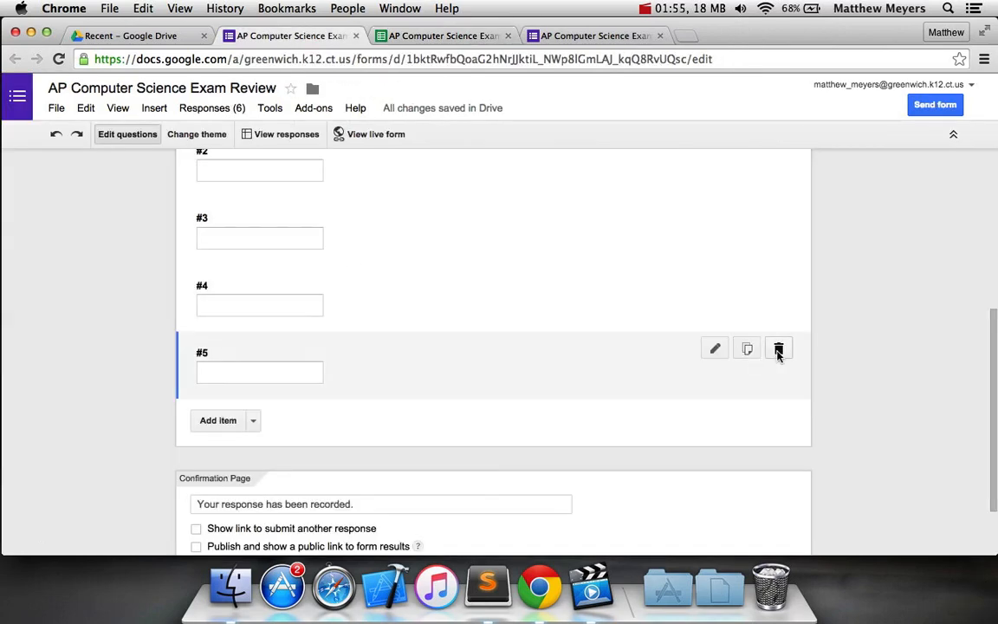
Delete the old last question and finish a new Text question titled #5
left_click(714, 347)
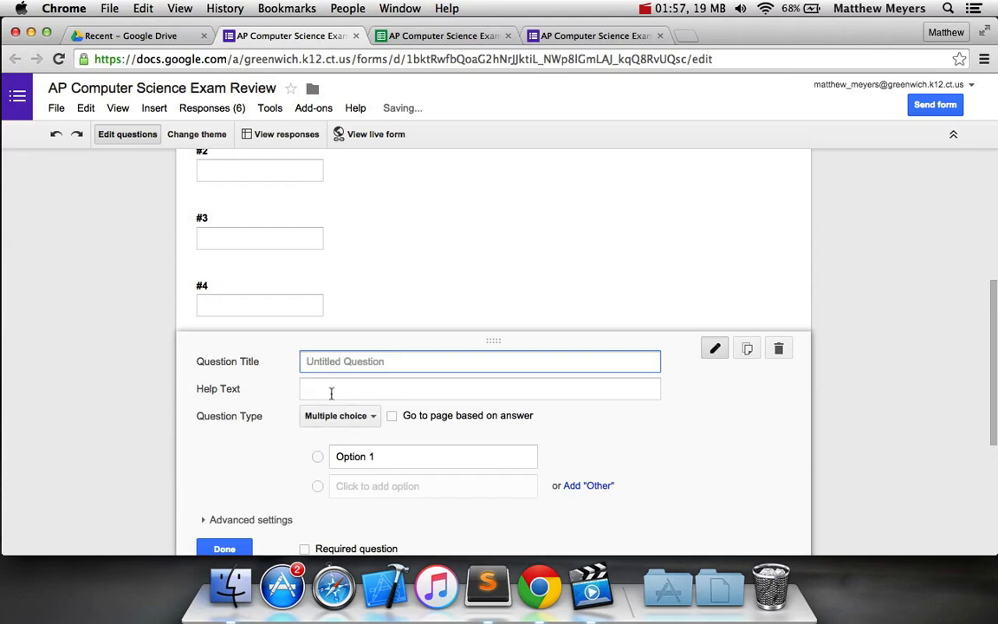
type("#5")
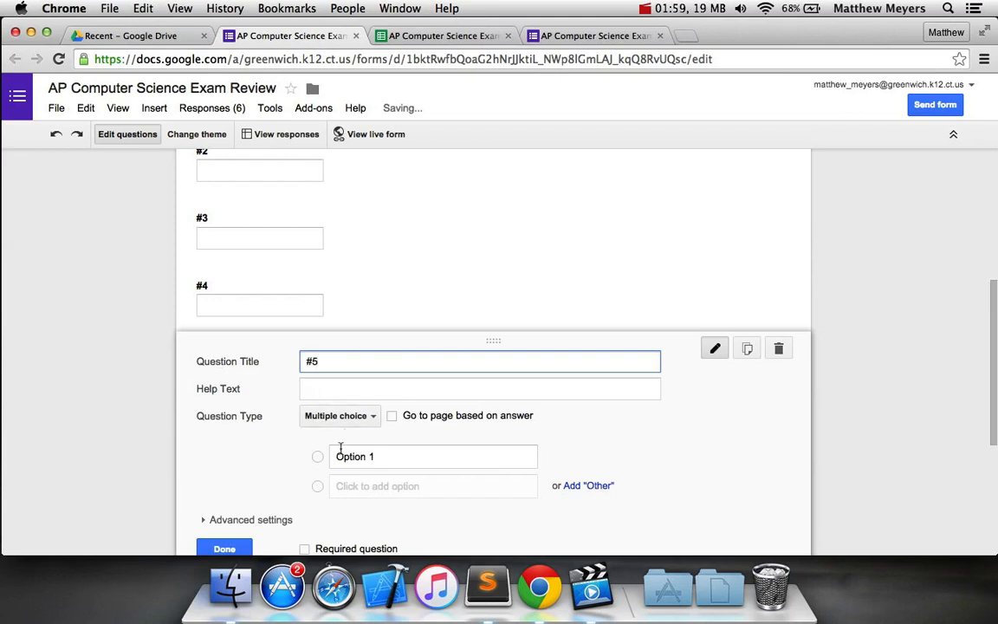
left_click(338, 415)
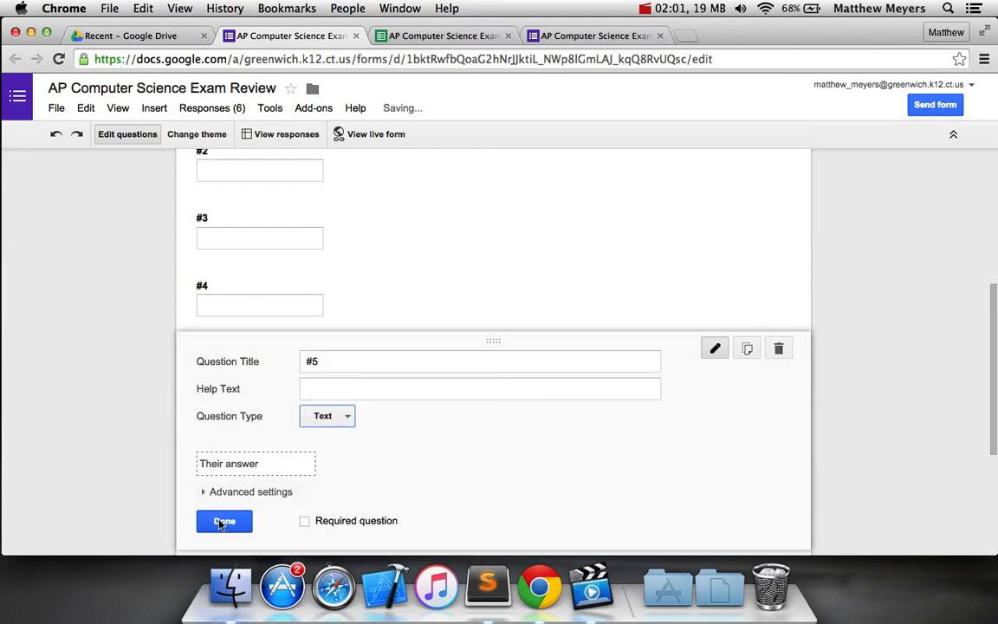
left_click(223, 520)
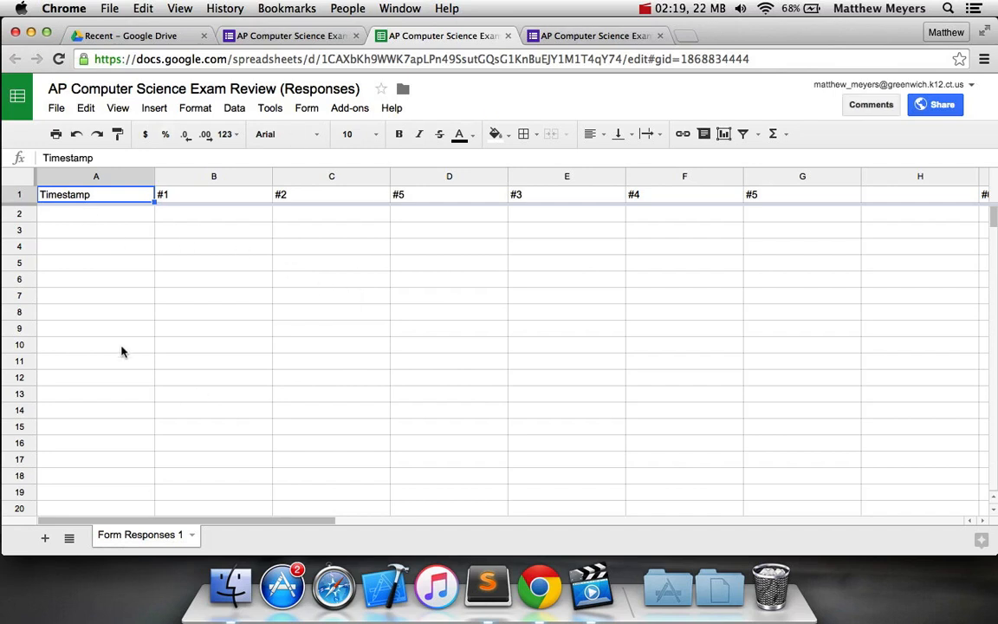
mouse_move(201, 276)
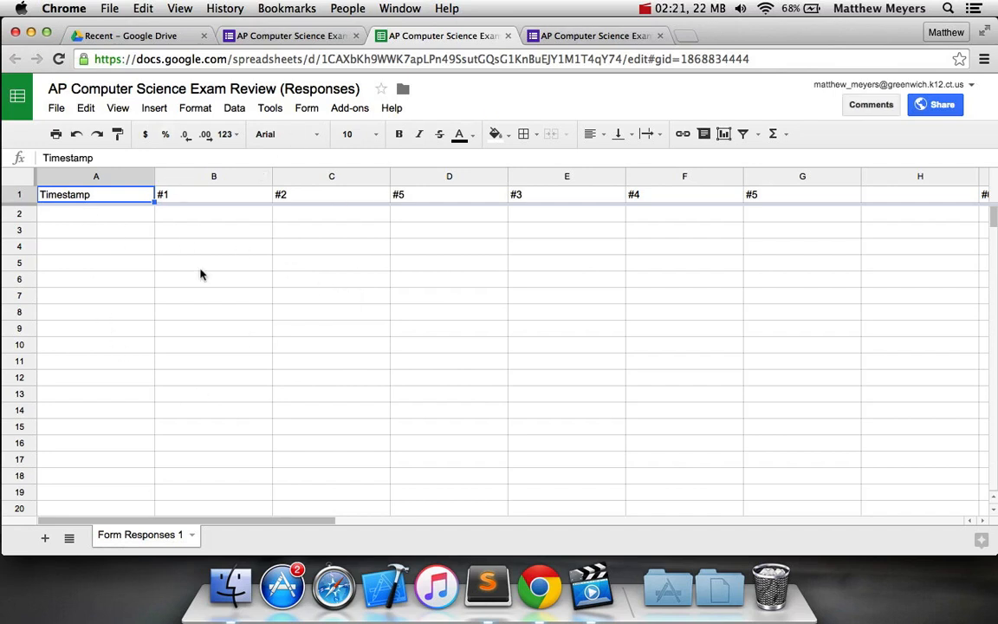
Change sharing to 'On - Public on the web', save it and close the sharing settings
left_click(56, 108)
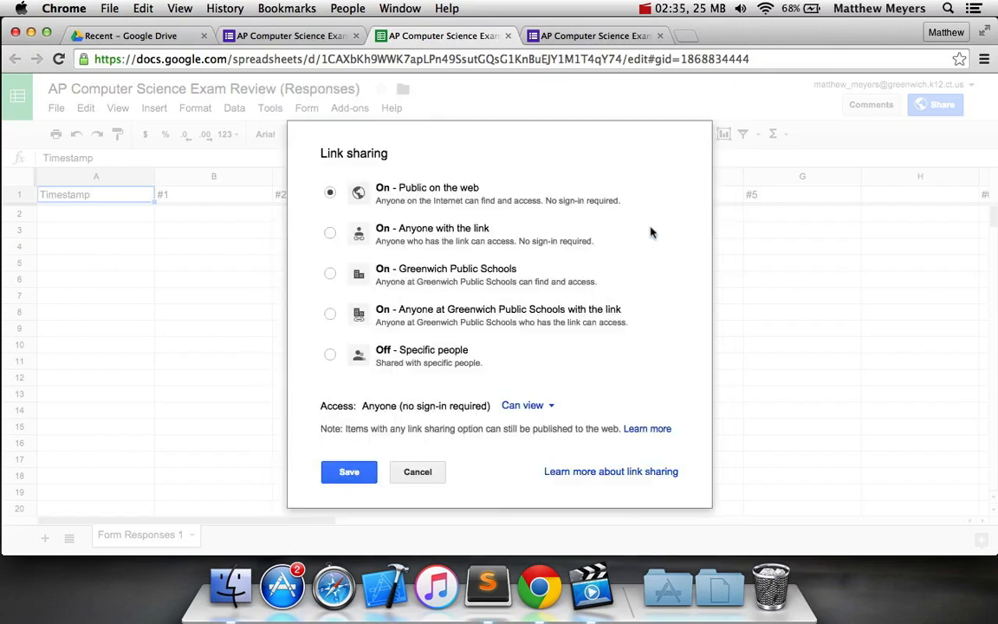
mouse_move(337, 459)
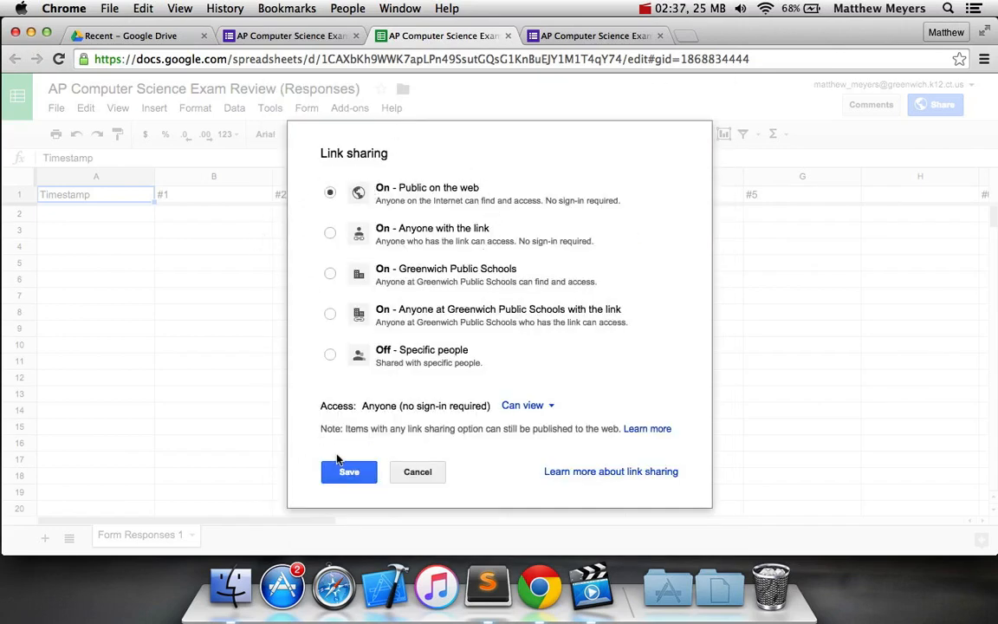
left_click(348, 471)
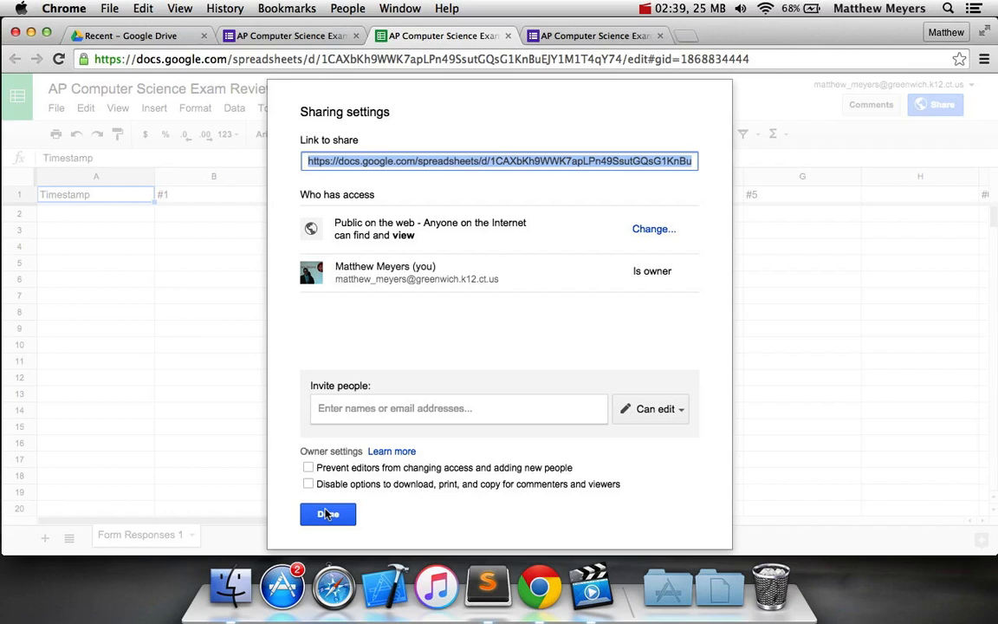
left_click(327, 513)
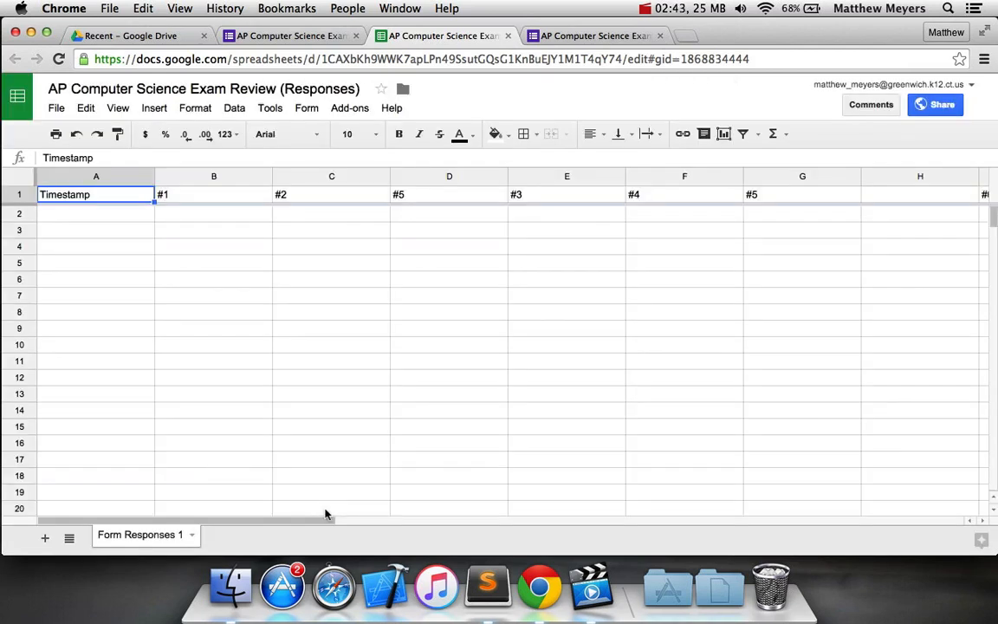
mouse_move(436, 331)
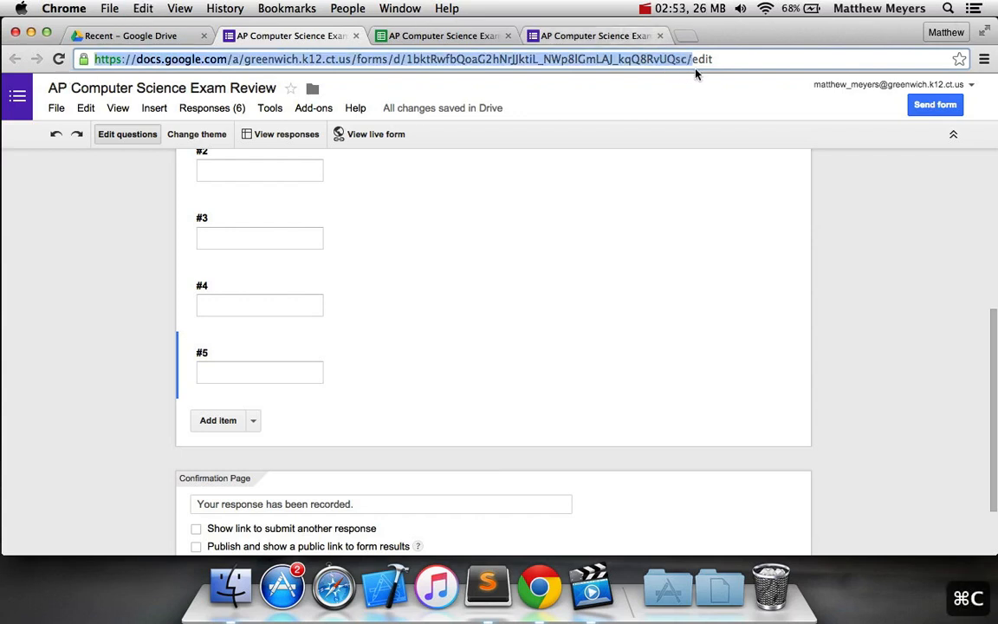
mouse_move(222, 156)
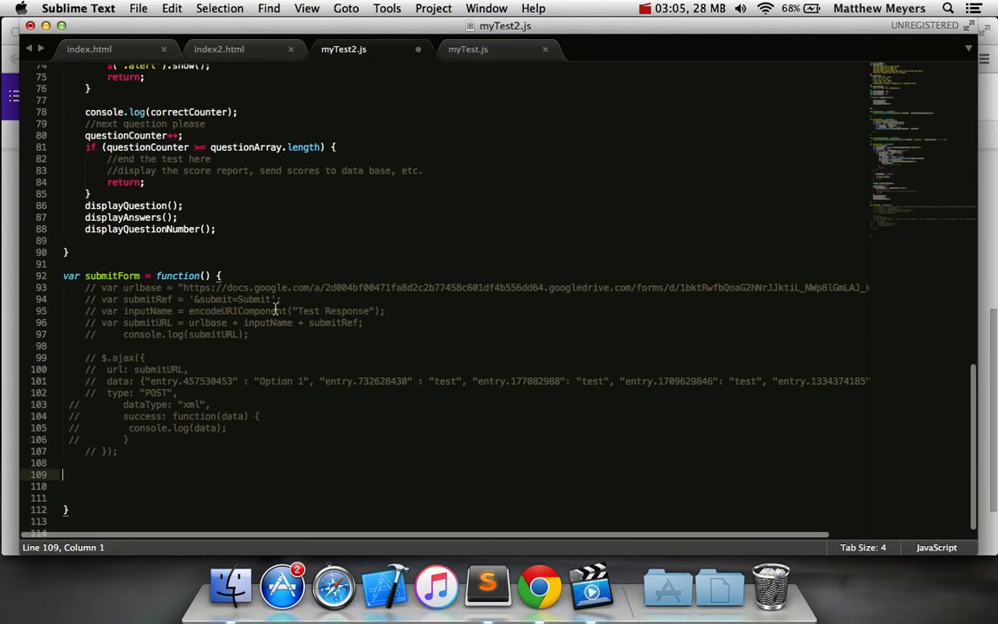
Inside submitForm, declare var urlbase = the form's formResponse URL and start a new line
left_click(83, 461)
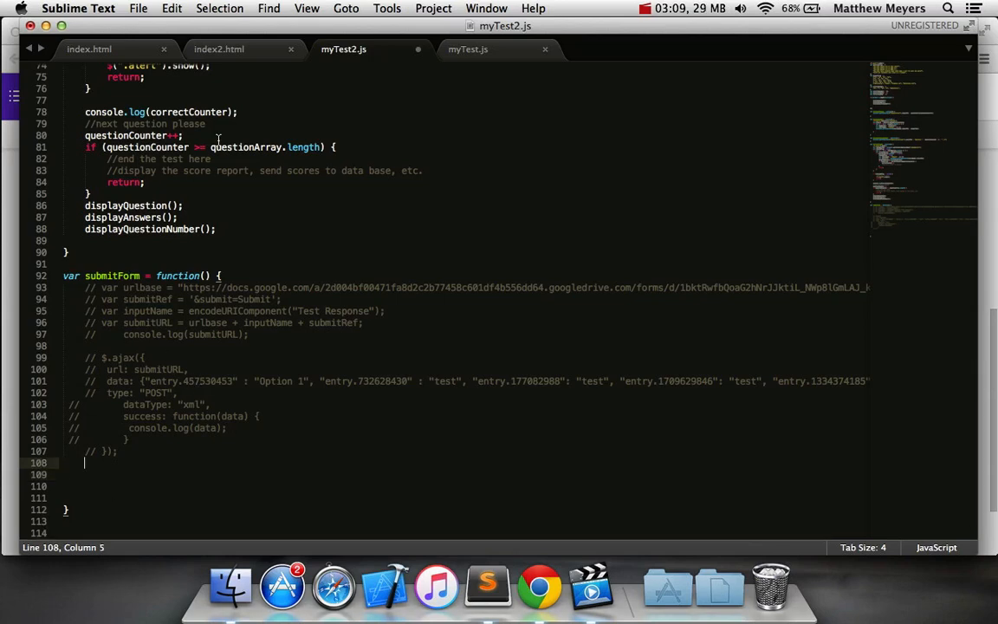
type("var")
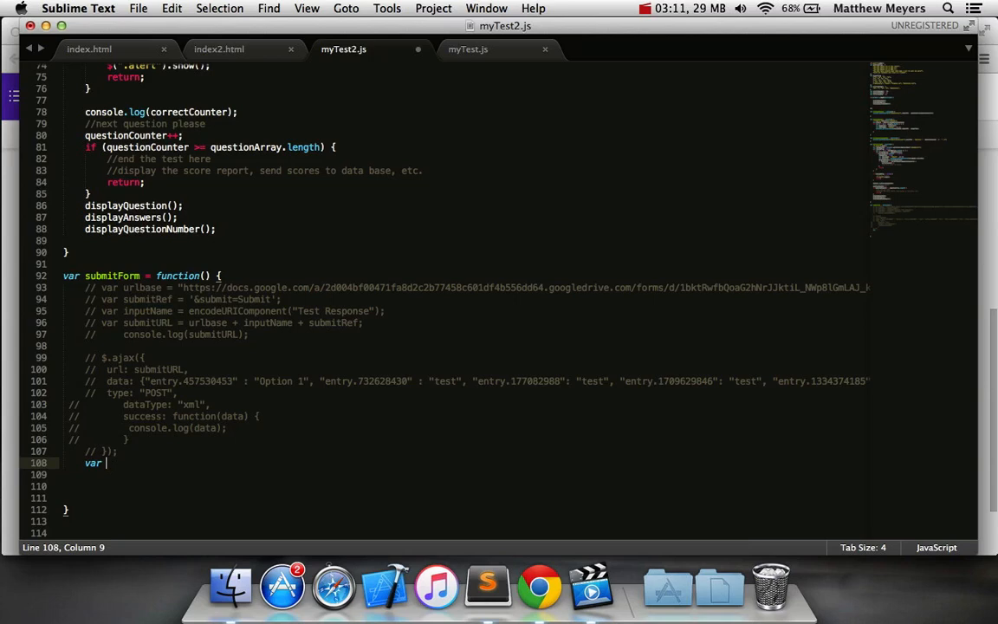
type("urlbase =")
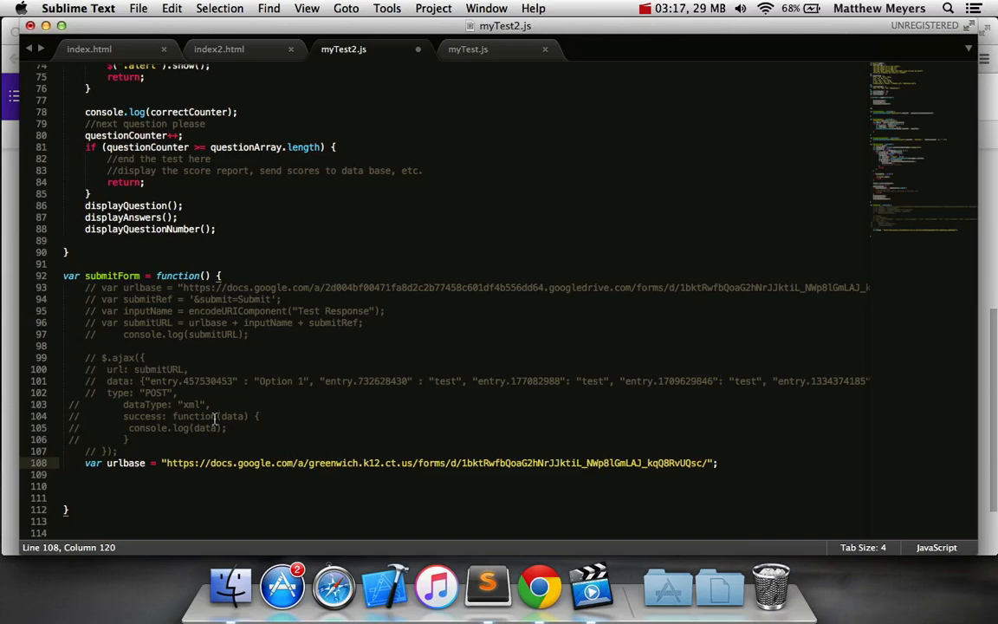
mouse_move(459, 449)
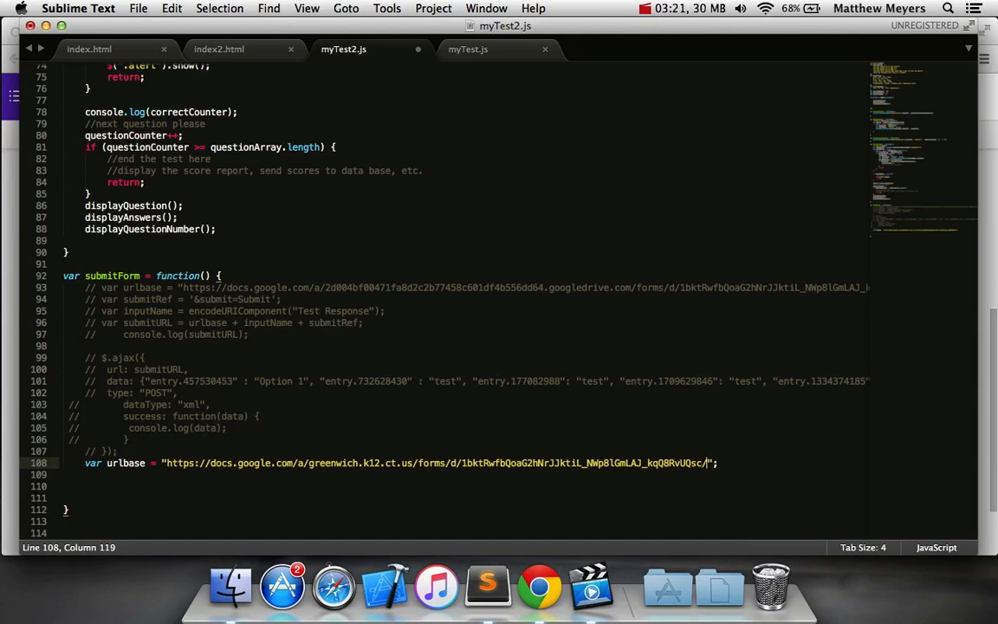
type("formResponse")
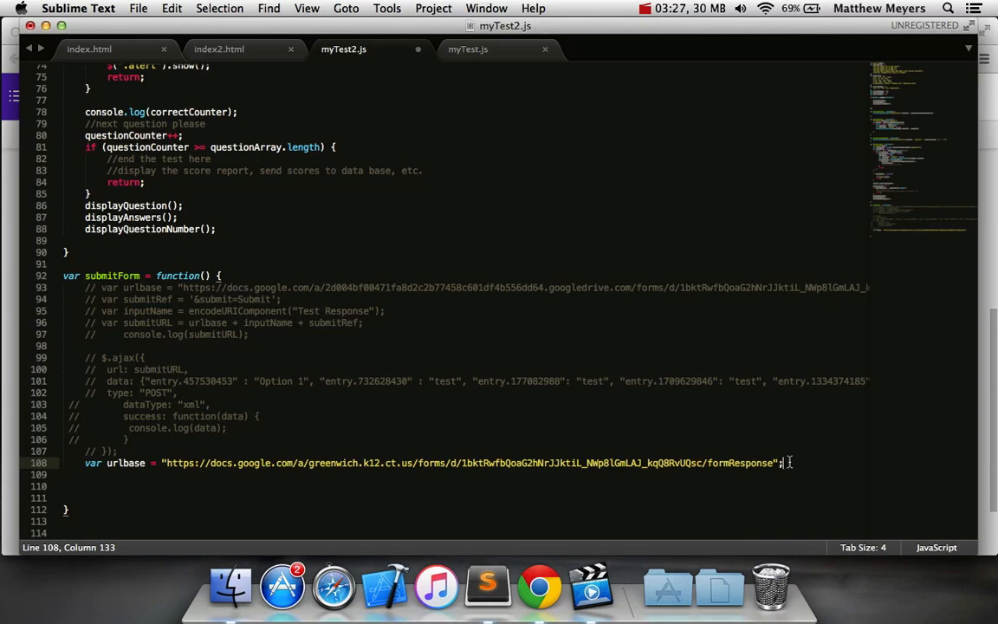
key("return")
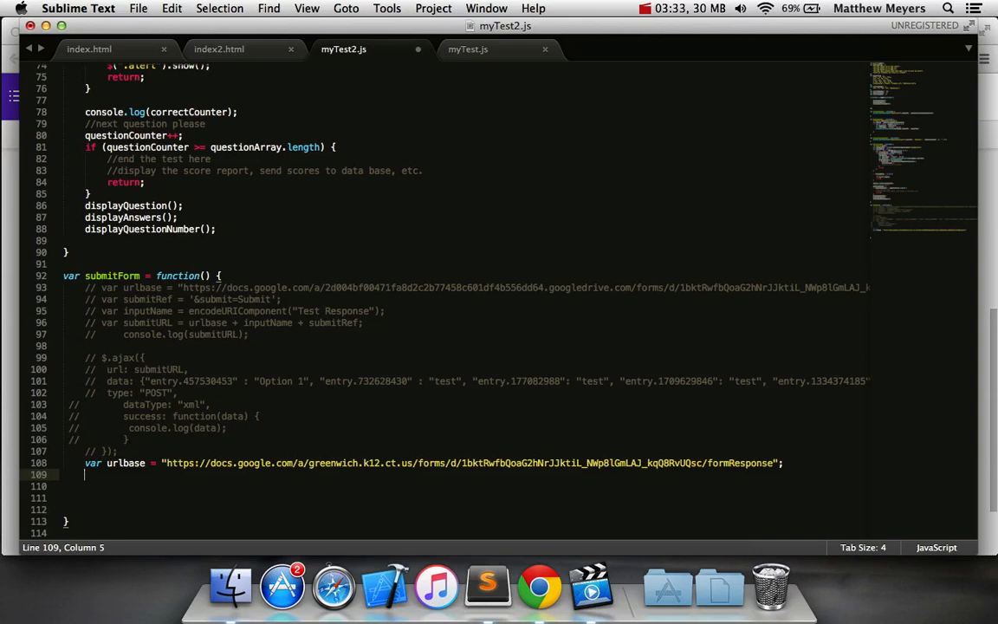
mouse_move(764, 357)
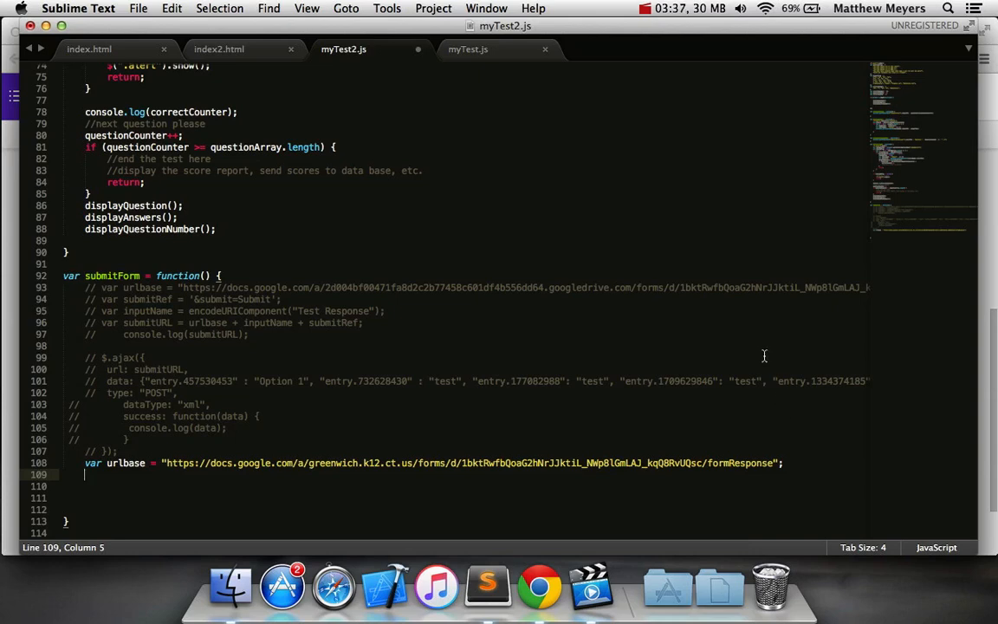
mouse_move(498, 324)
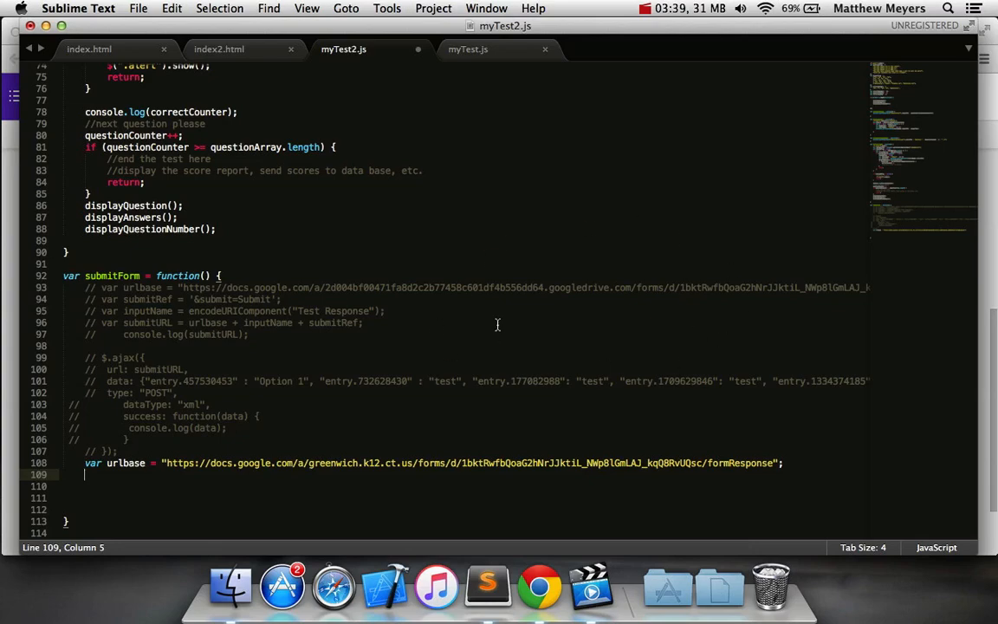
scroll("up", 3)
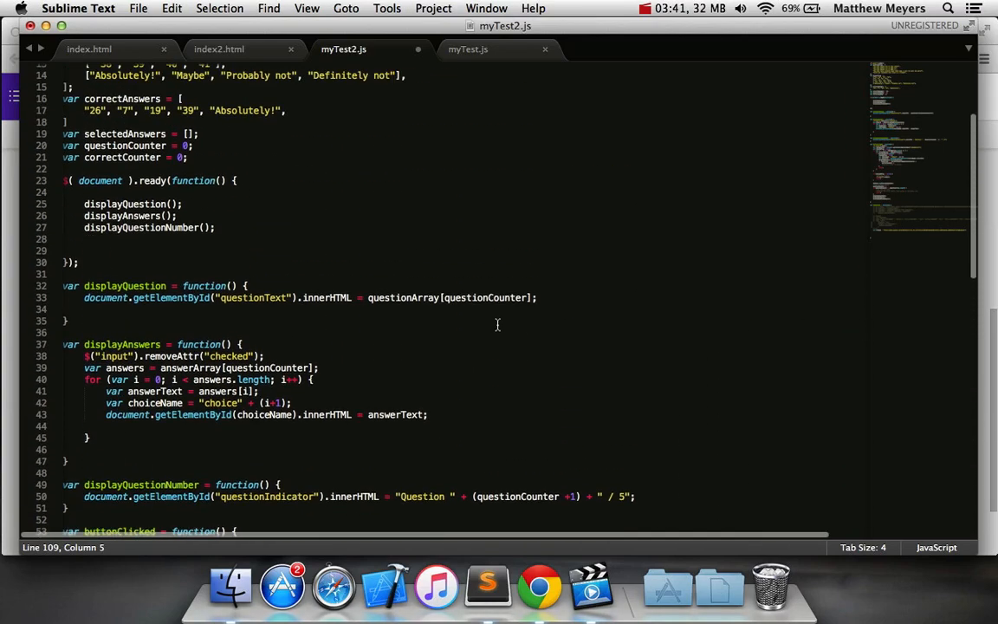
scroll("up", 3)
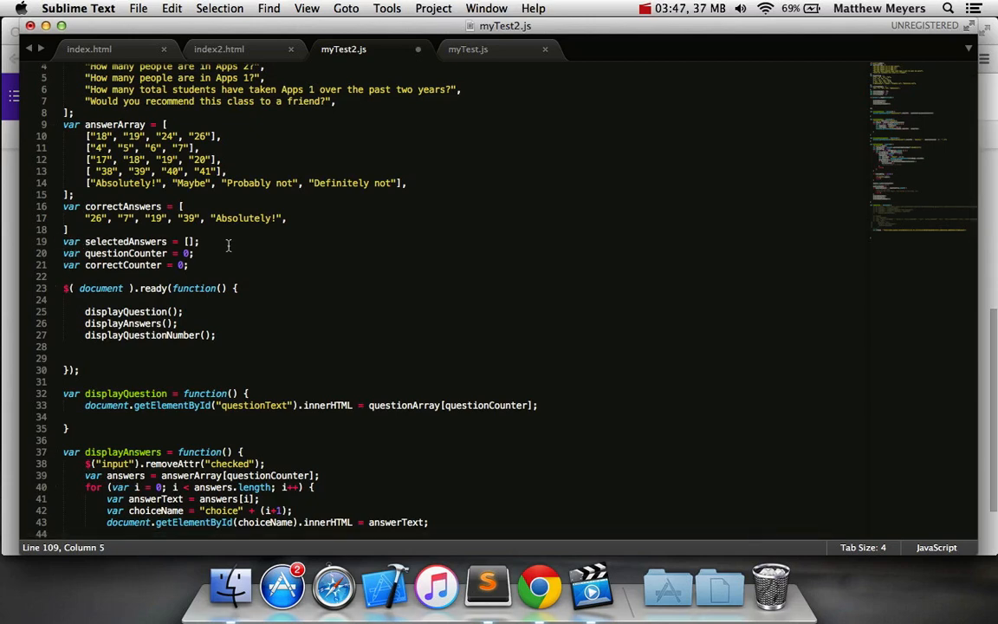
scroll("up", 3)
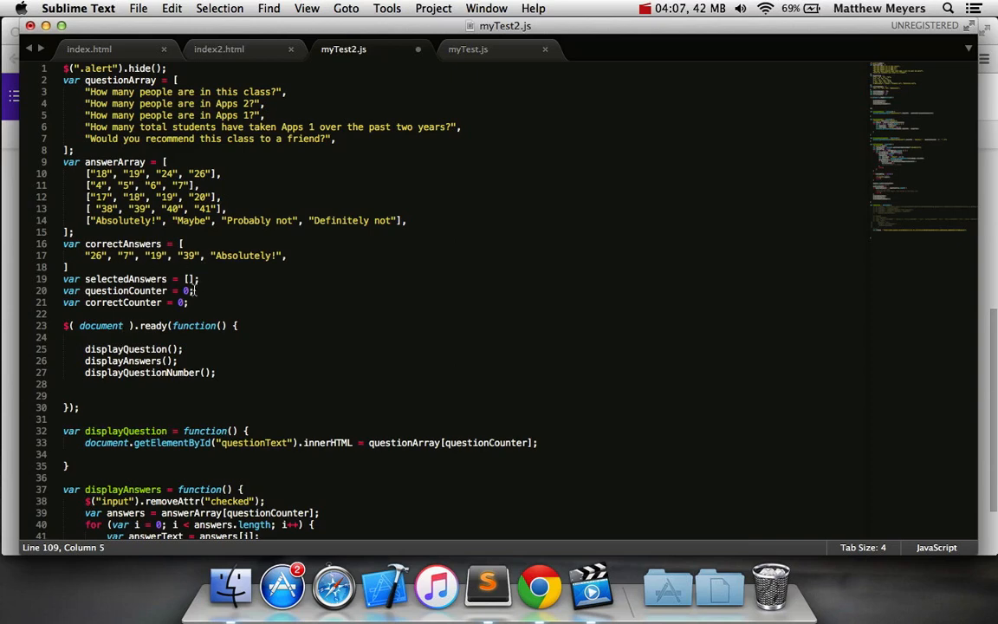
scroll("down", 3)
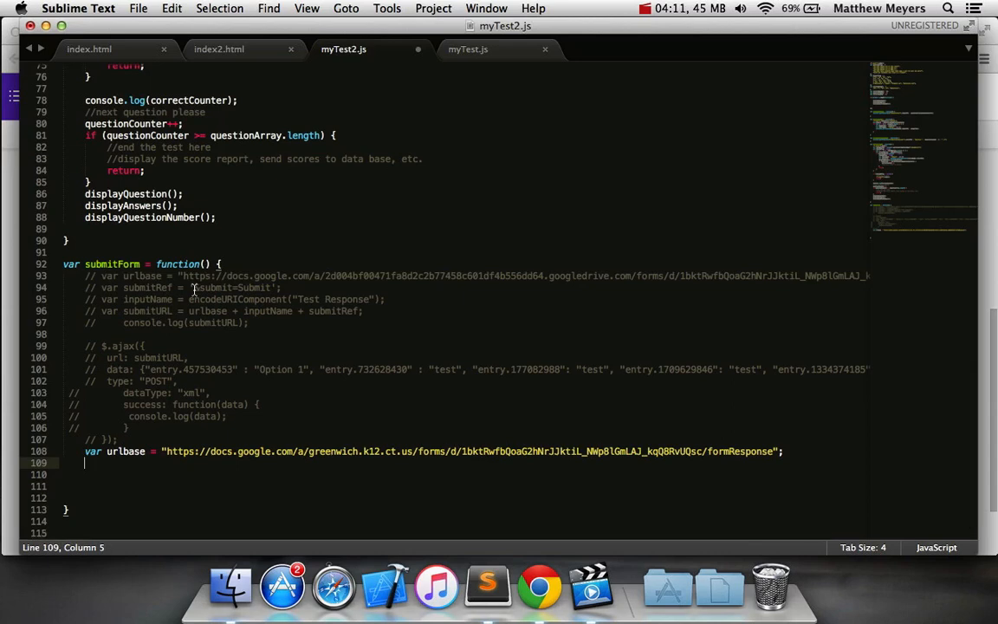
Begin a $.ajax({ call with url: urlbase and data: {}
type("$")
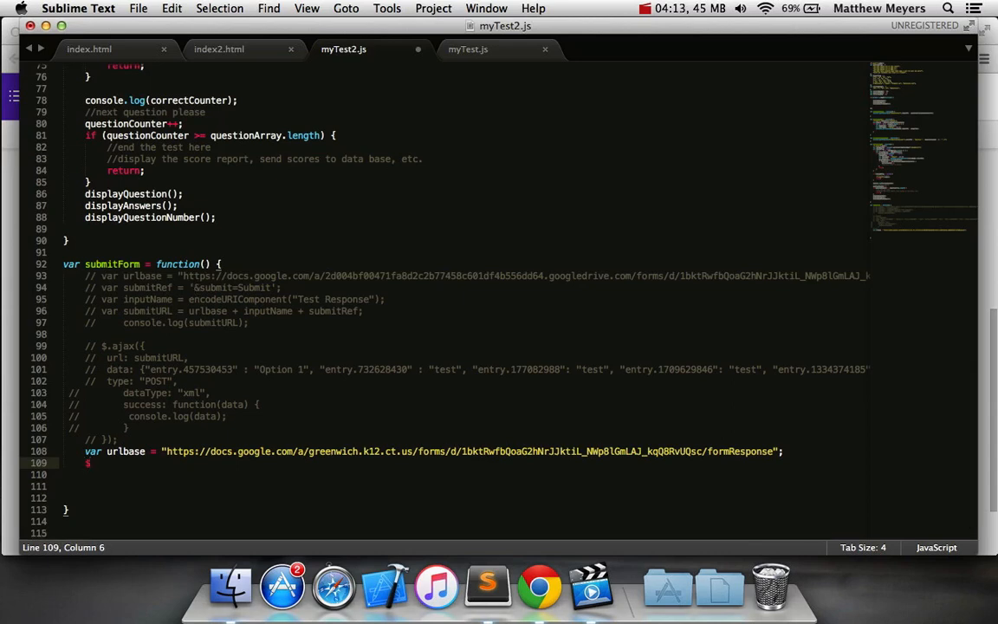
type("ajax(")
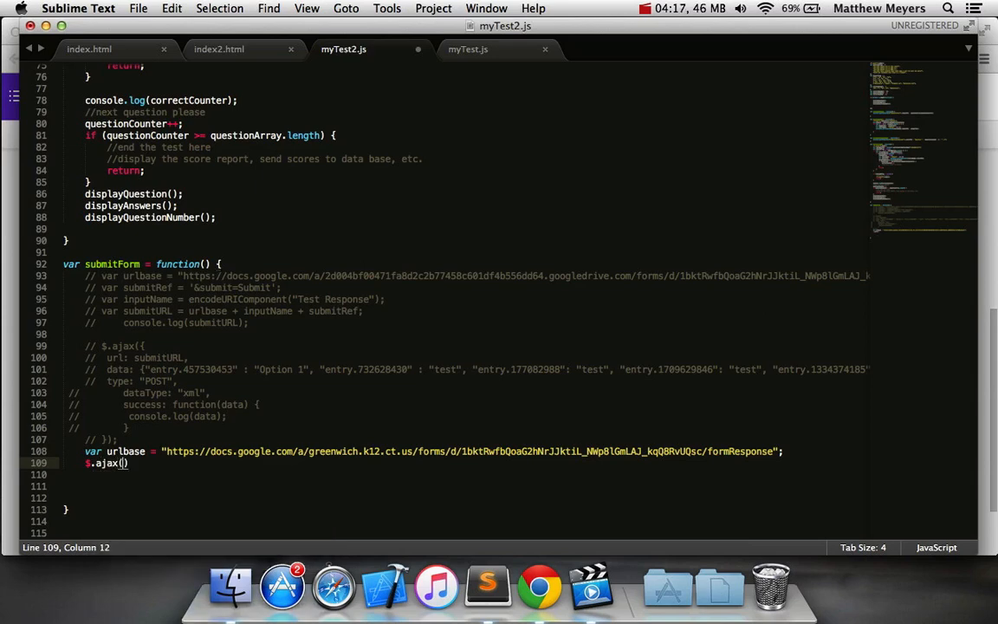
type("{")
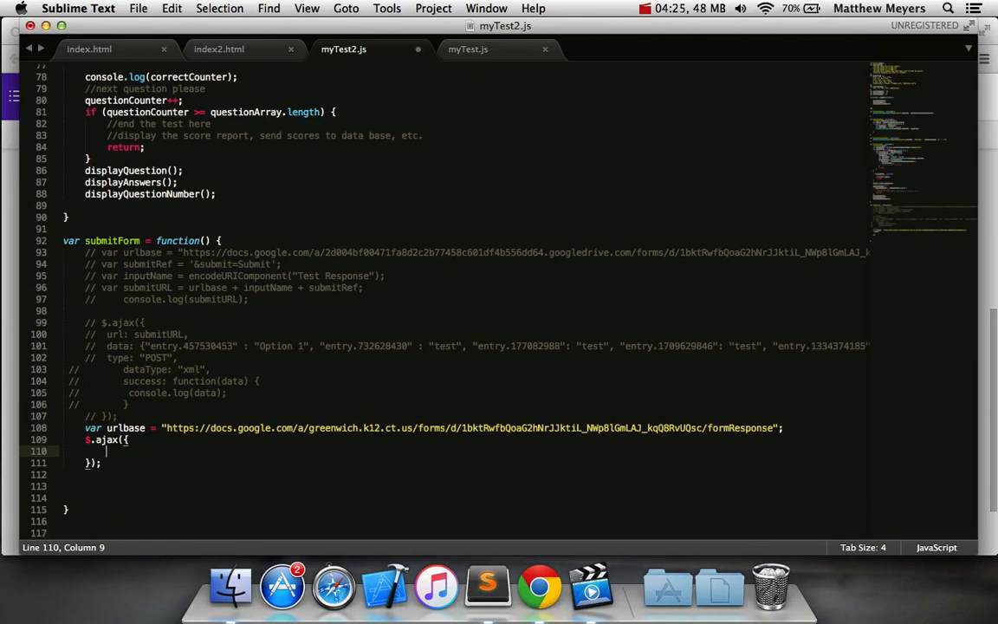
type("url:")
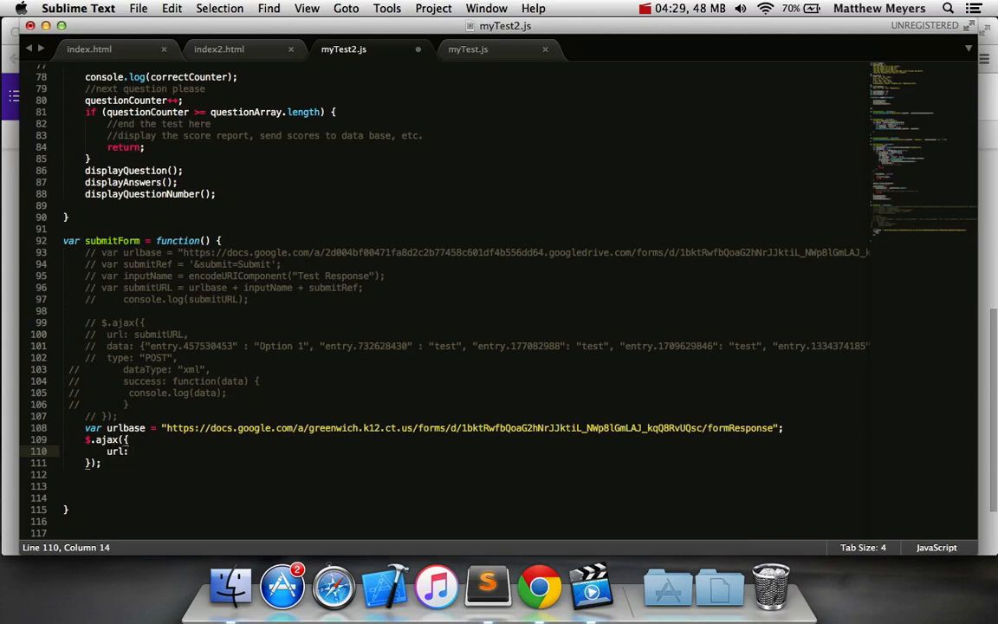
type("urlbase,")
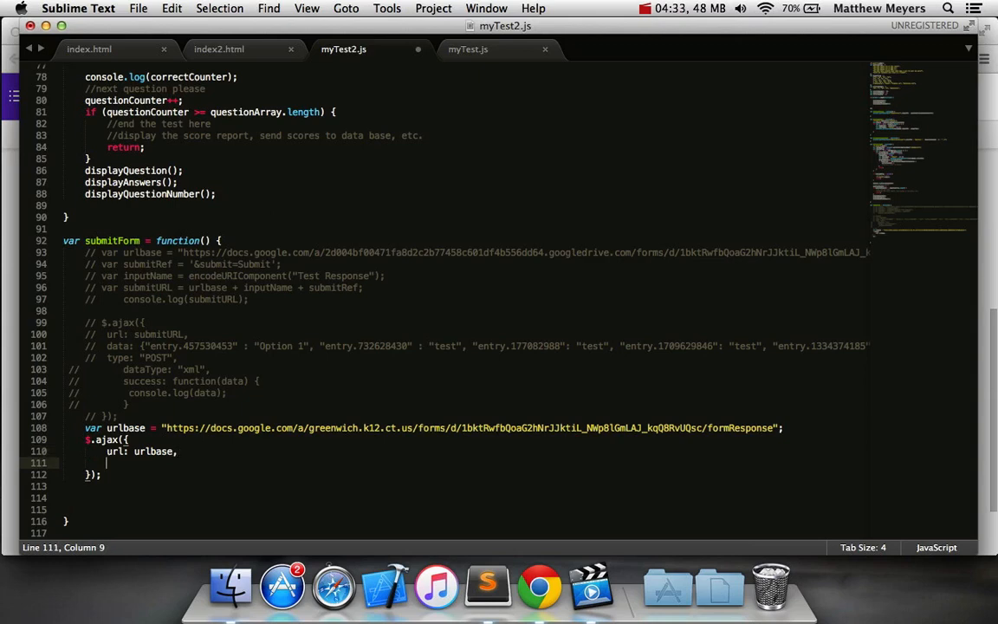
type("data:")
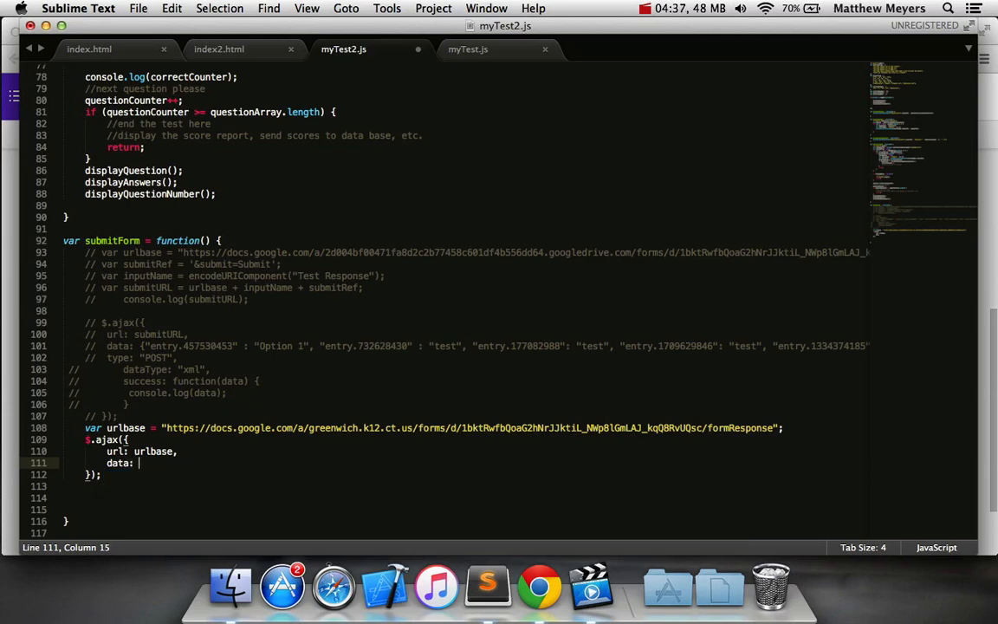
type("{},")
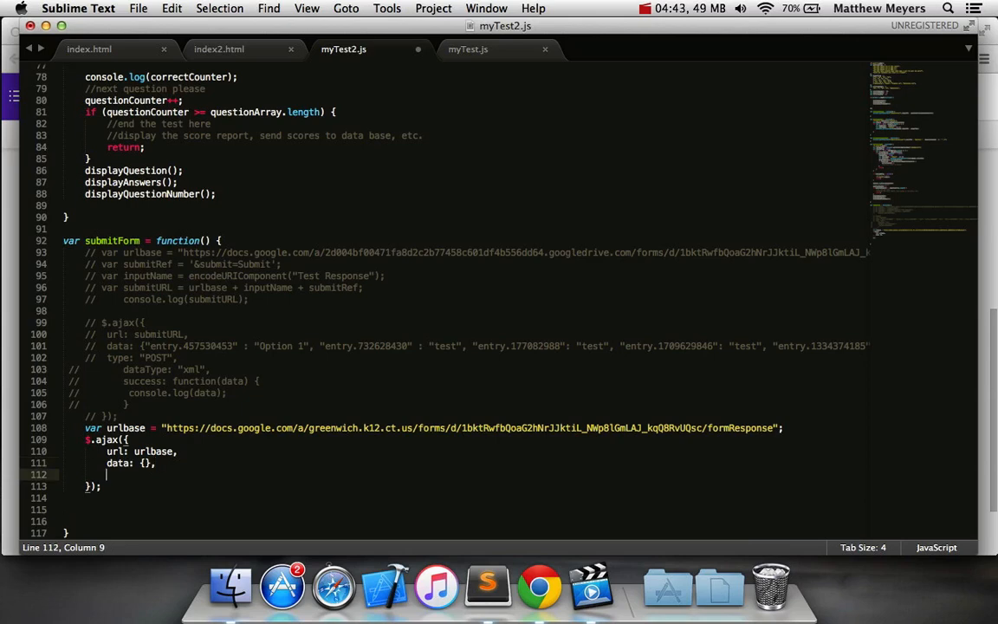
Add type: "POST", dataType: "xml" and an empty success handler to the ajax call
type("type:")
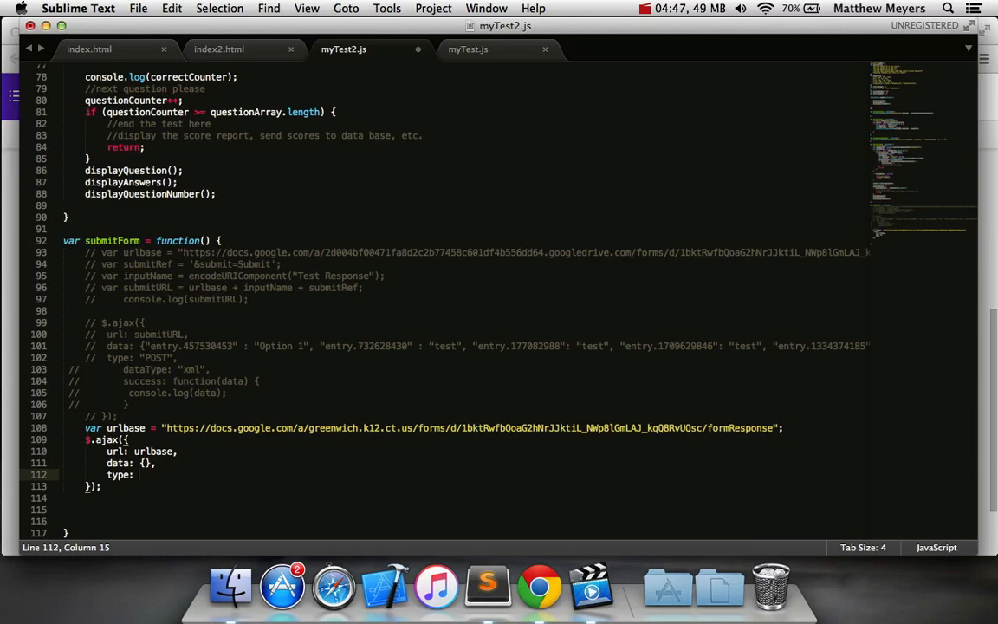
type("\"POST\",")
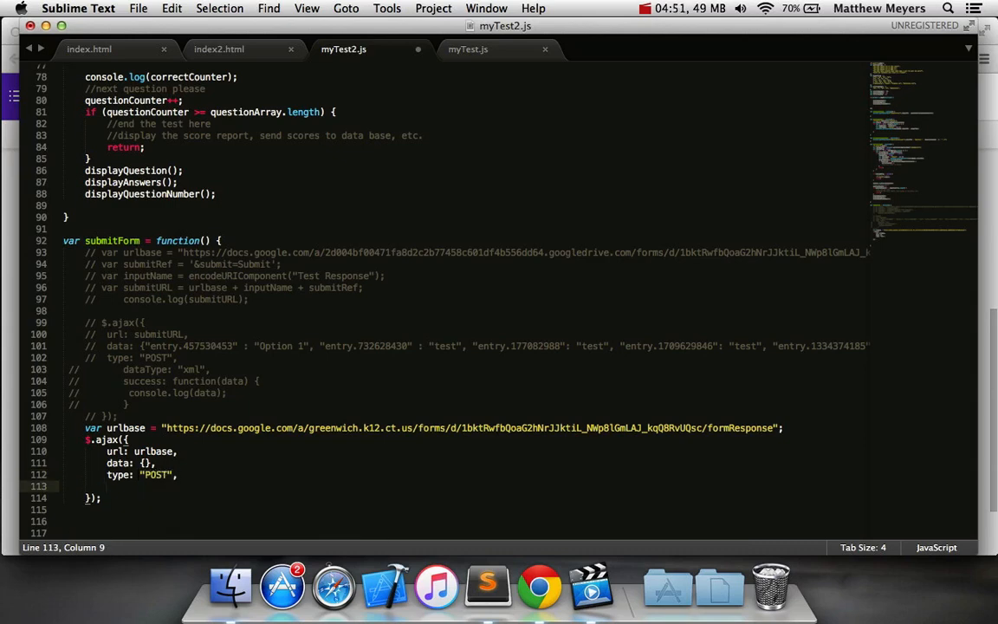
type("dataType: \"xml\",")
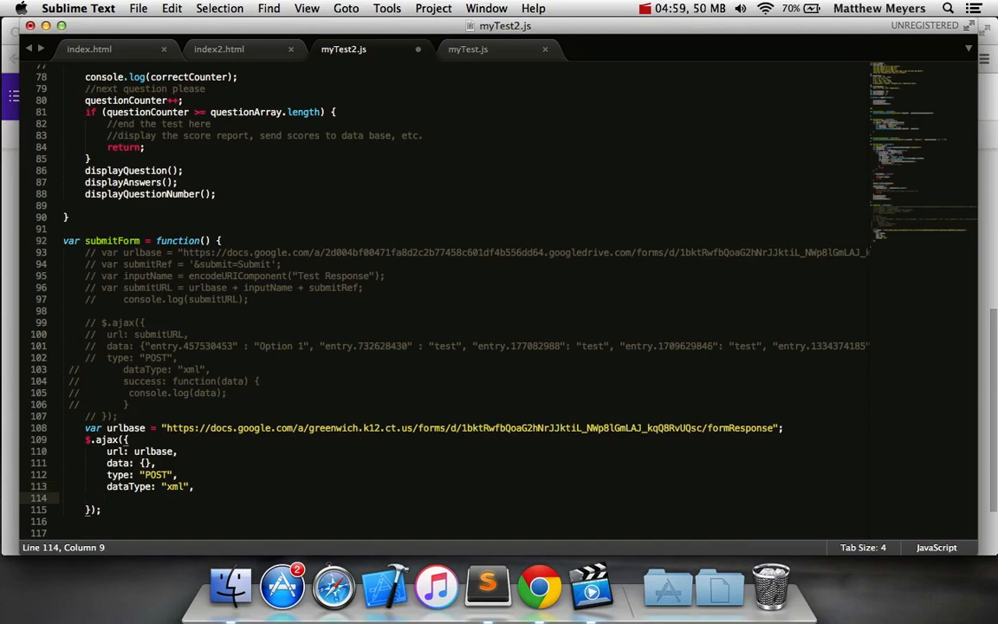
type("success: function(data) {")
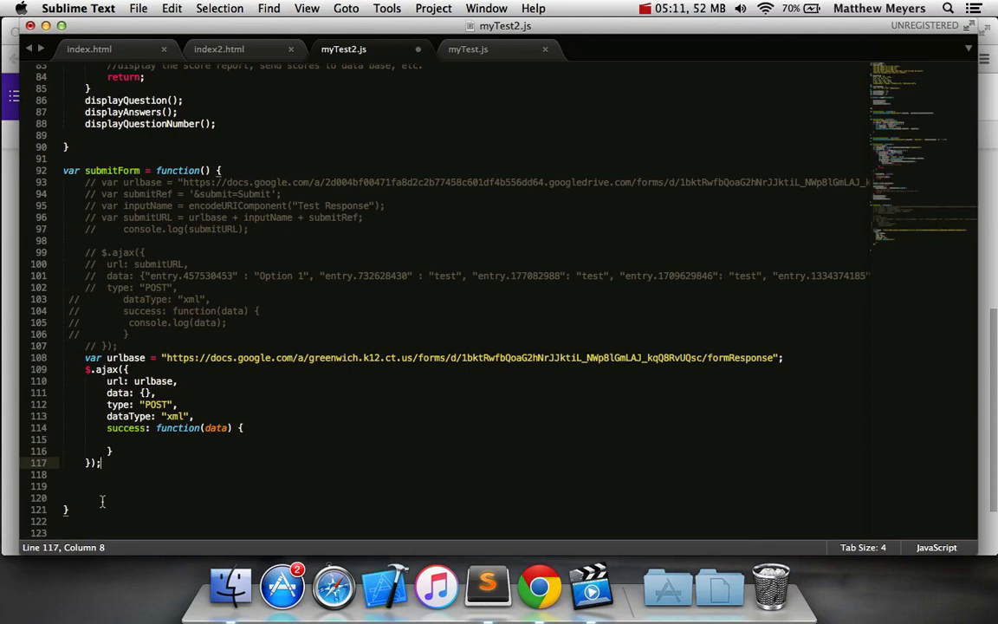
Switch to the live quiz in Chrome and Inspect Element on the #1 answer field
left_click(145, 391)
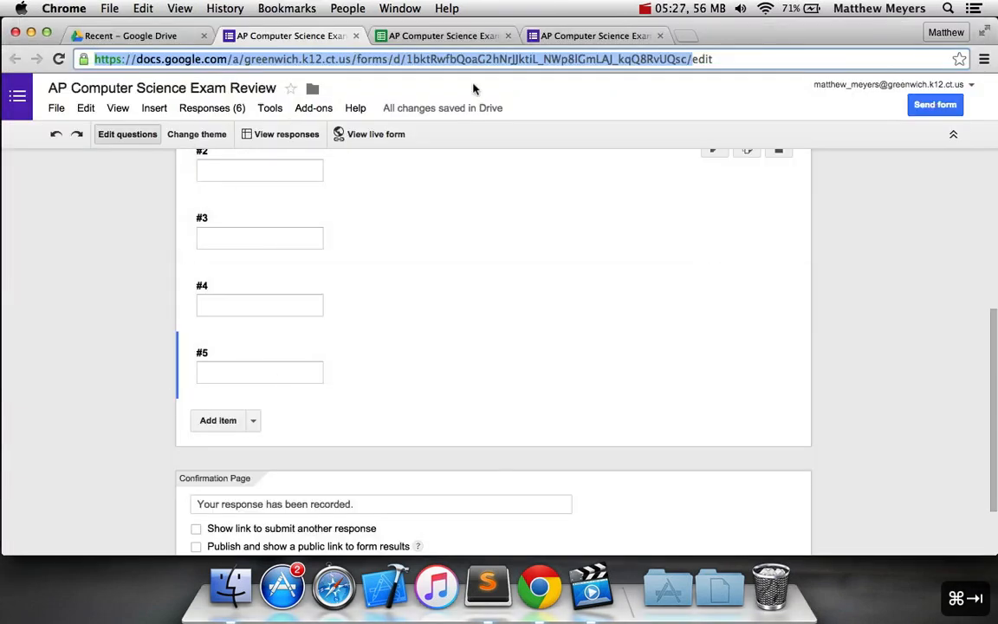
left_click(374, 133)
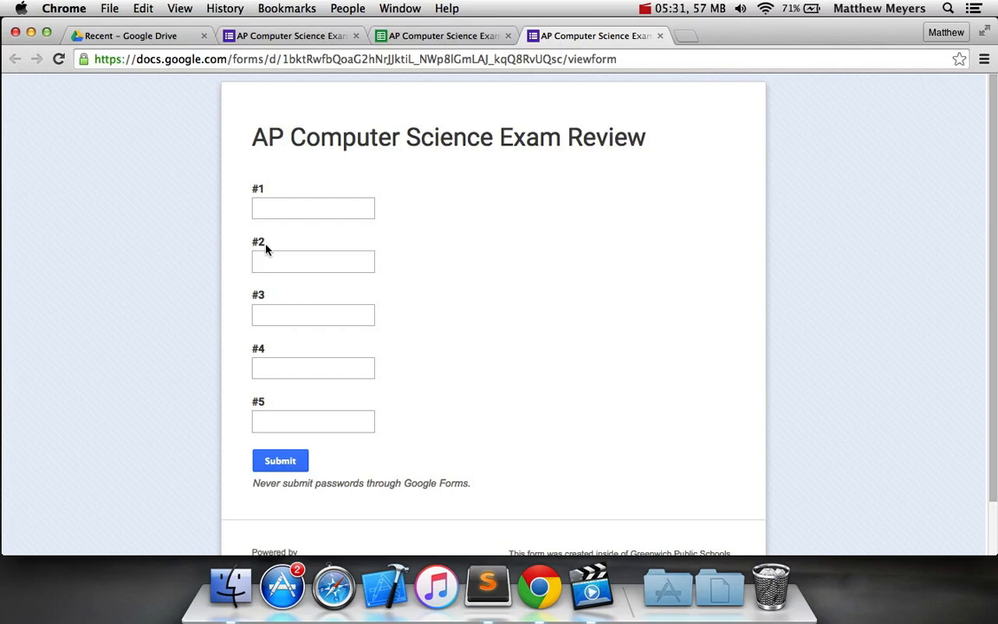
mouse_move(257, 352)
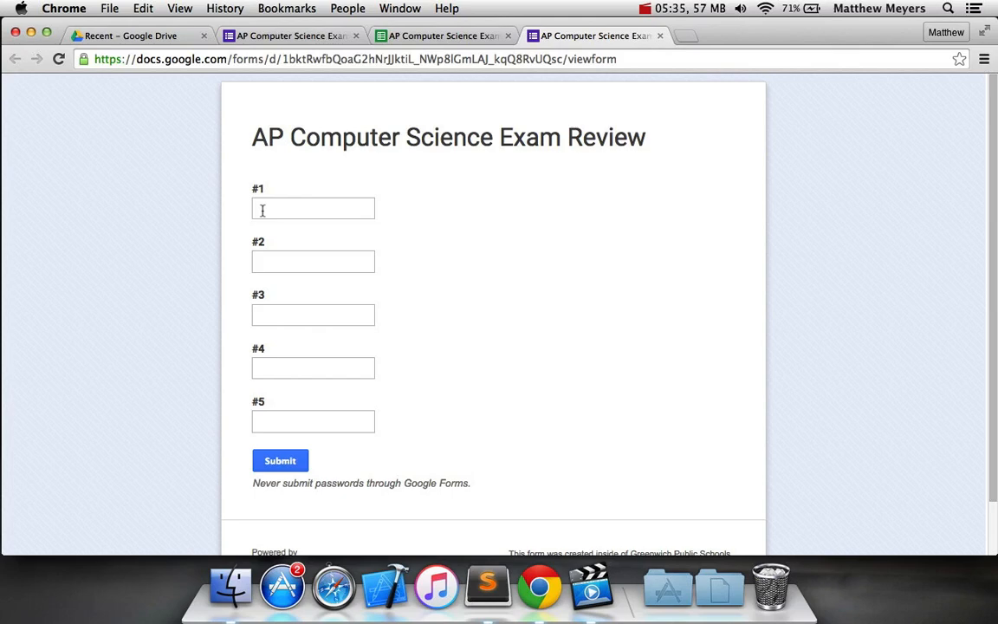
right_click(312, 208)
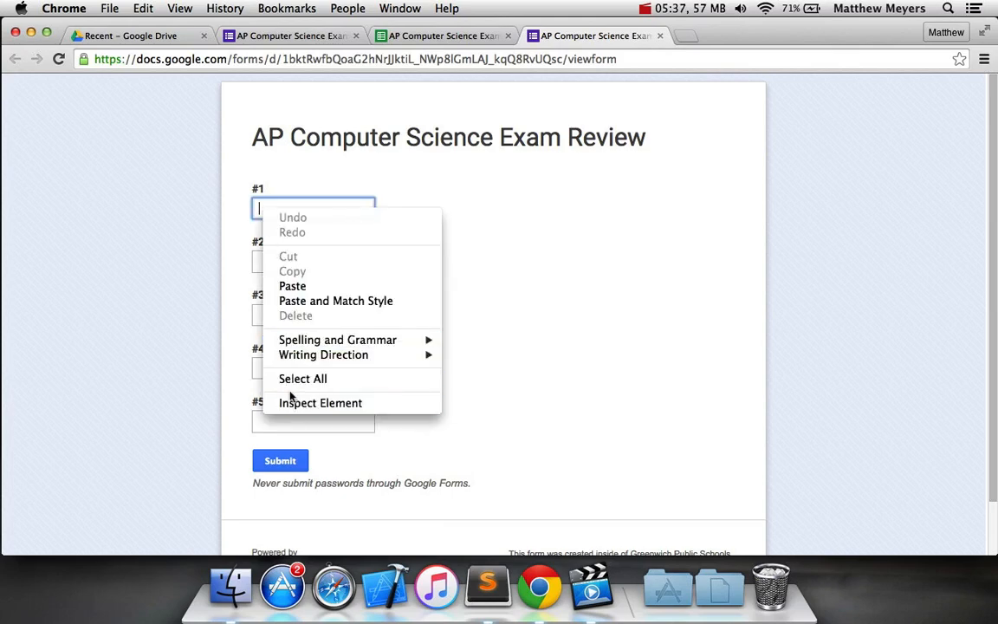
left_click(321, 402)
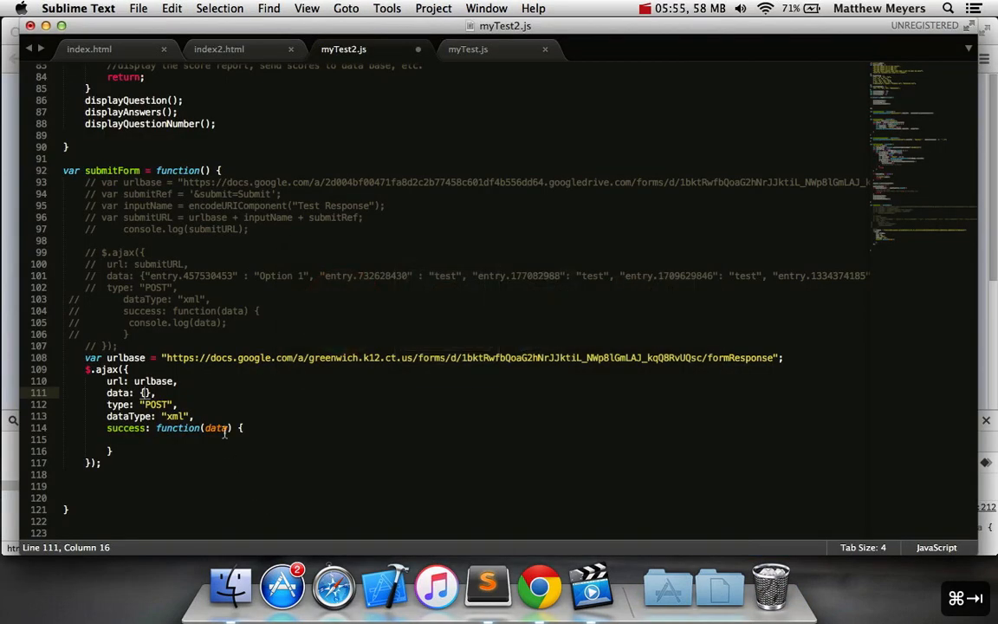
In the ajax data, map "entry.457530453" to selectedAnswers[0] and begin the next quoted key
type("\"\"")
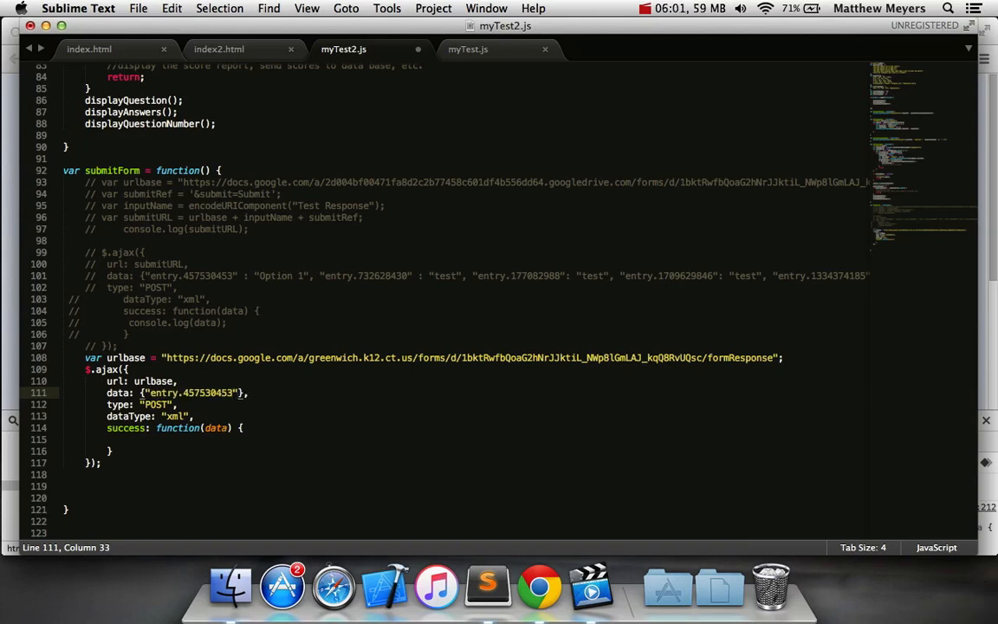
type(":")
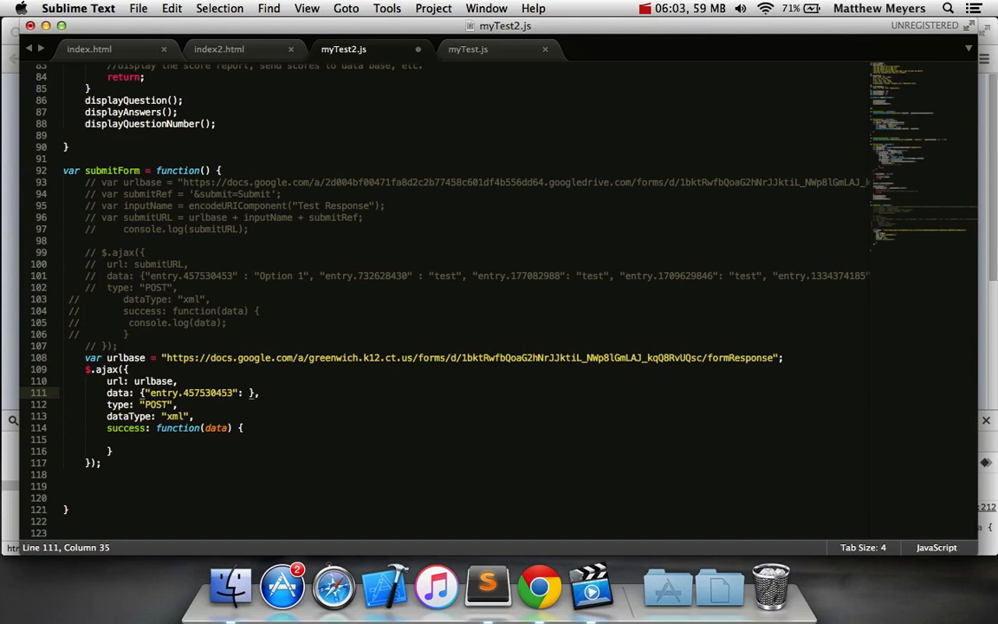
type("\"\"")
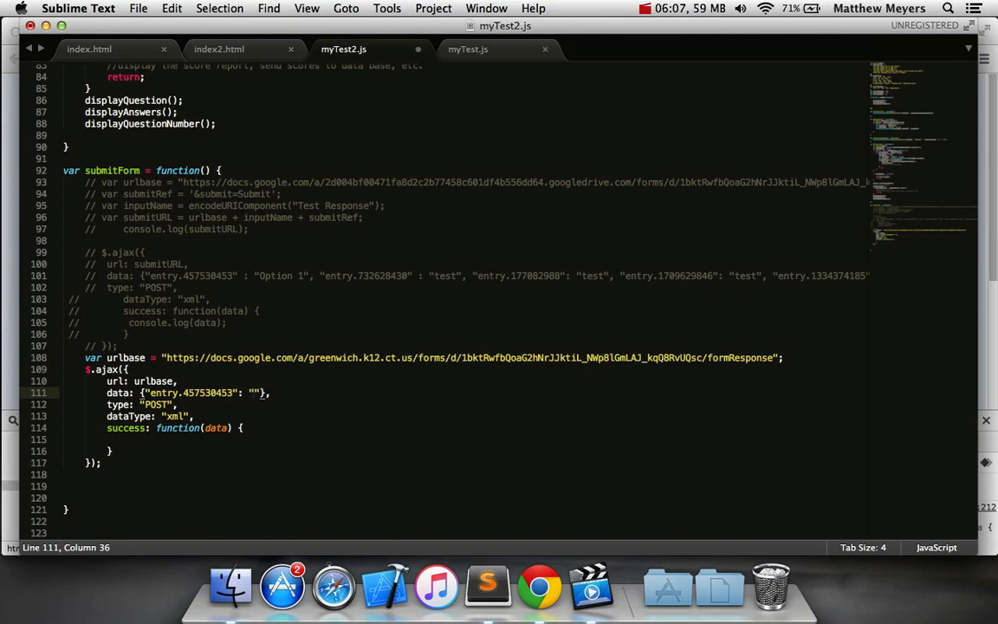
scroll("up", 3)
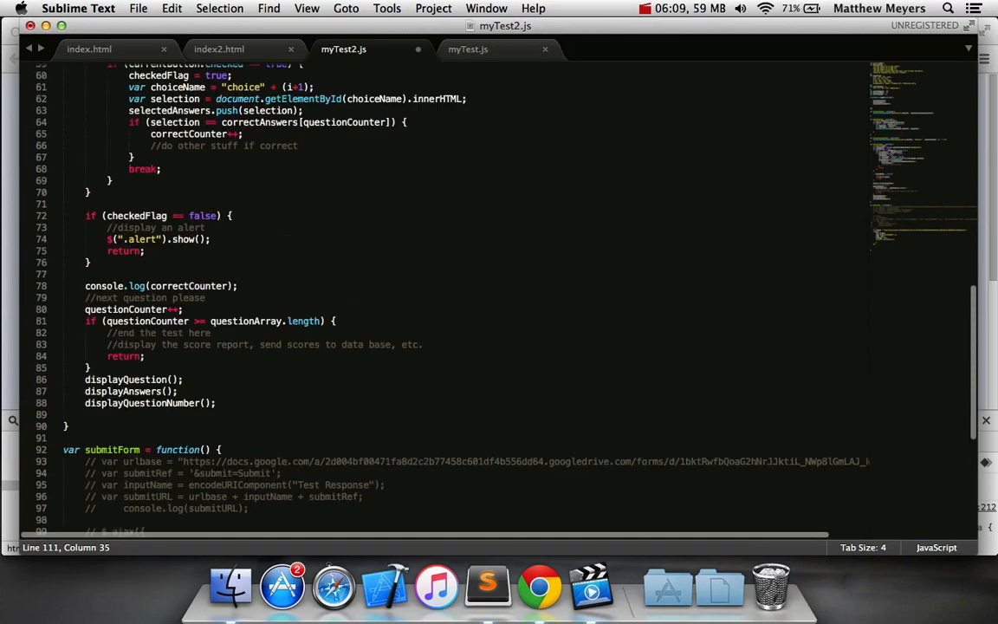
scroll("up", 3)
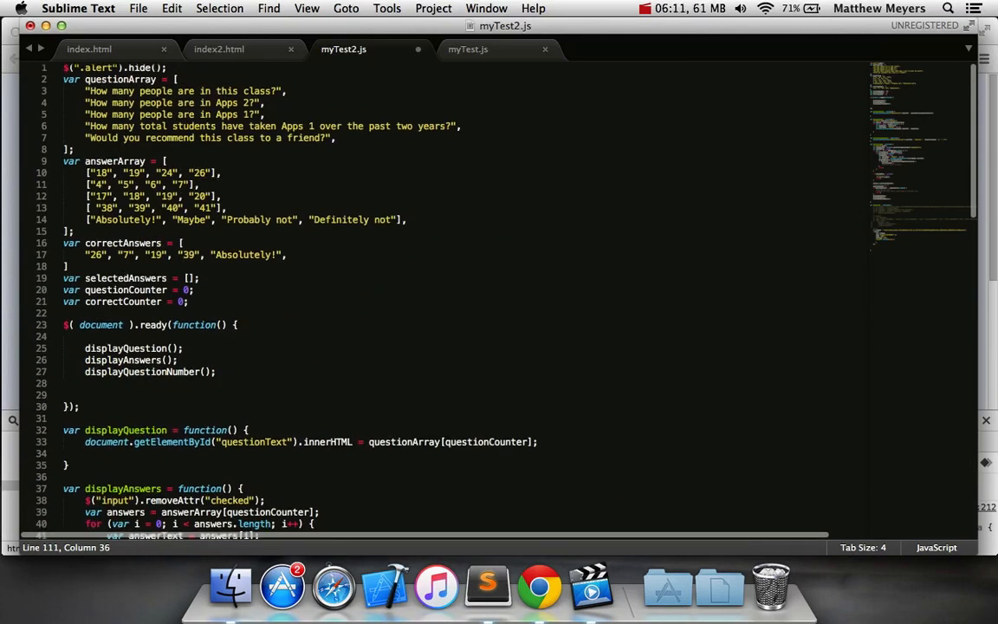
scroll("down", 3)
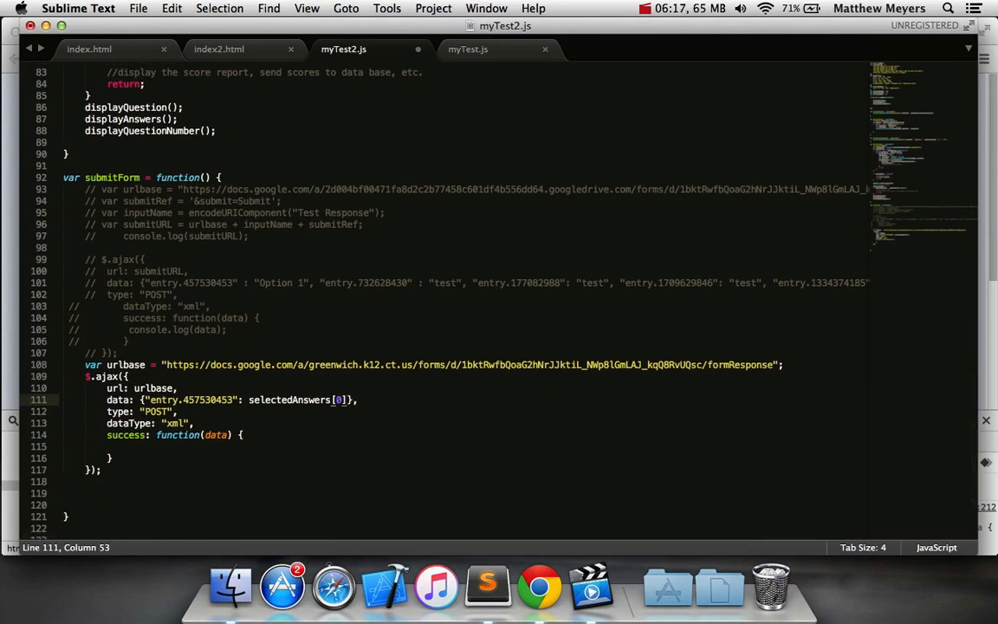
type(",")
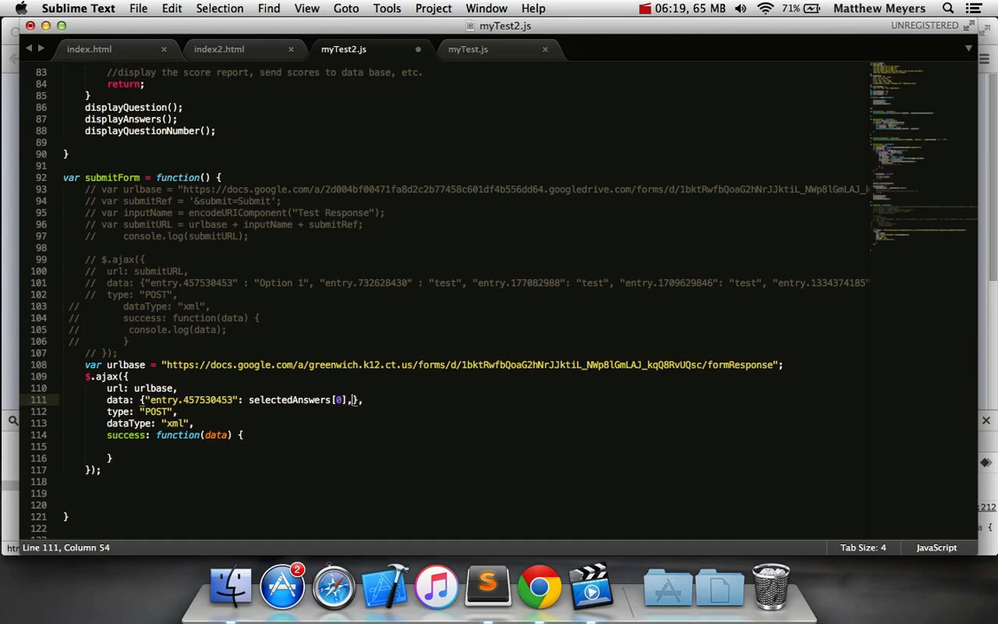
type("\"")
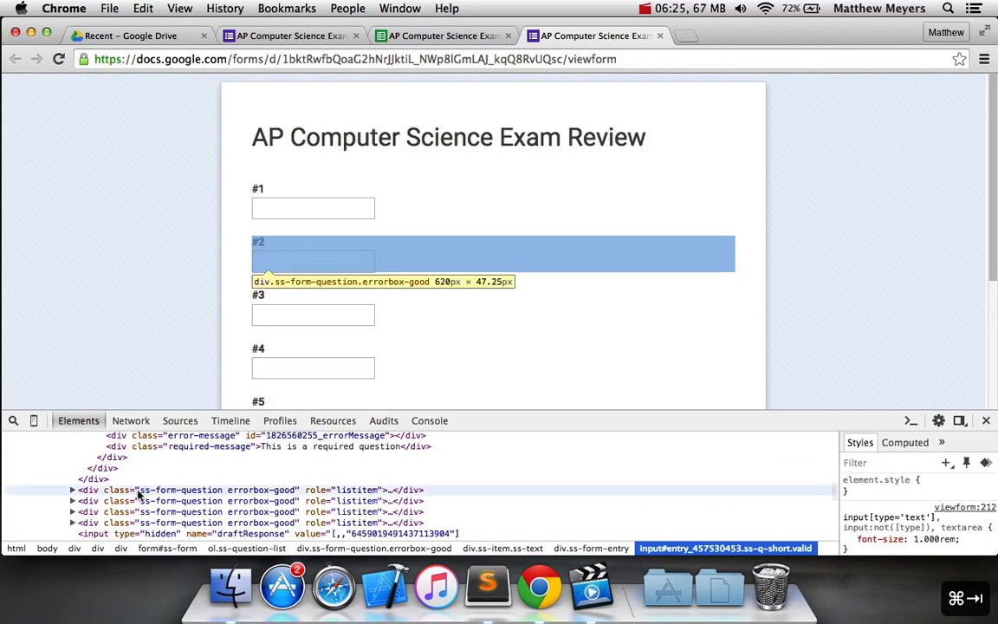
Use the inspector's magnifier on the #2 text box and select its input to read entry_732628430
left_click(73, 489)
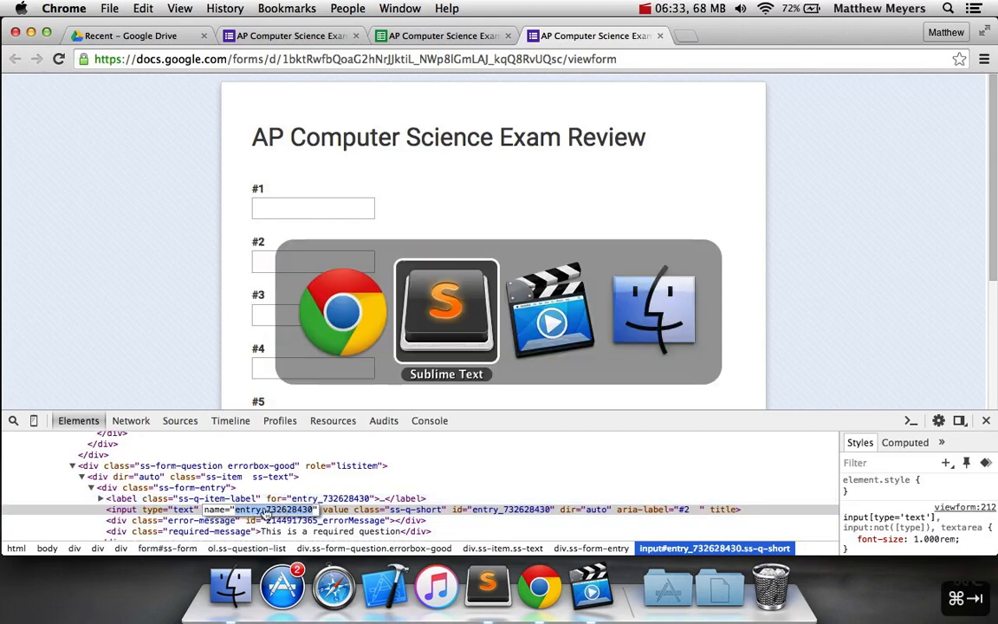
left_click(447, 312)
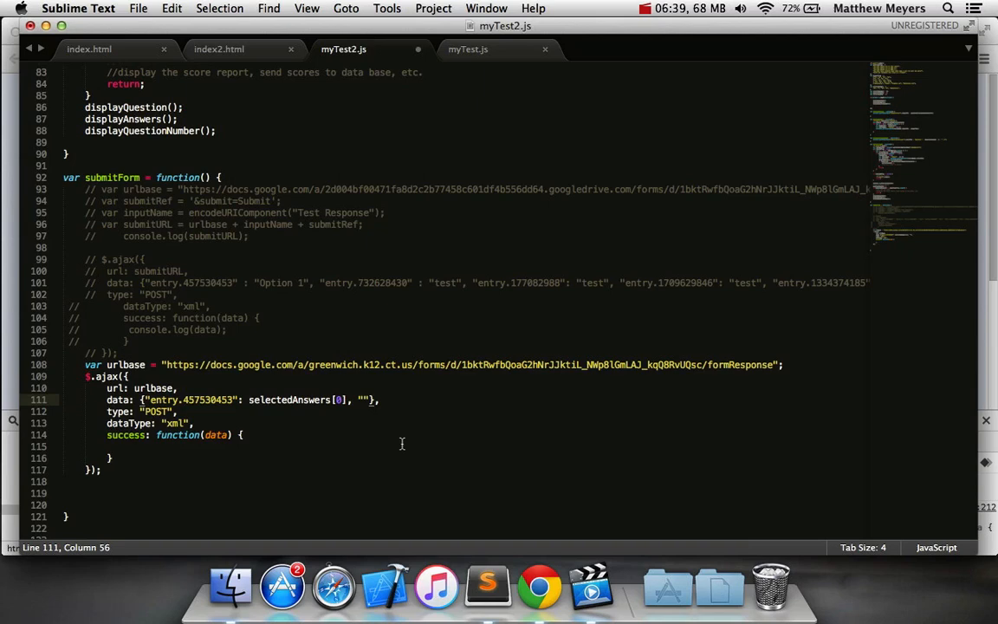
Map entry.732628430 to selectedAnswers[1] in the AJAX data object
type("entry.732628430")
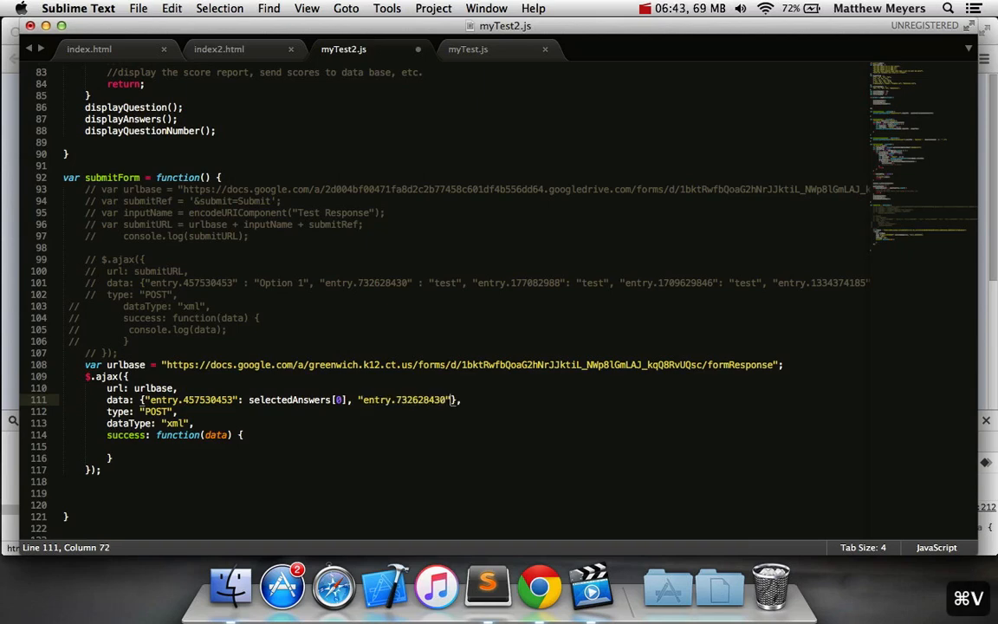
type("sel")
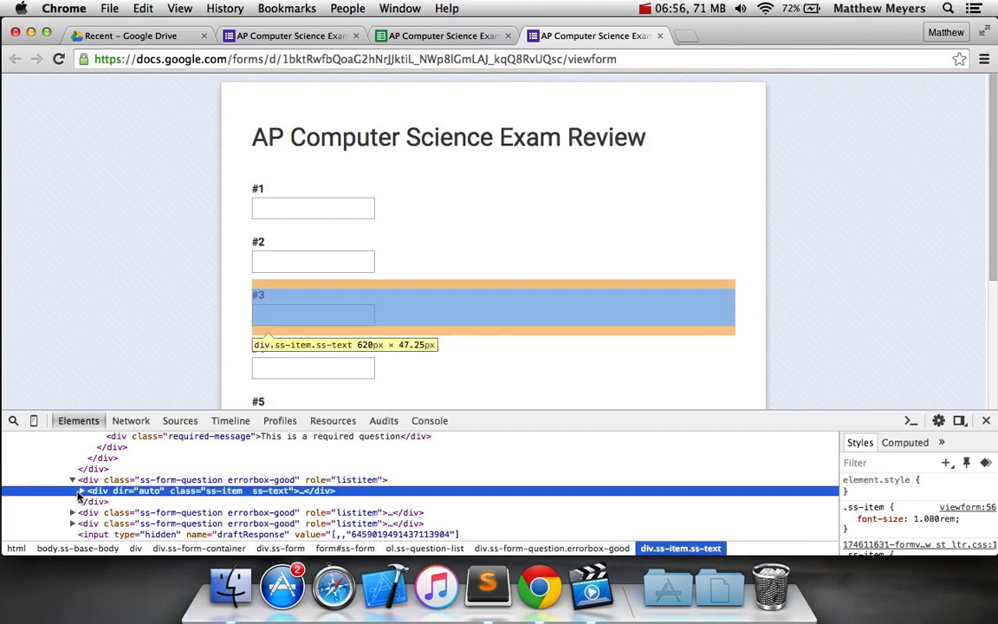
Map entry.177082988 to selectedAnswers[2], copying the id from the #3 field markup
left_click(80, 490)
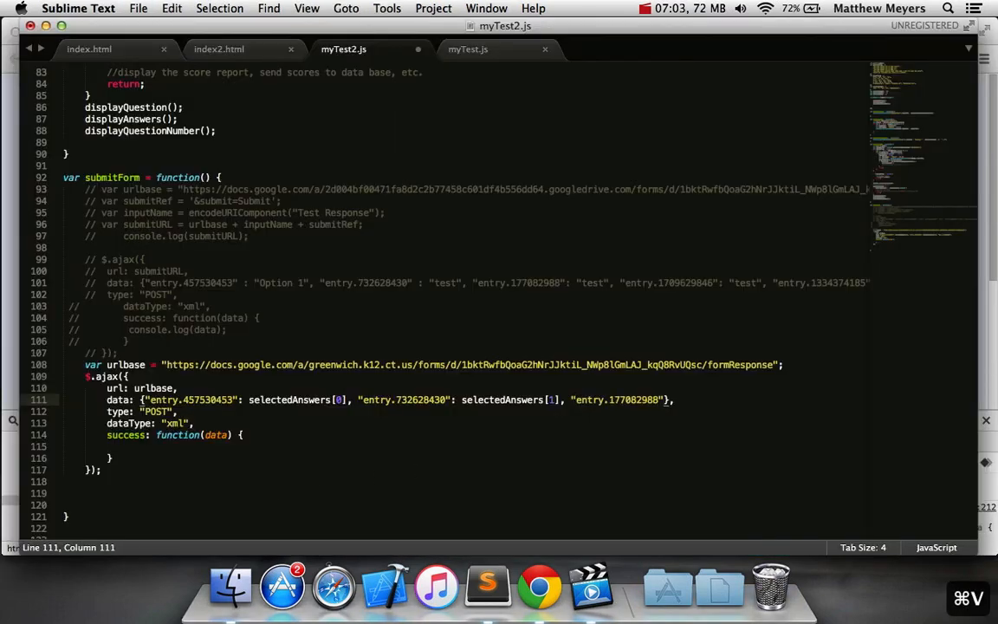
type("selectedAnswers")
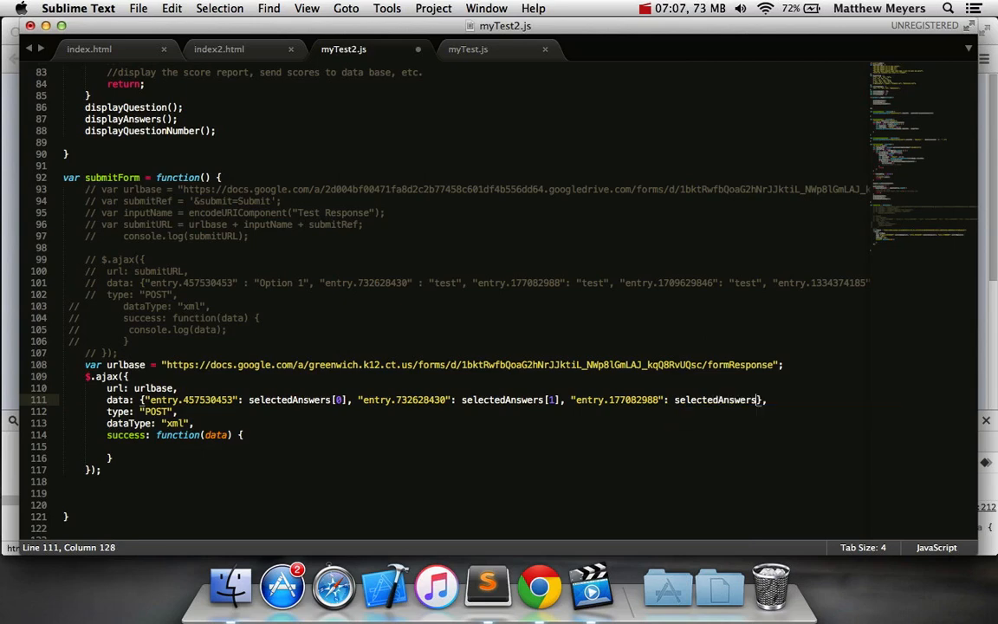
type("[2], },")
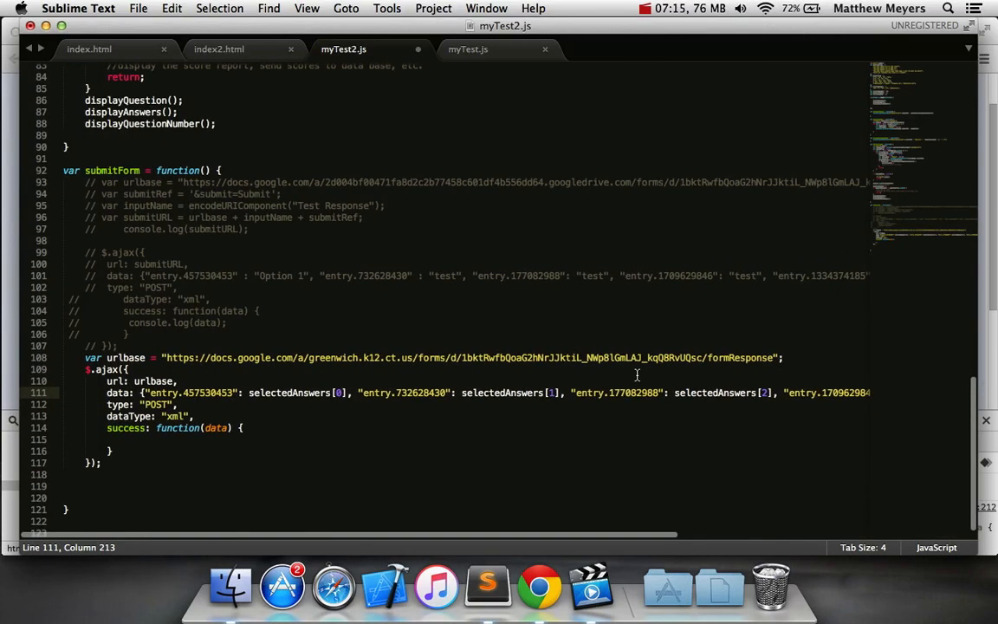
Add a fourth entry key to the data object using the inspector's field id
left_click(520, 392)
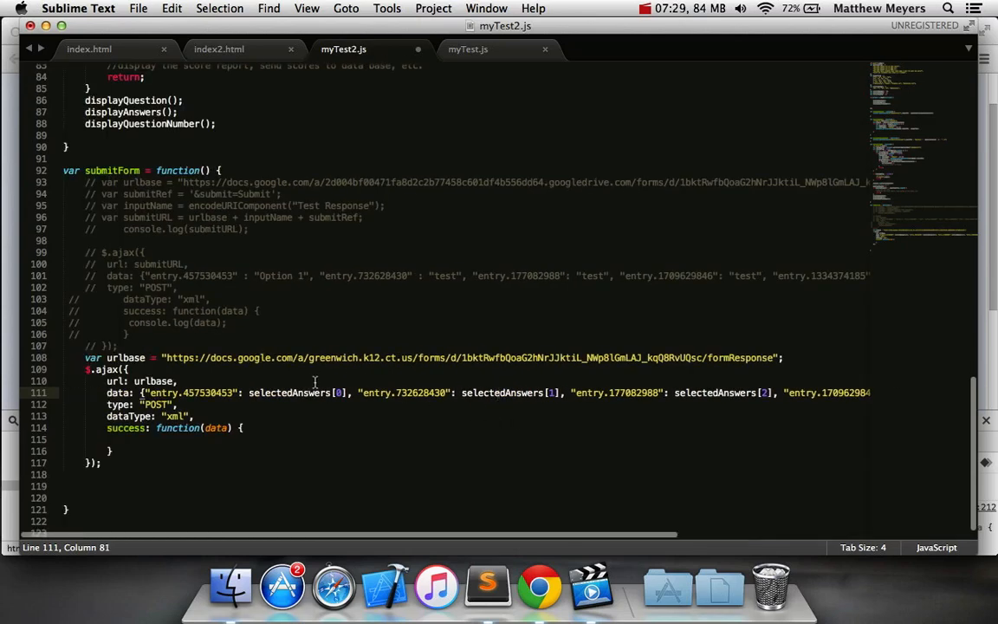
left_click(544, 392)
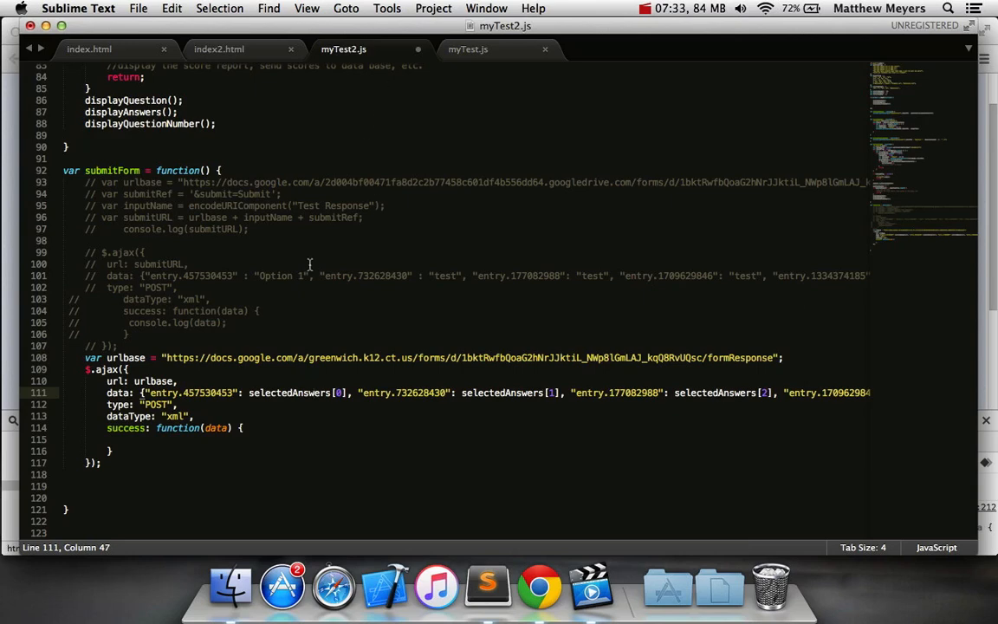
Call submitForm() inside the questionCounter == questionArray.length branch and save the script
key("cmd+s")
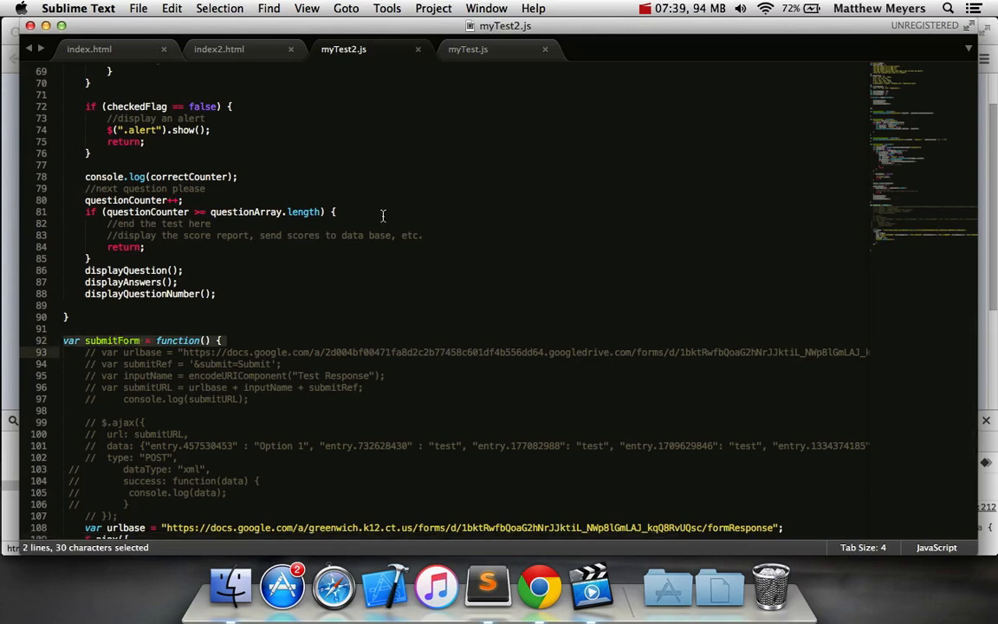
left_click(153, 223)
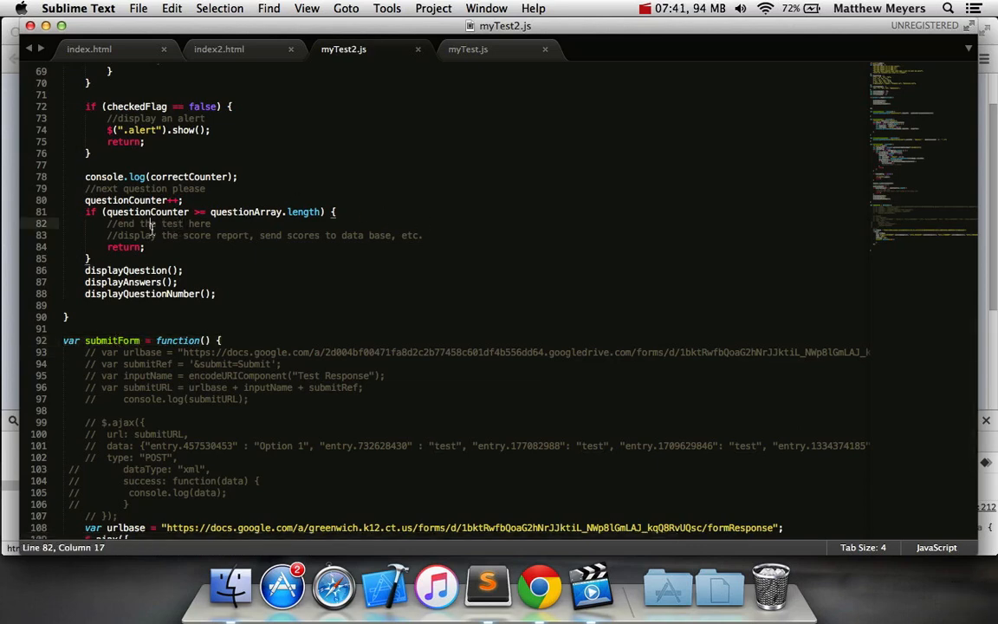
mouse_move(267, 201)
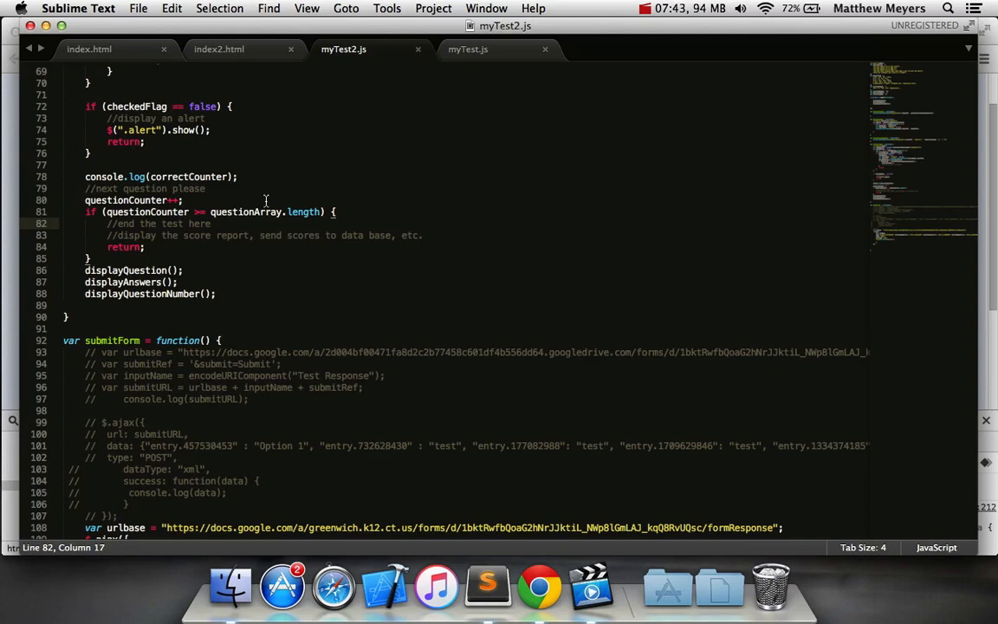
left_click(422, 236)
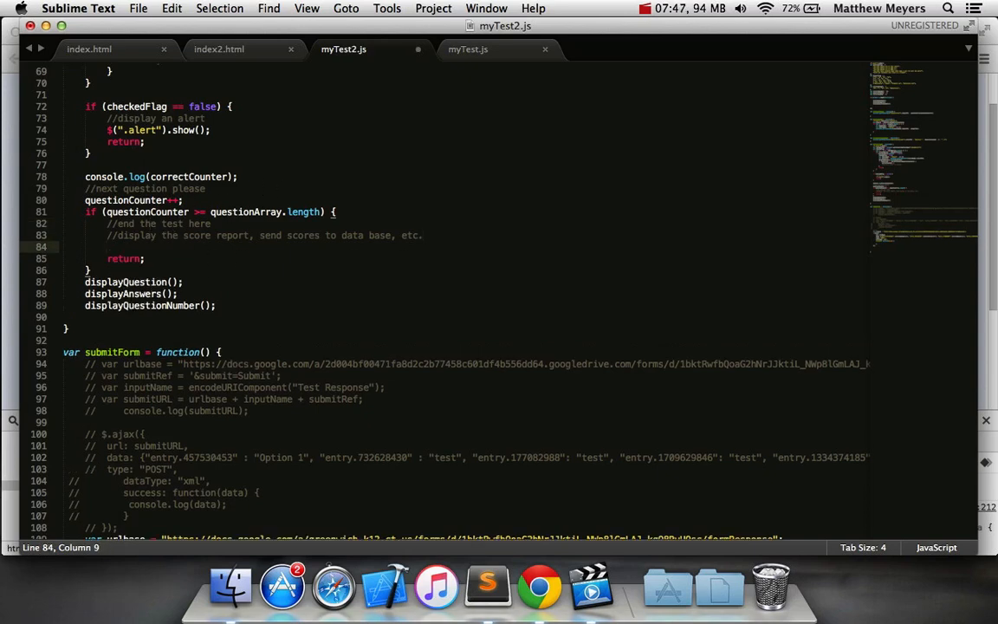
type("submitForm();")
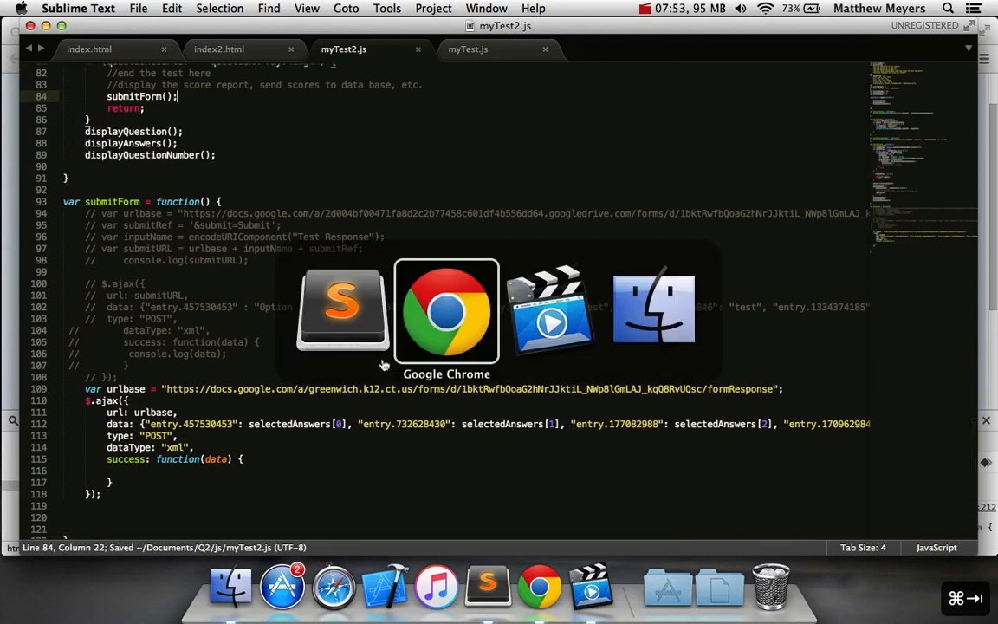
Return to the exam review form in Chrome and switch to the recent Drive files tab
left_click(447, 308)
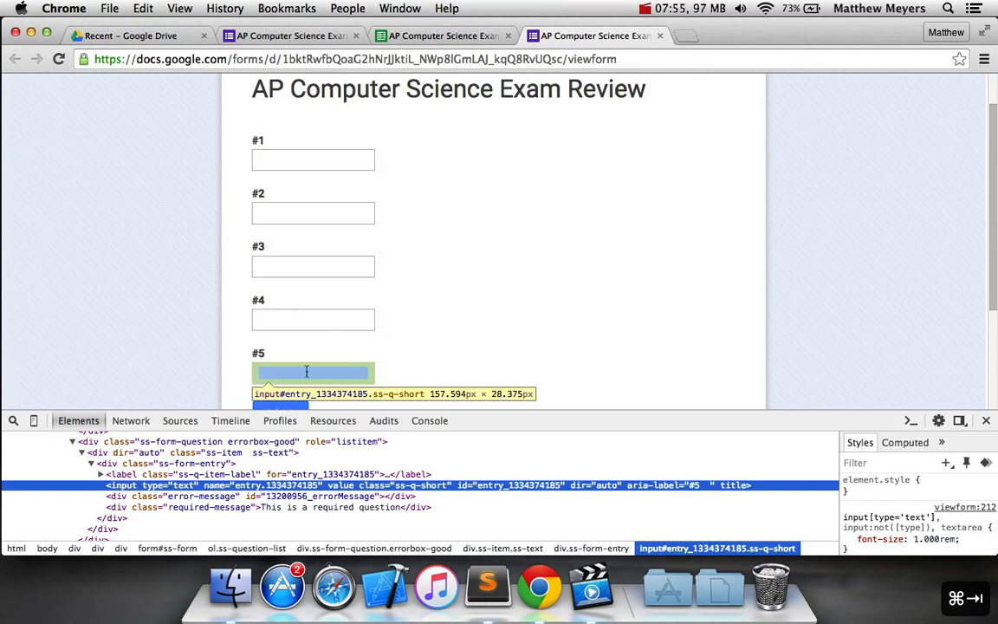
scroll("down", 3)
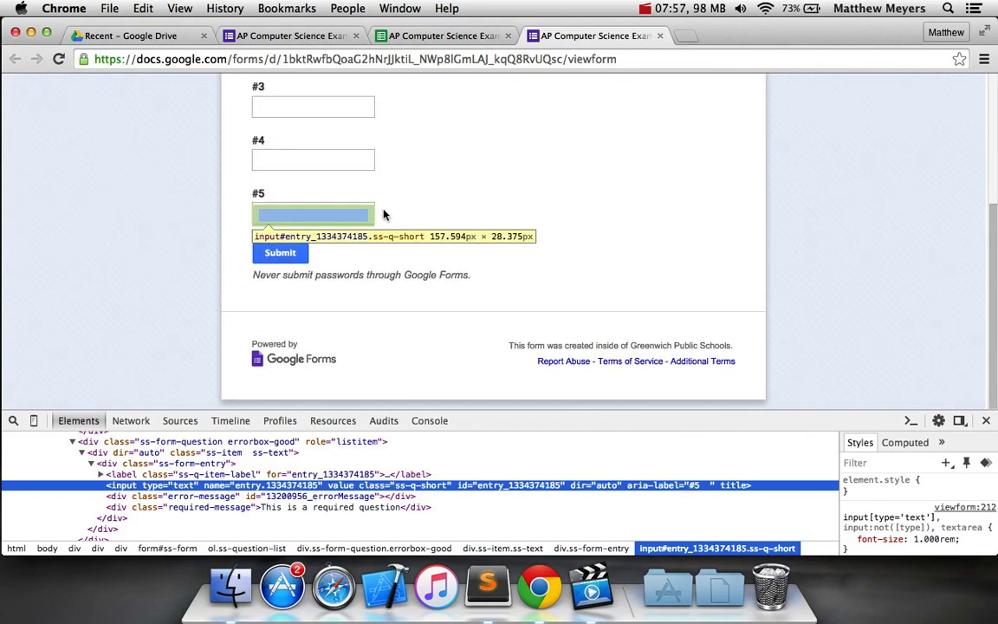
scroll("up", 3)
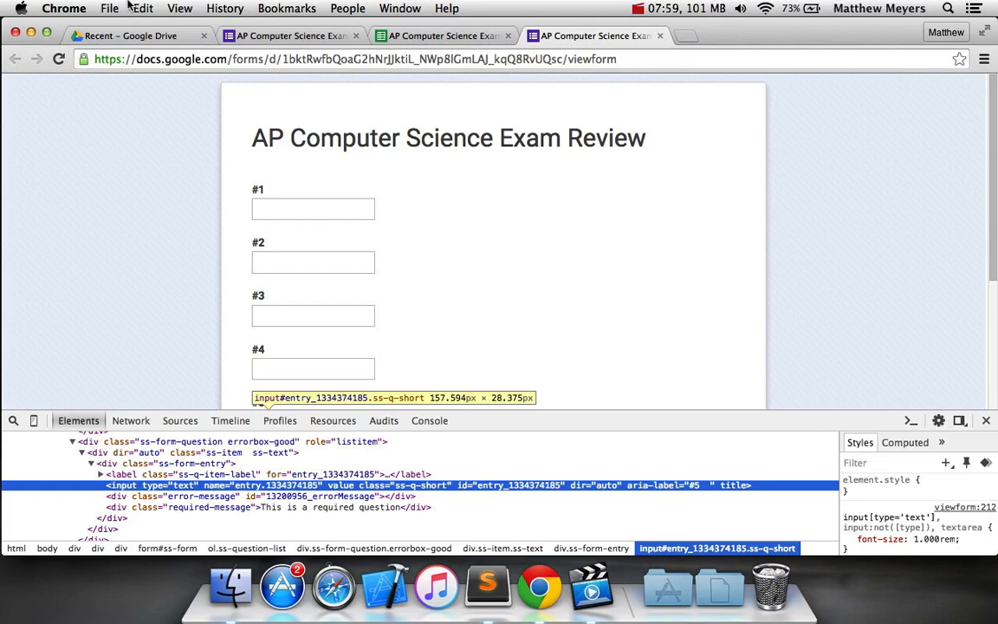
left_click(130, 35)
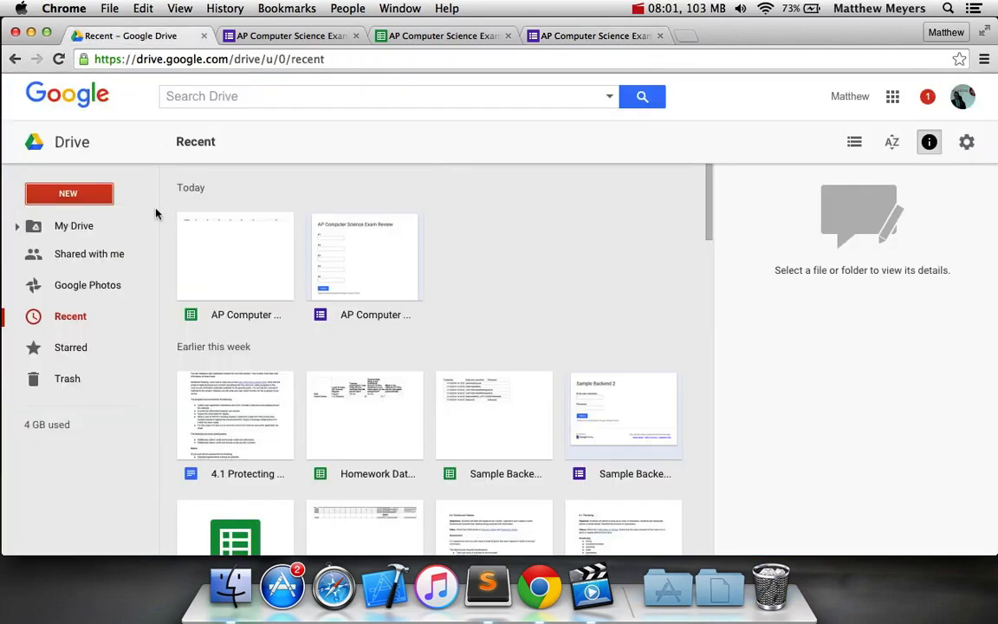
Navigate My Drive into Projects, then Q2, then the js folder
left_click(72, 225)
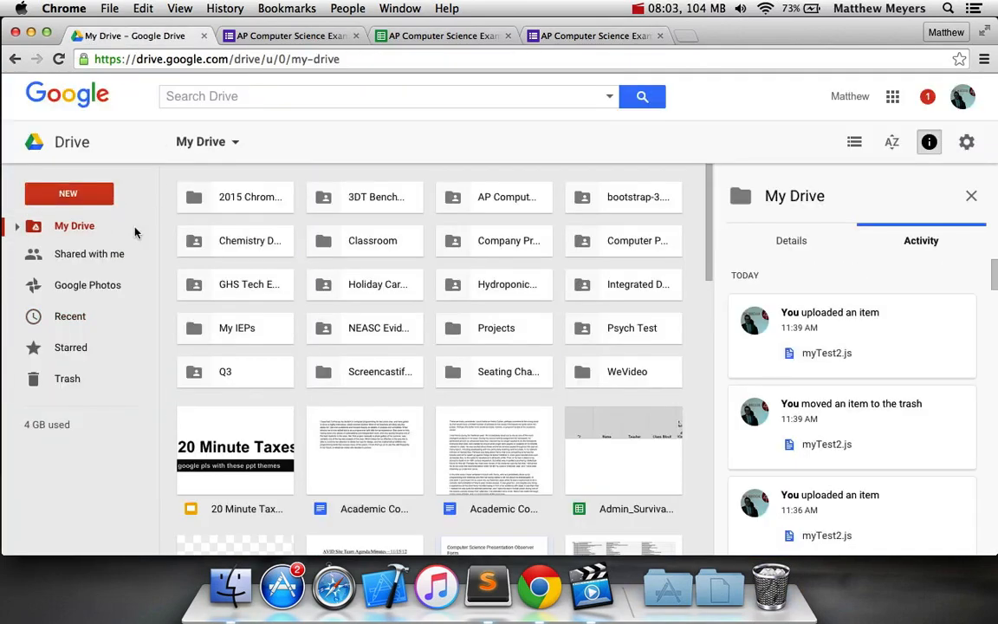
double_click(495, 327)
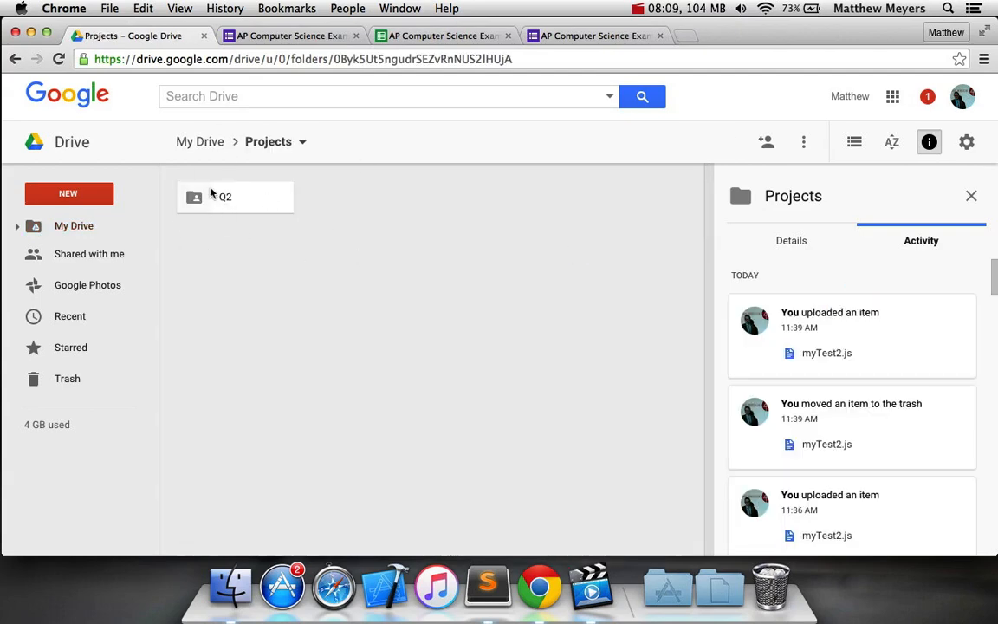
double_click(225, 197)
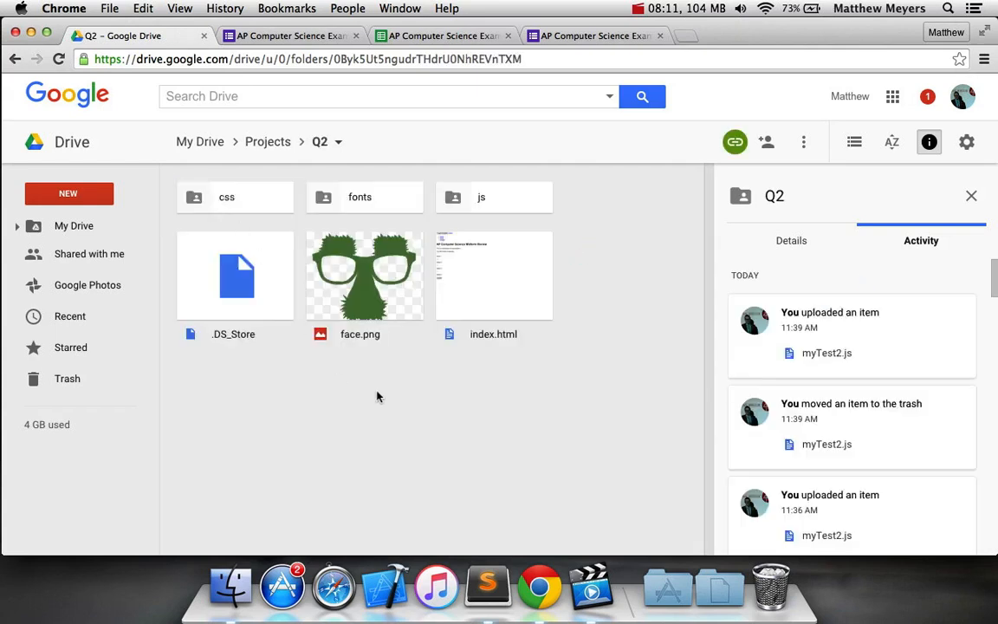
double_click(494, 198)
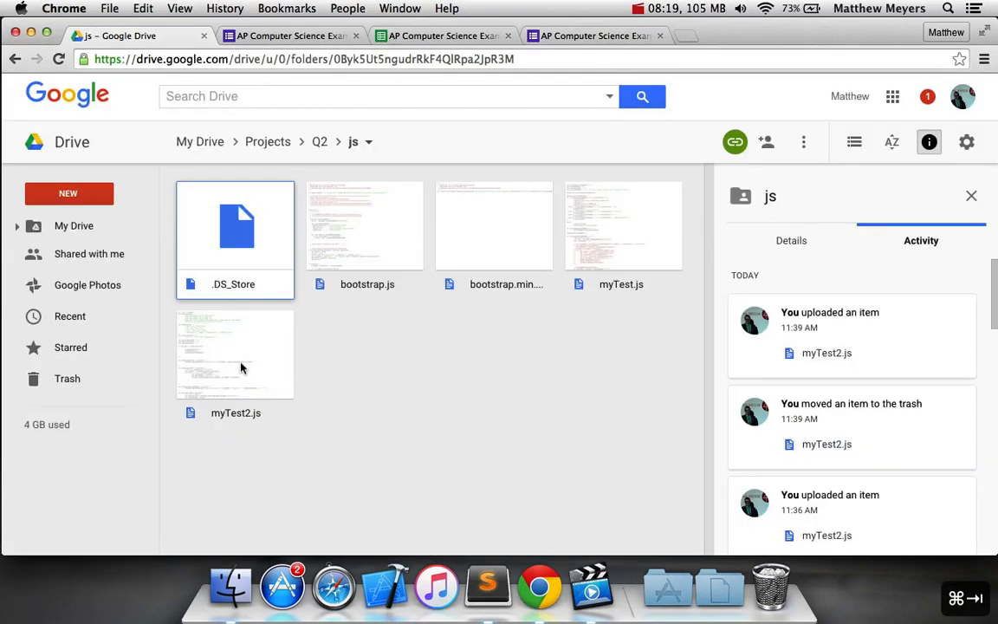
Select myTest2.js to view its activity and start a new browser tab
left_click(235, 353)
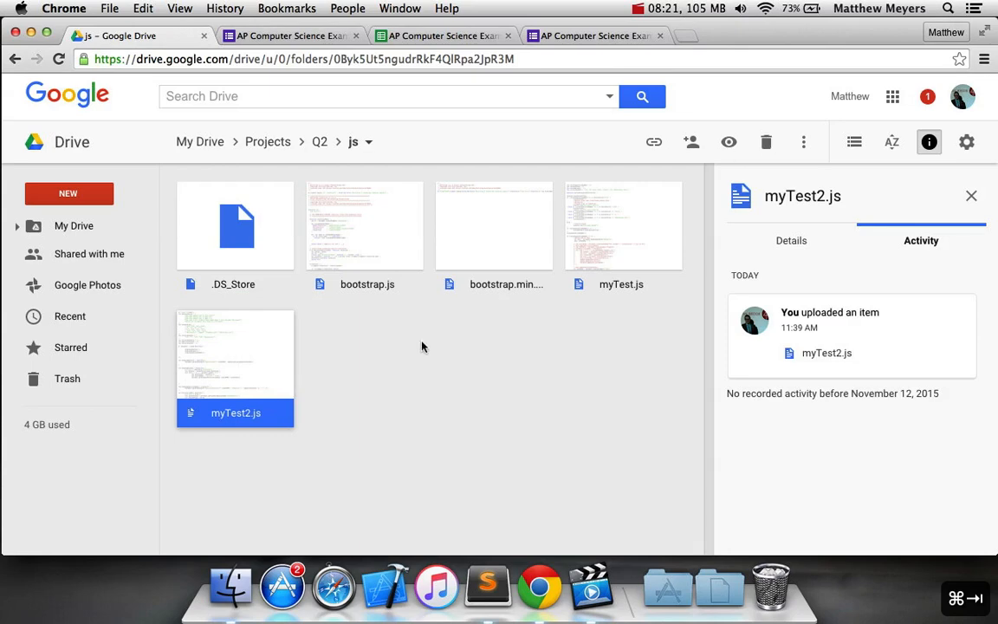
left_click(319, 142)
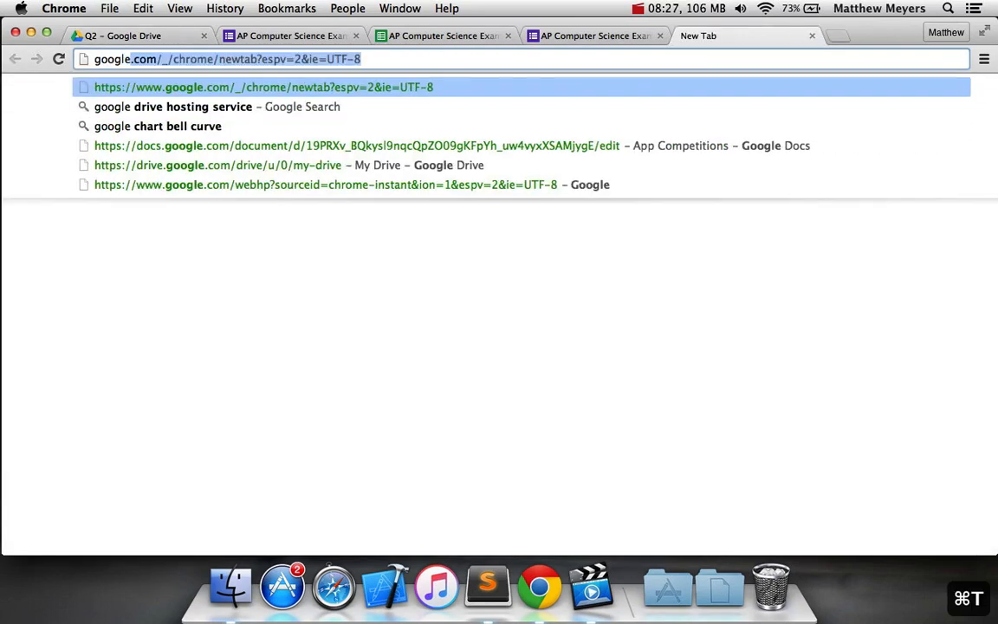
Load the googledrive.com/host/ quiz page and copy its host identifier from the address bar
type("googledrive.com/host/0Byk5Ut5ngudrTHdrU0NhREVnTXM/")
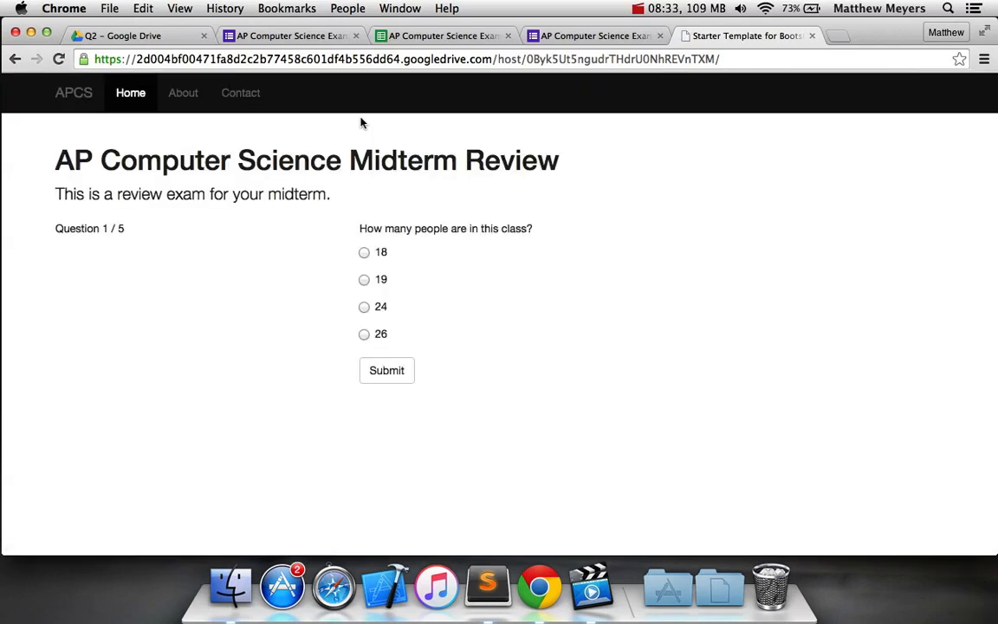
mouse_move(461, 86)
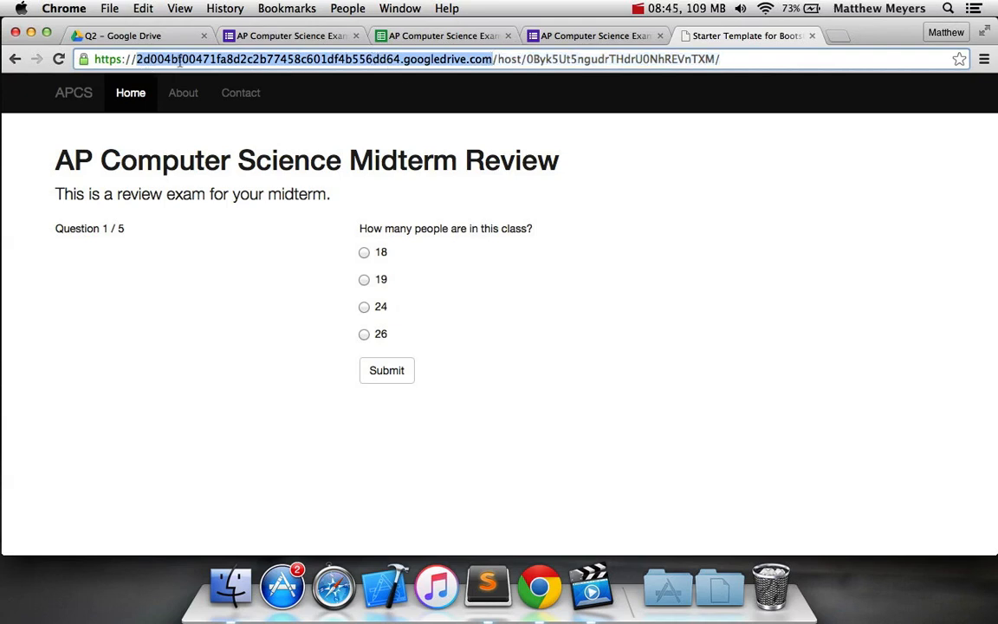
key("cmd+c")
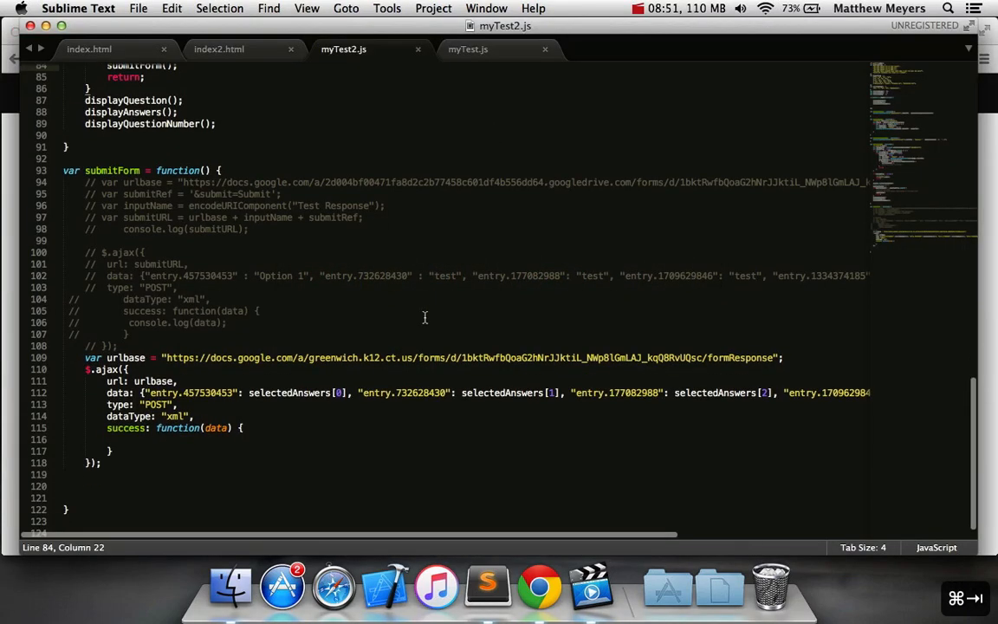
Replace greenwich.k12.ct.us in the urlbase line with the Drive host identifier and save myTest2.js
left_click(364, 357)
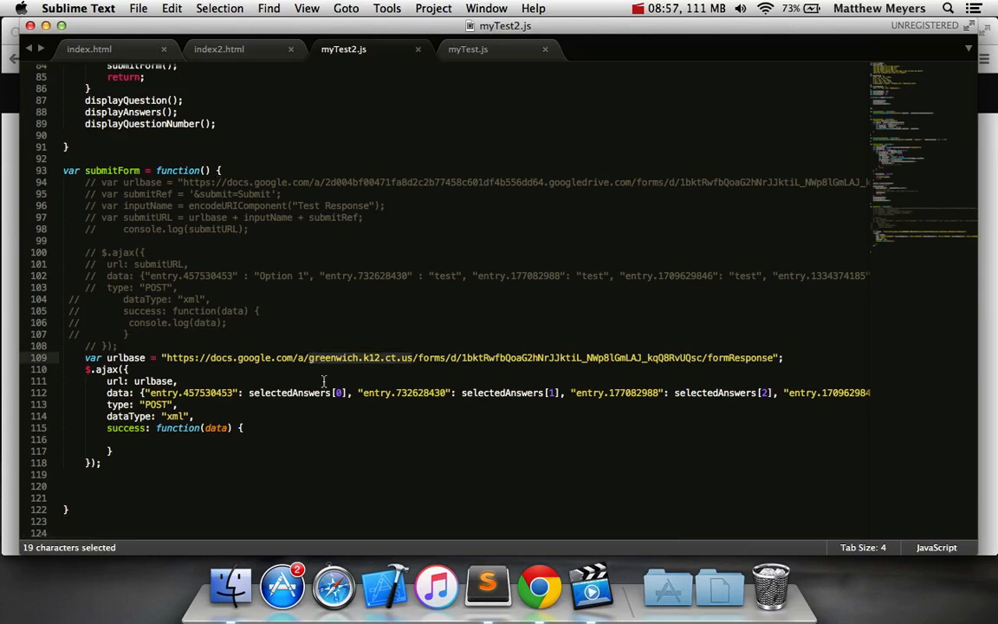
mouse_move(374, 367)
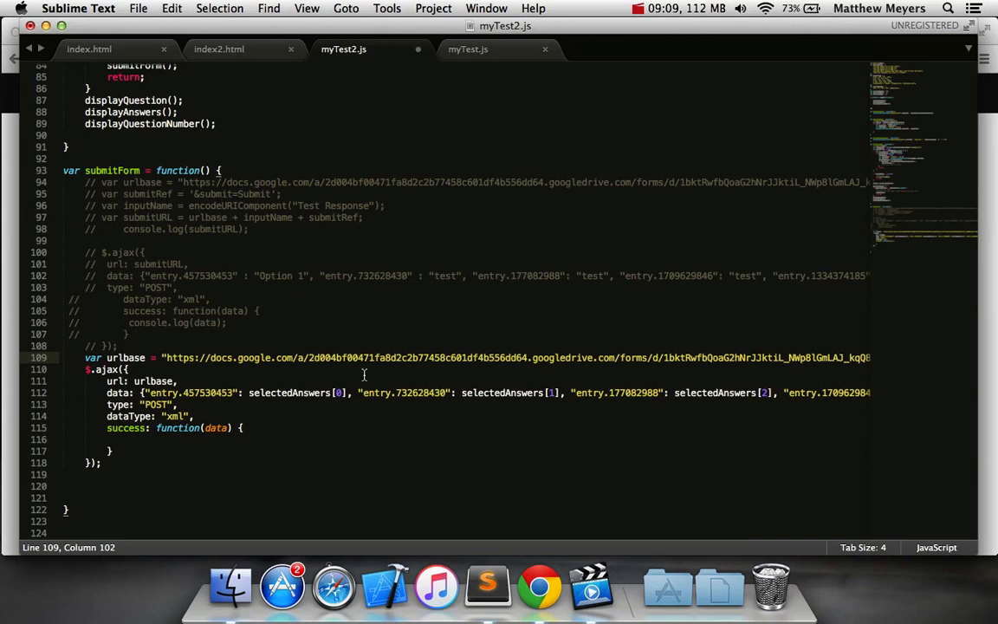
key("cmd+s")
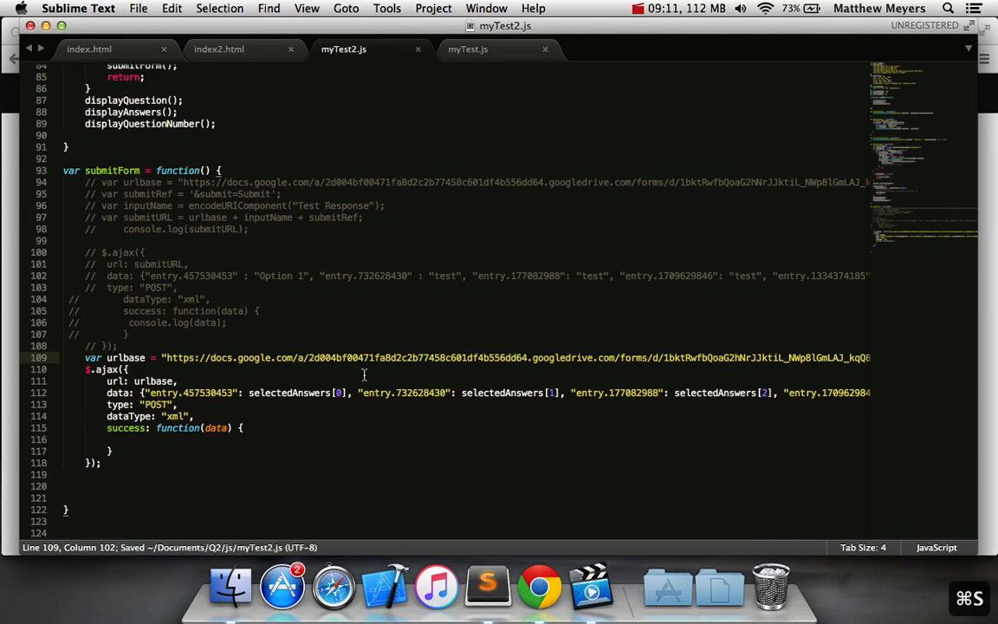
left_click(537, 586)
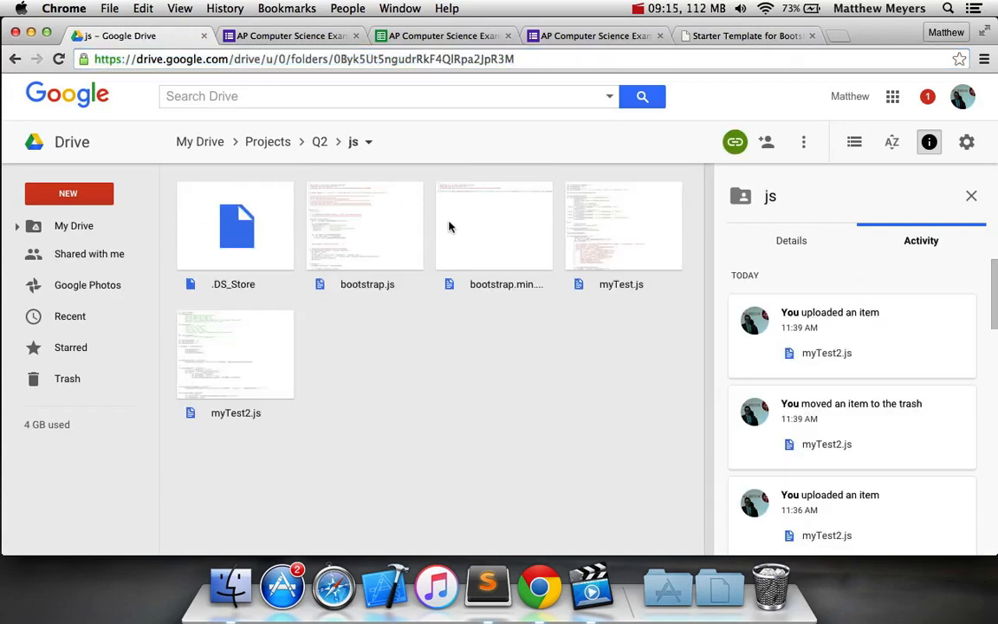
Review the js folder's files and reload the hosted quiz page at question 1 of 5
left_click(620, 225)
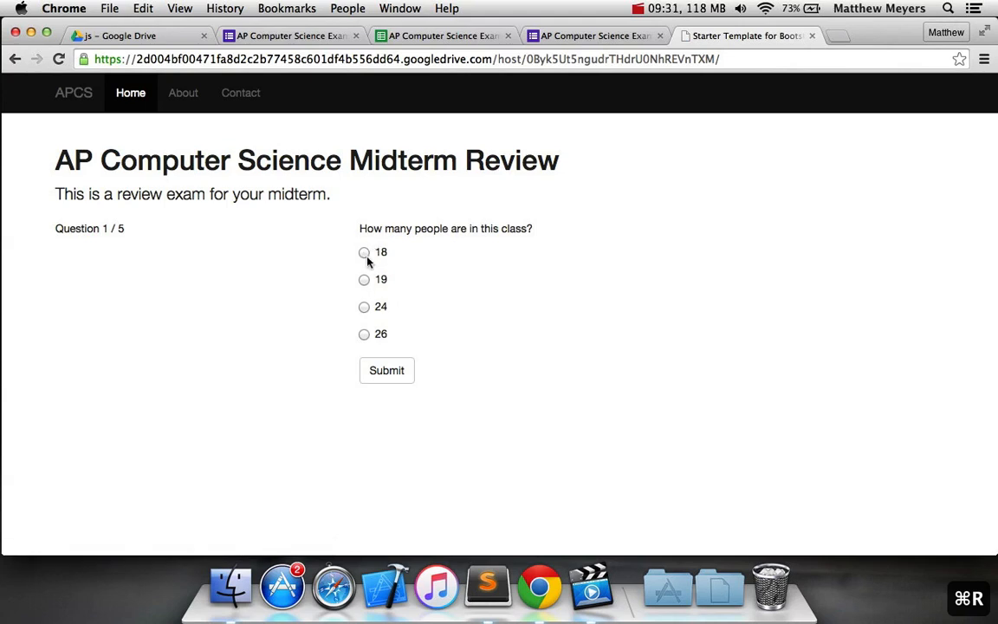
Answer 19 for class size, 4 for Apps 2, and submit each question through question 5
left_click(364, 279)
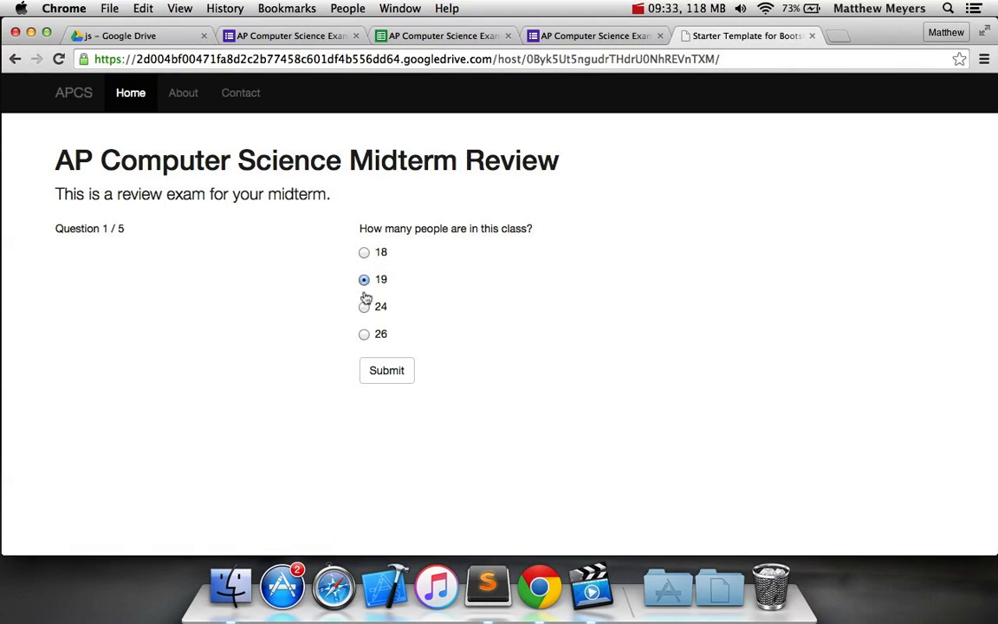
left_click(387, 371)
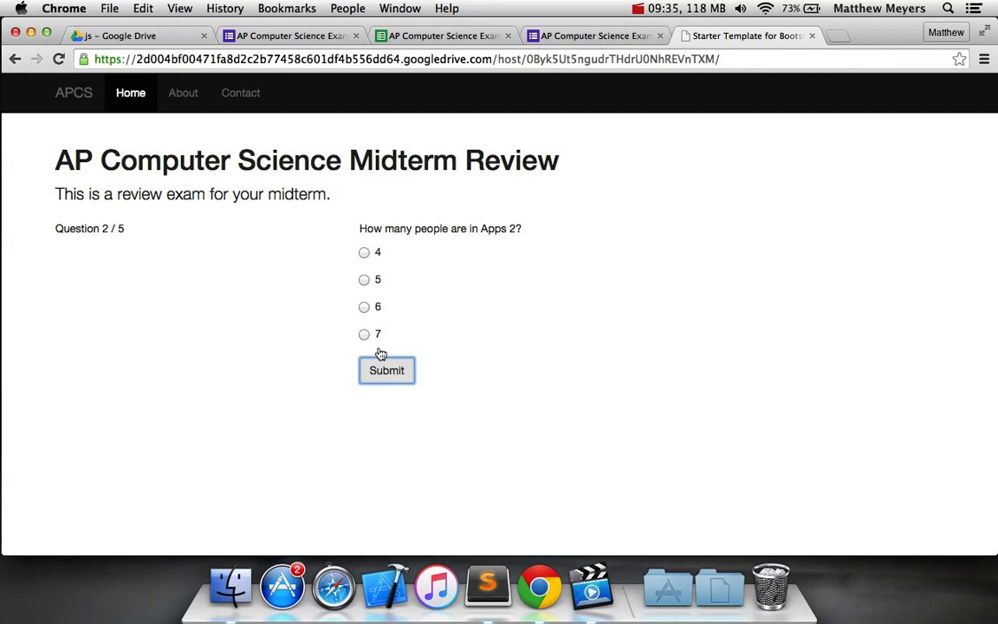
left_click(364, 253)
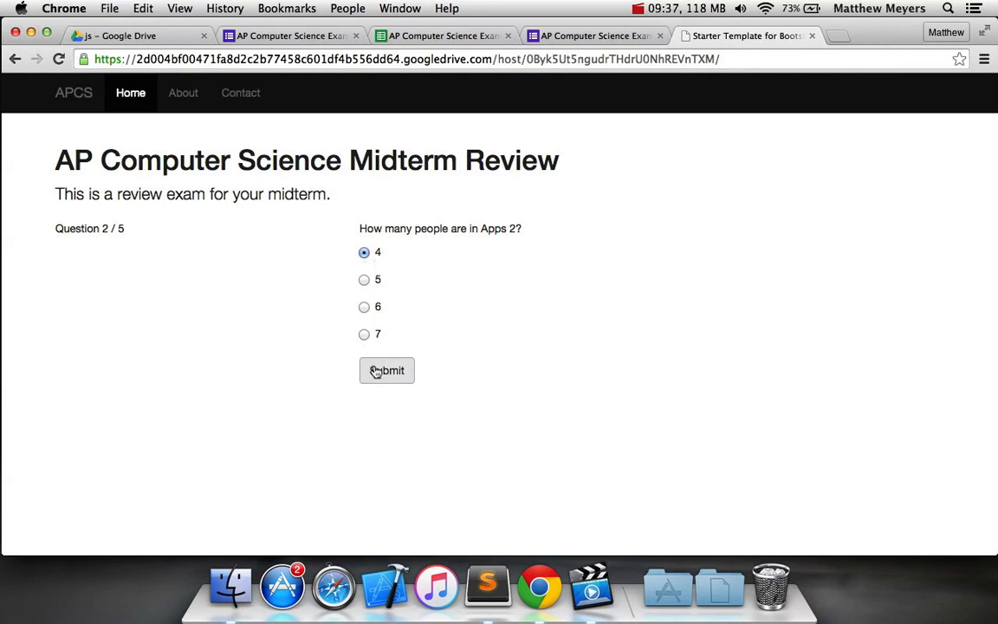
left_click(387, 371)
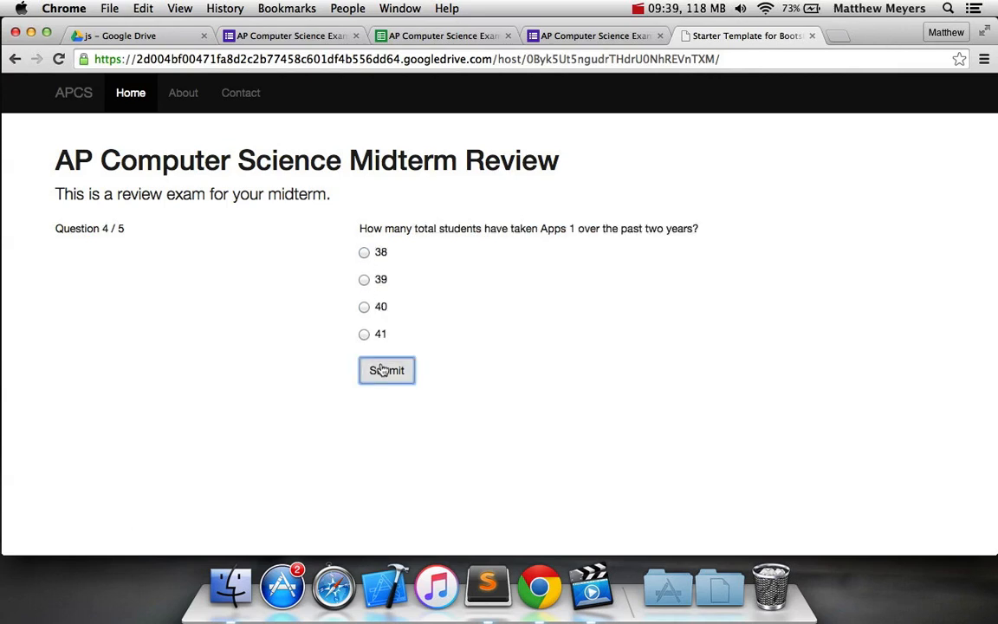
left_click(386, 371)
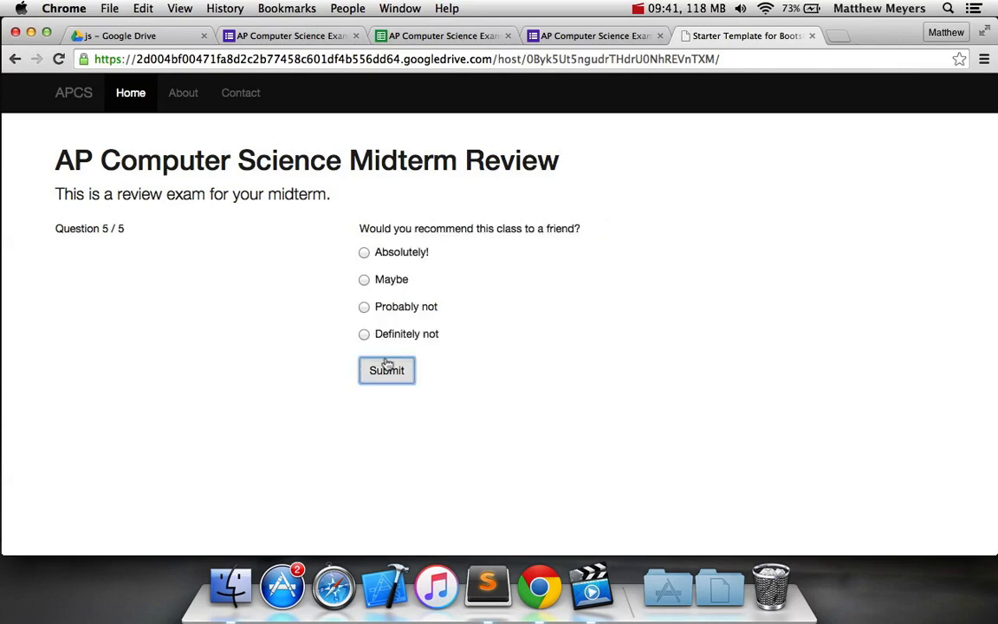
left_click(363, 253)
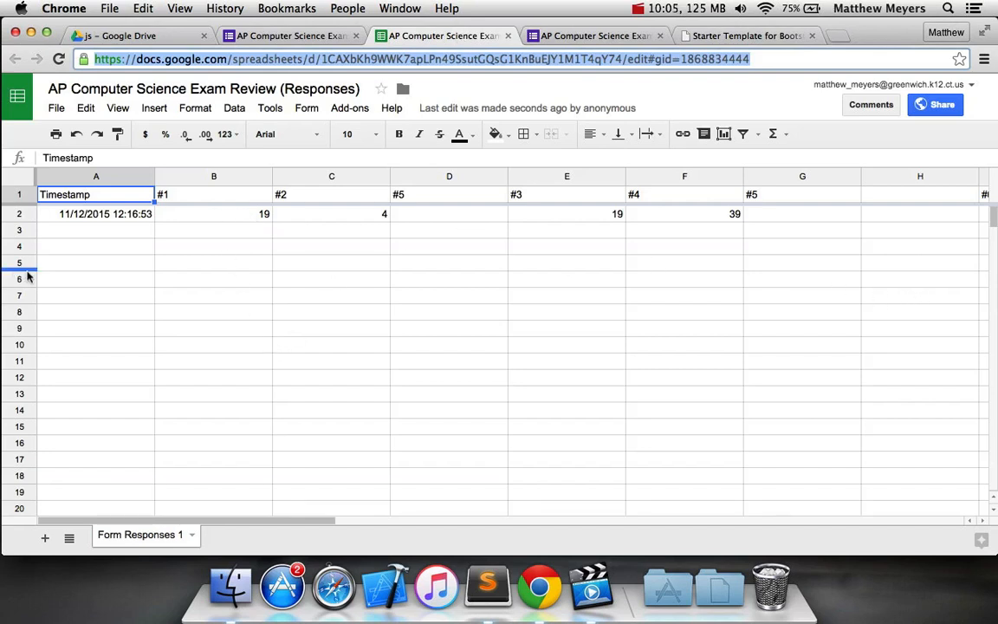
scroll("right", 3)
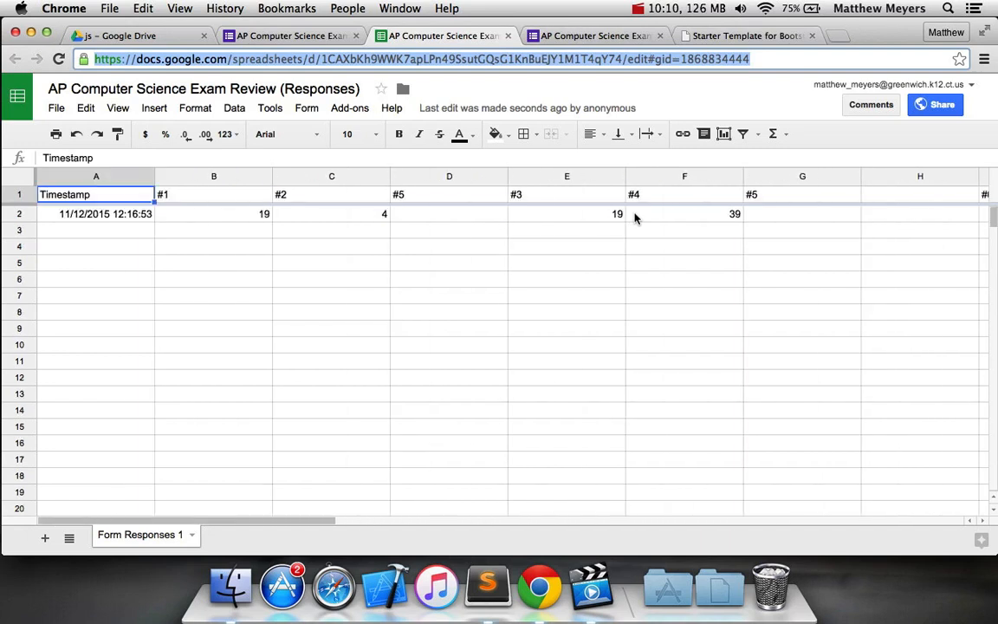
left_click(449, 215)
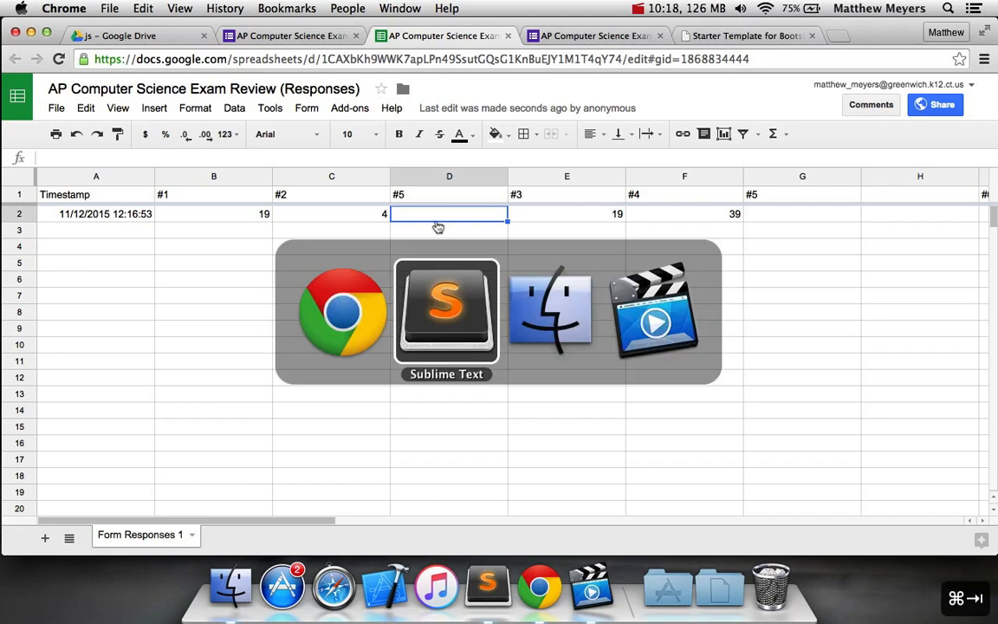
left_click(446, 312)
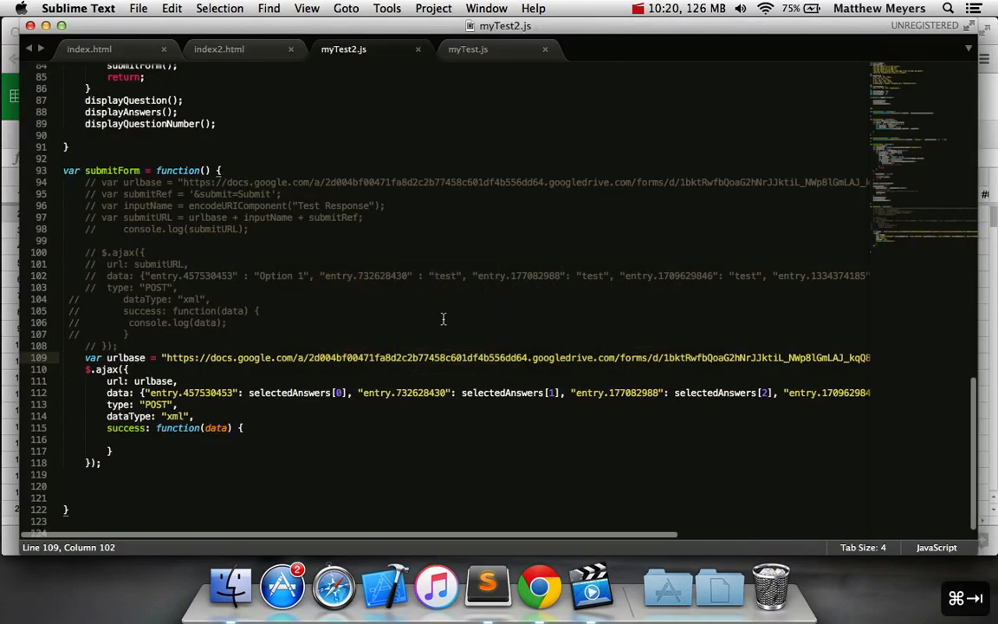
mouse_move(565, 411)
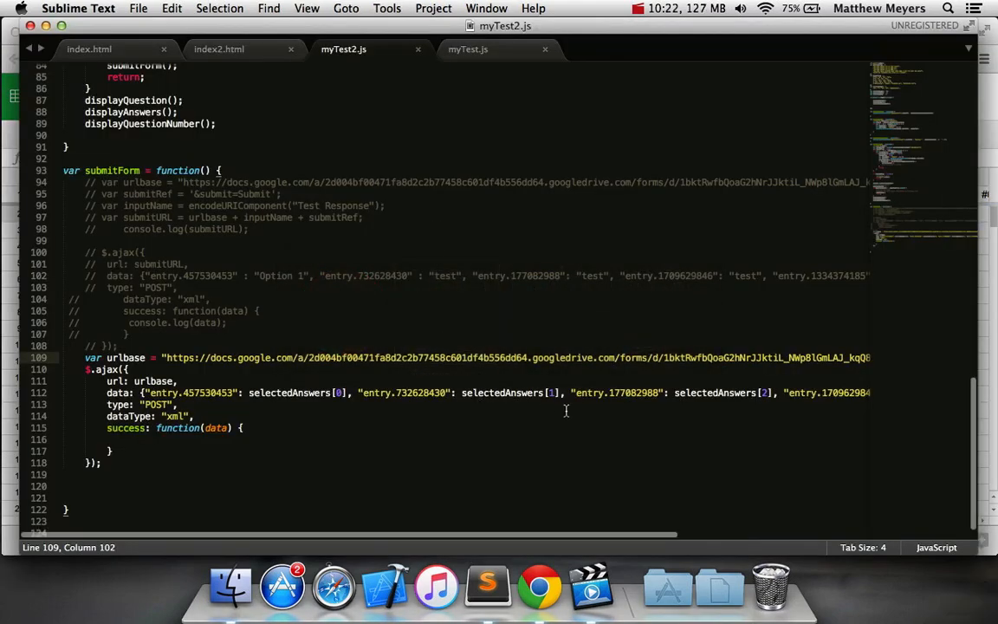
left_click(539, 586)
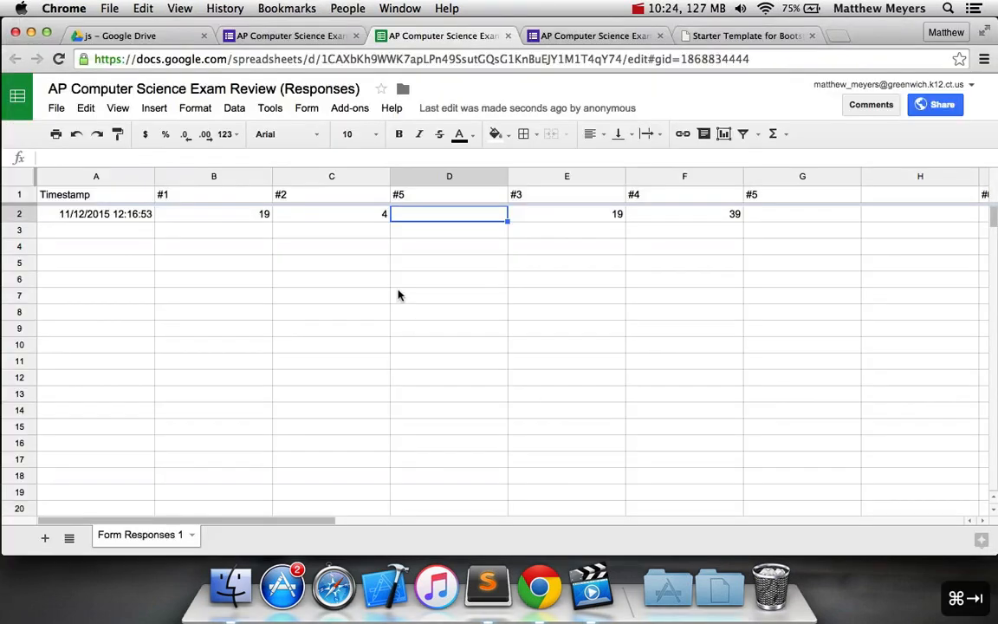
mouse_move(738, 204)
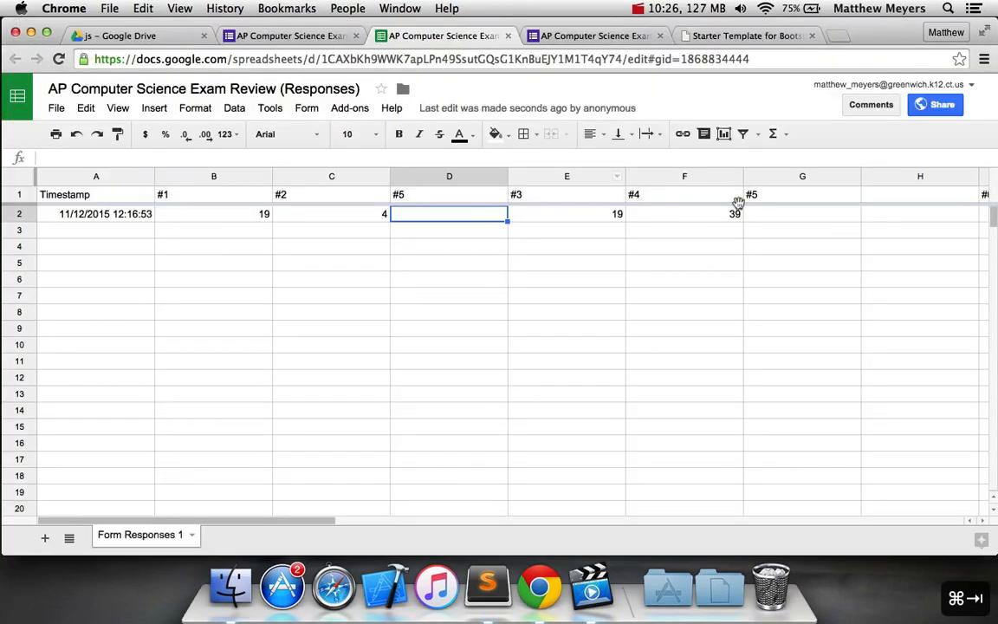
Inspect the #5 field's entry id in DevTools, then view the second response row in Sheets
scroll("right", 3)
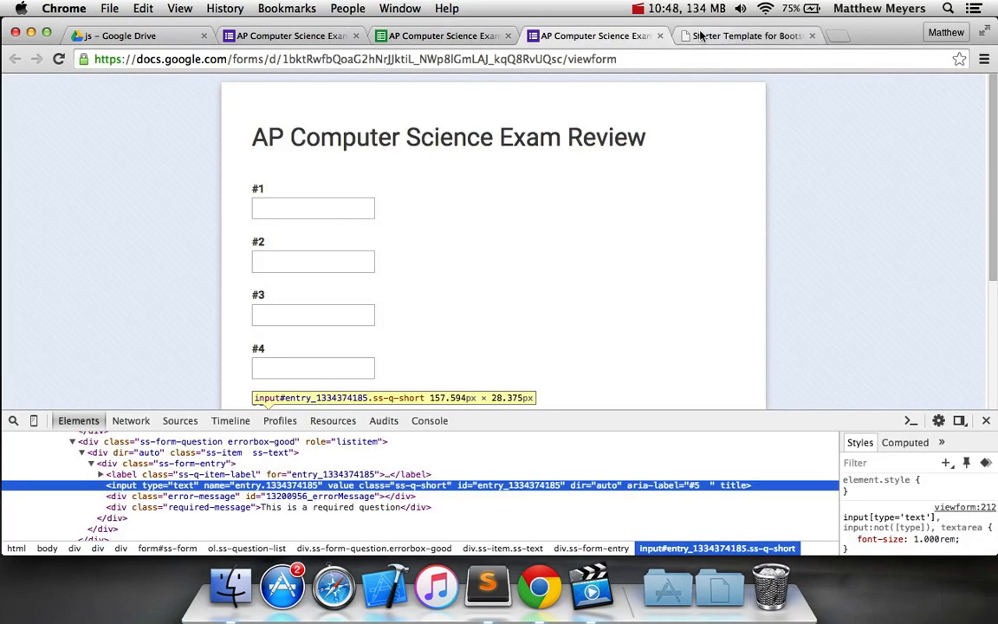
left_click(745, 35)
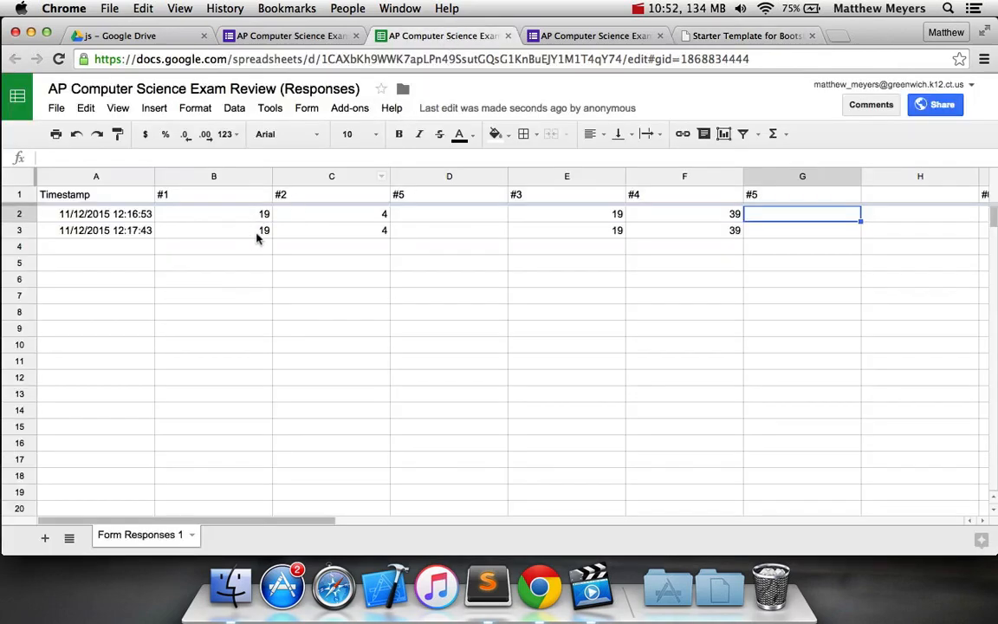
mouse_move(565, 263)
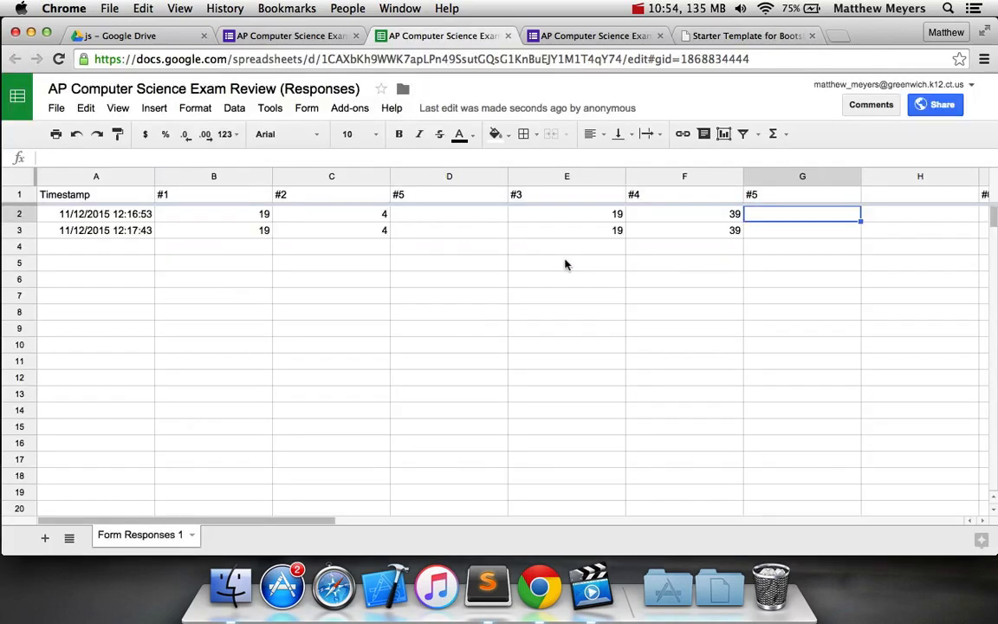